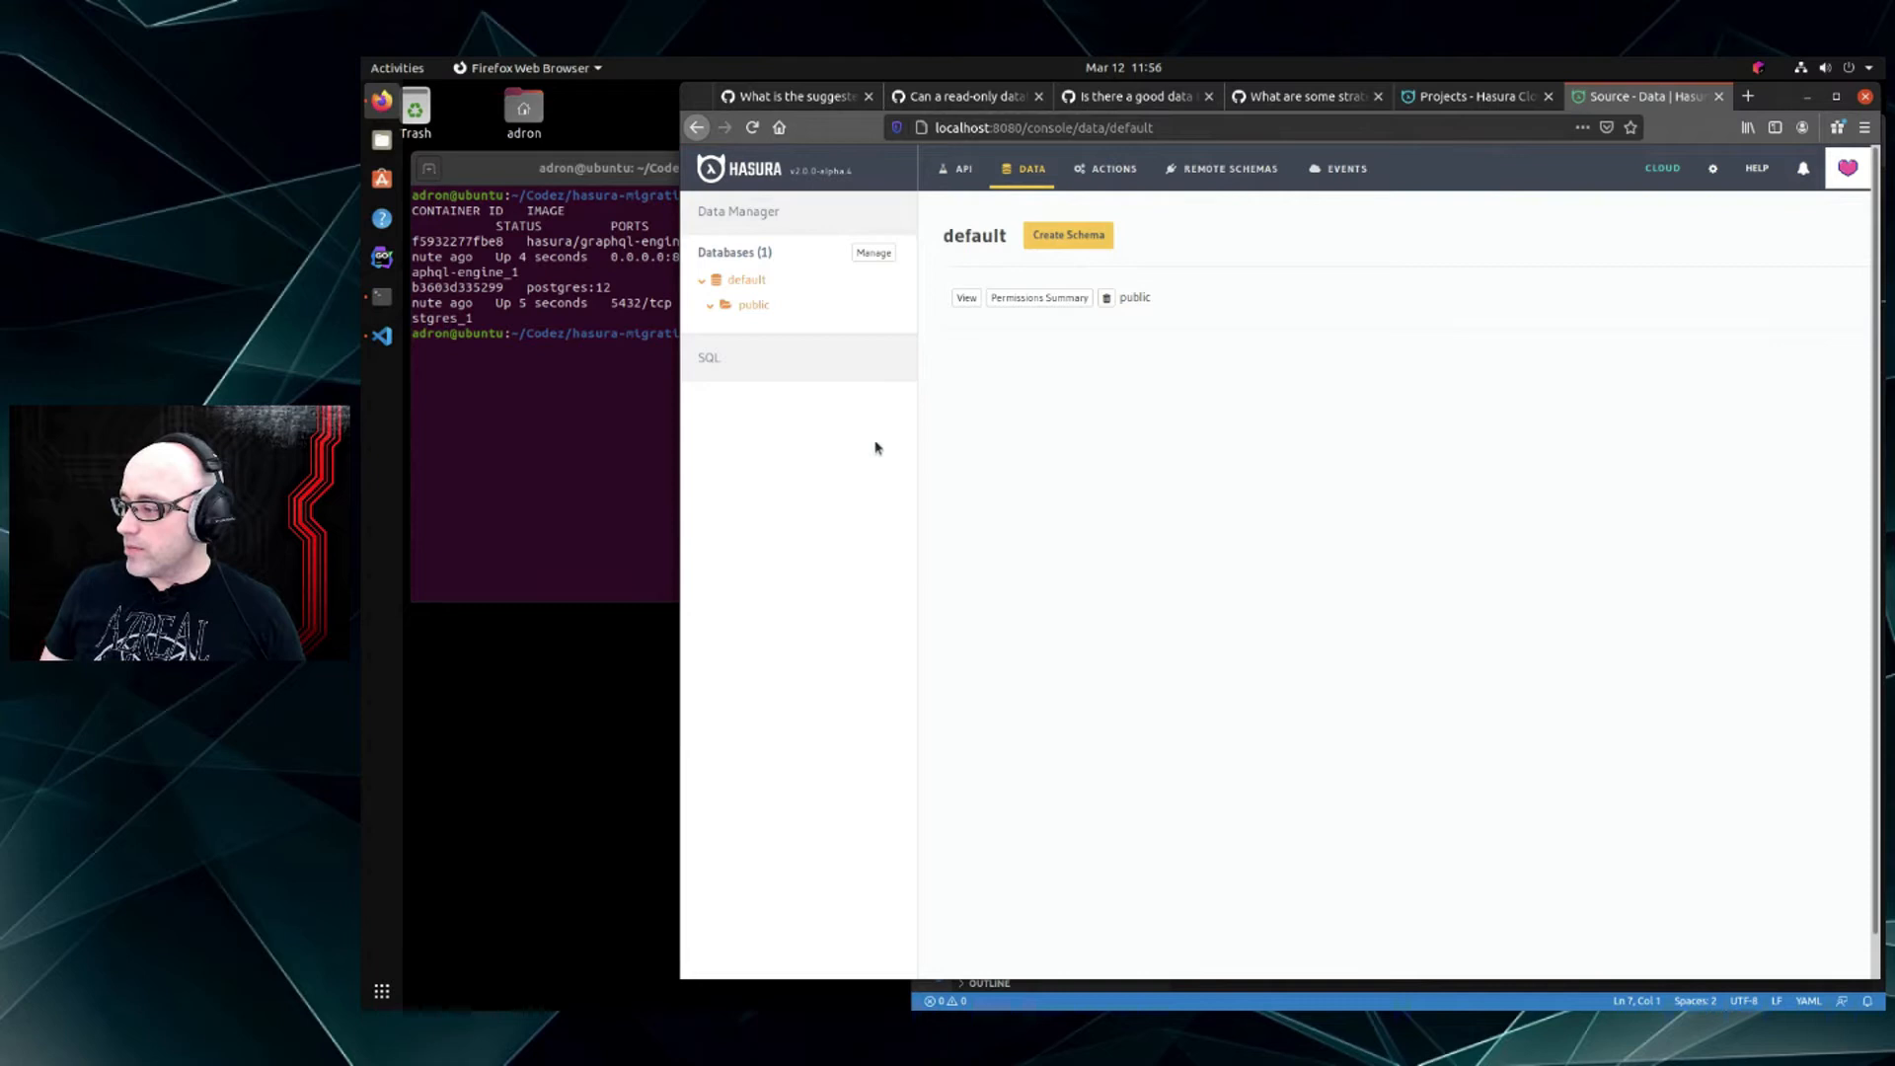
pyautogui.moveTo(1019, 379)
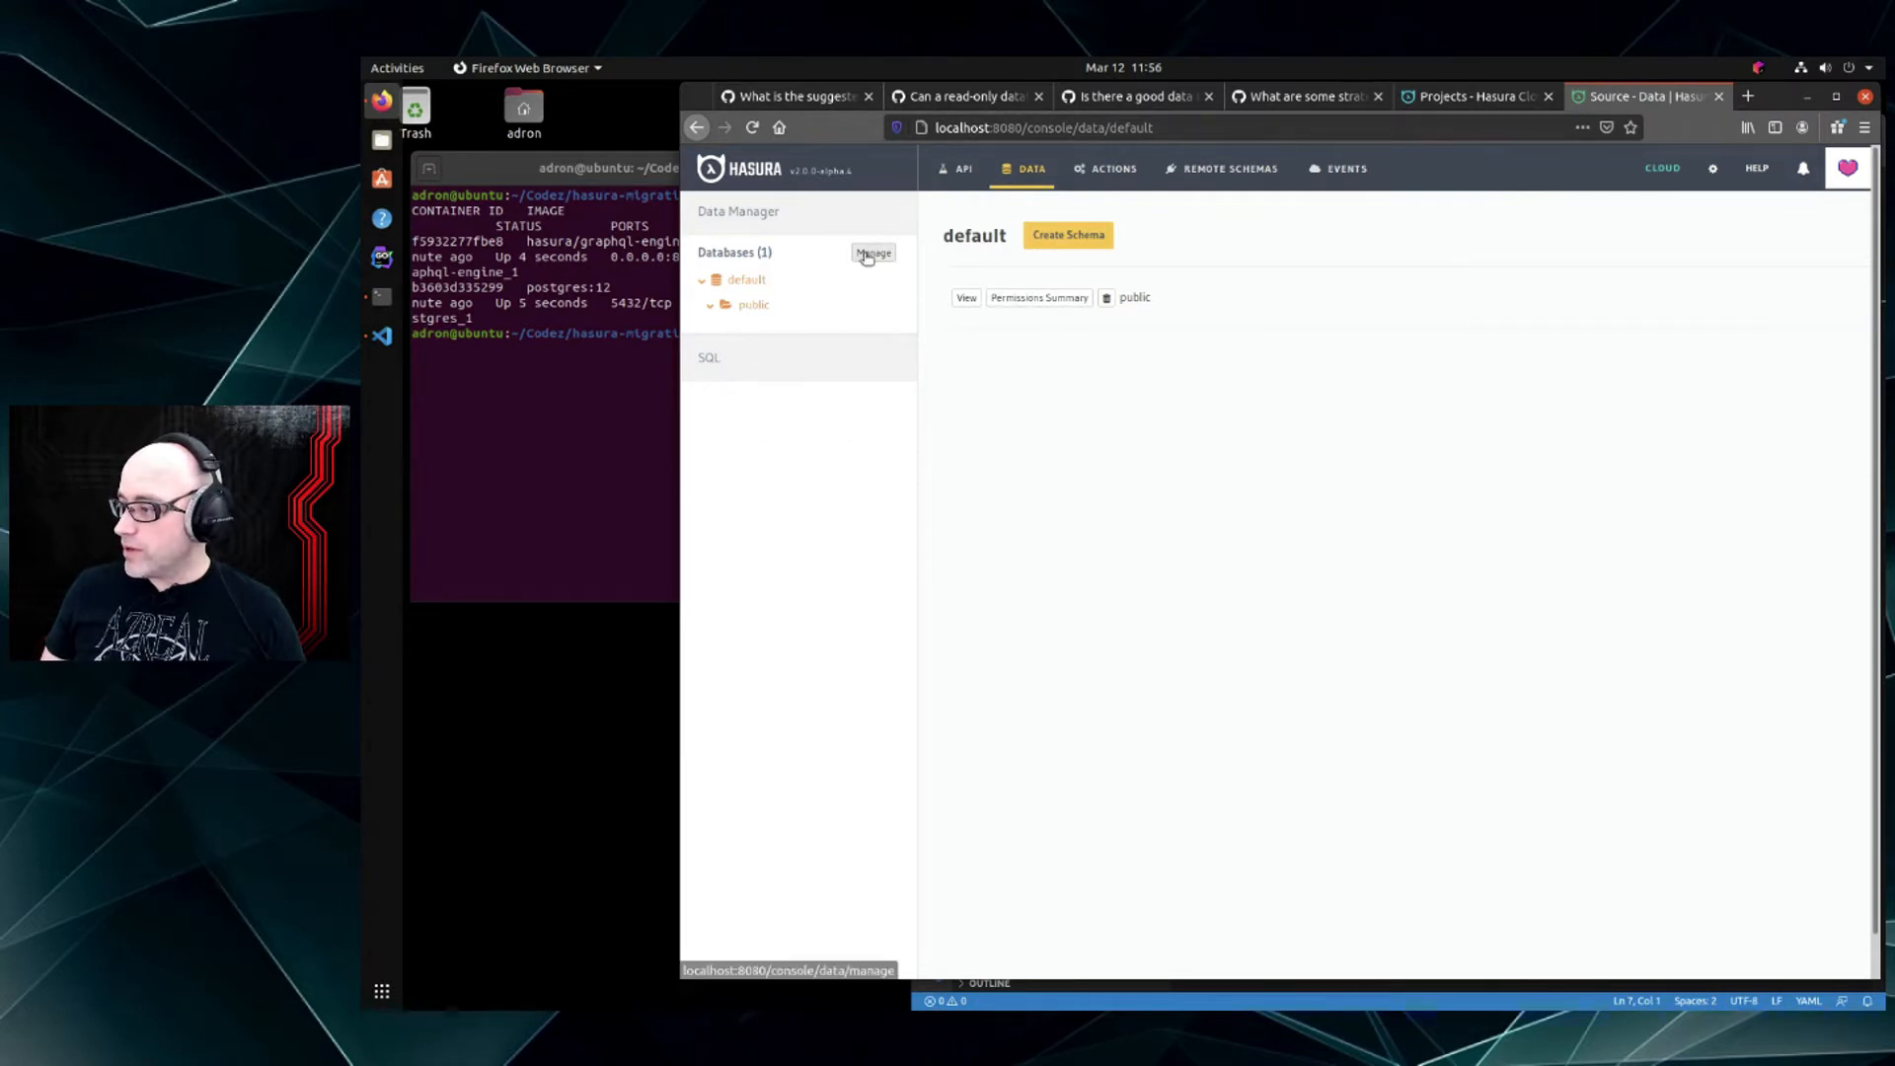
# Show the default database's connection string, HASURA_GRAPHQL_DATABASE_URL, on the Manage Databases page
pyautogui.click(872, 253)
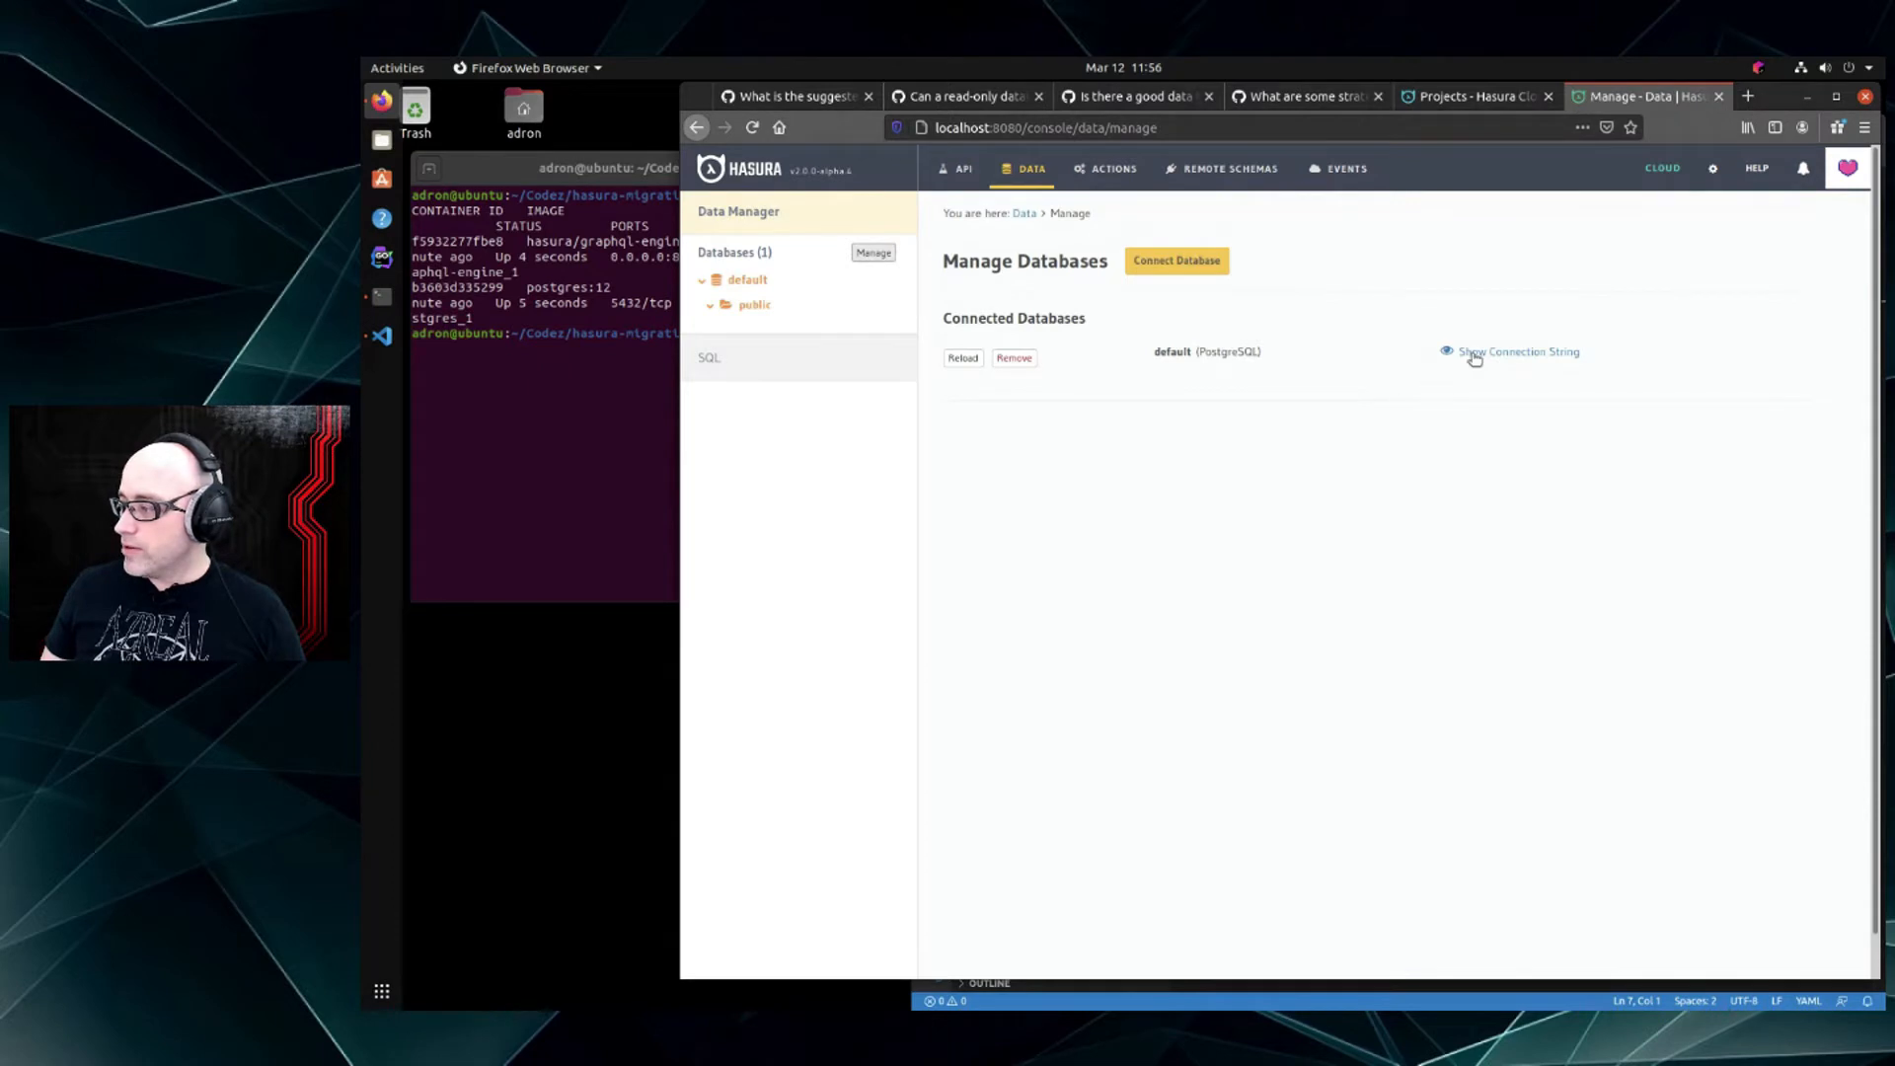
pyautogui.click(1516, 351)
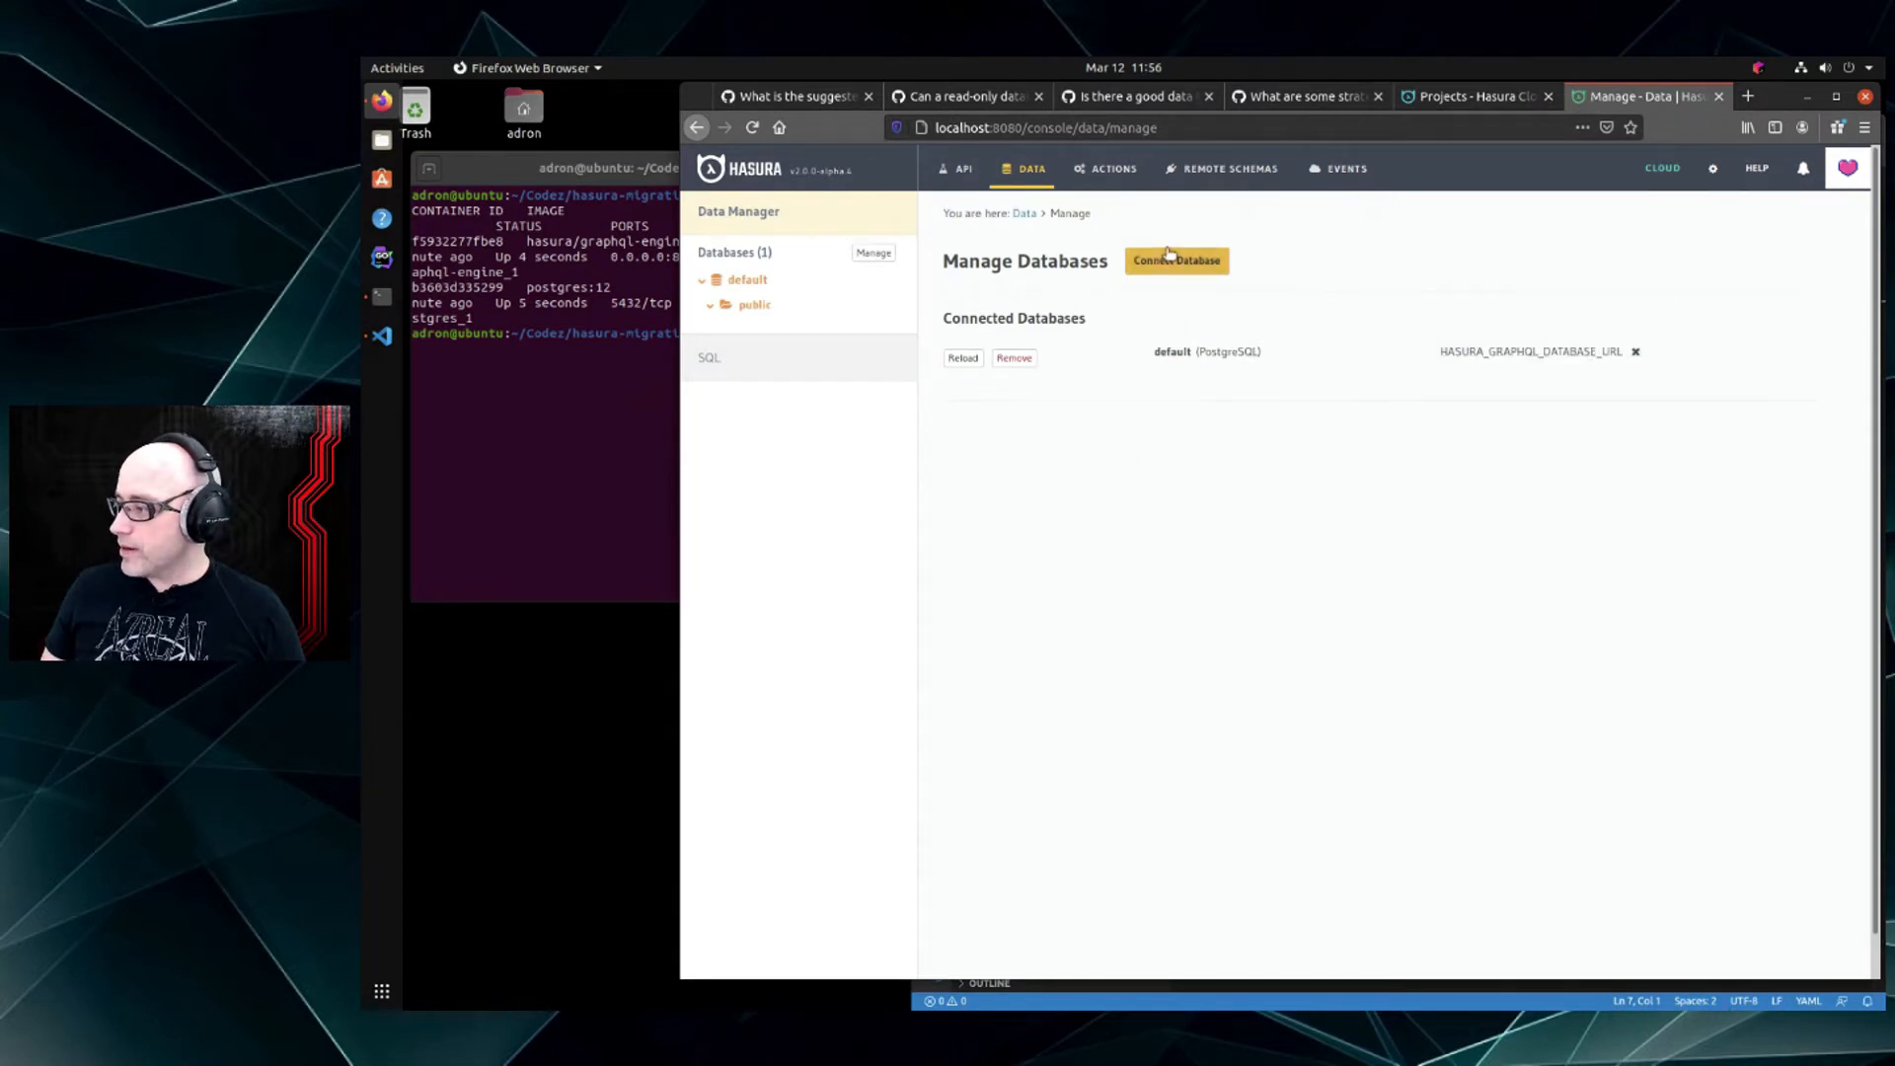
# Begin a new database connection, checking the metadata variable name in the GitHub issue
pyautogui.click(1174, 261)
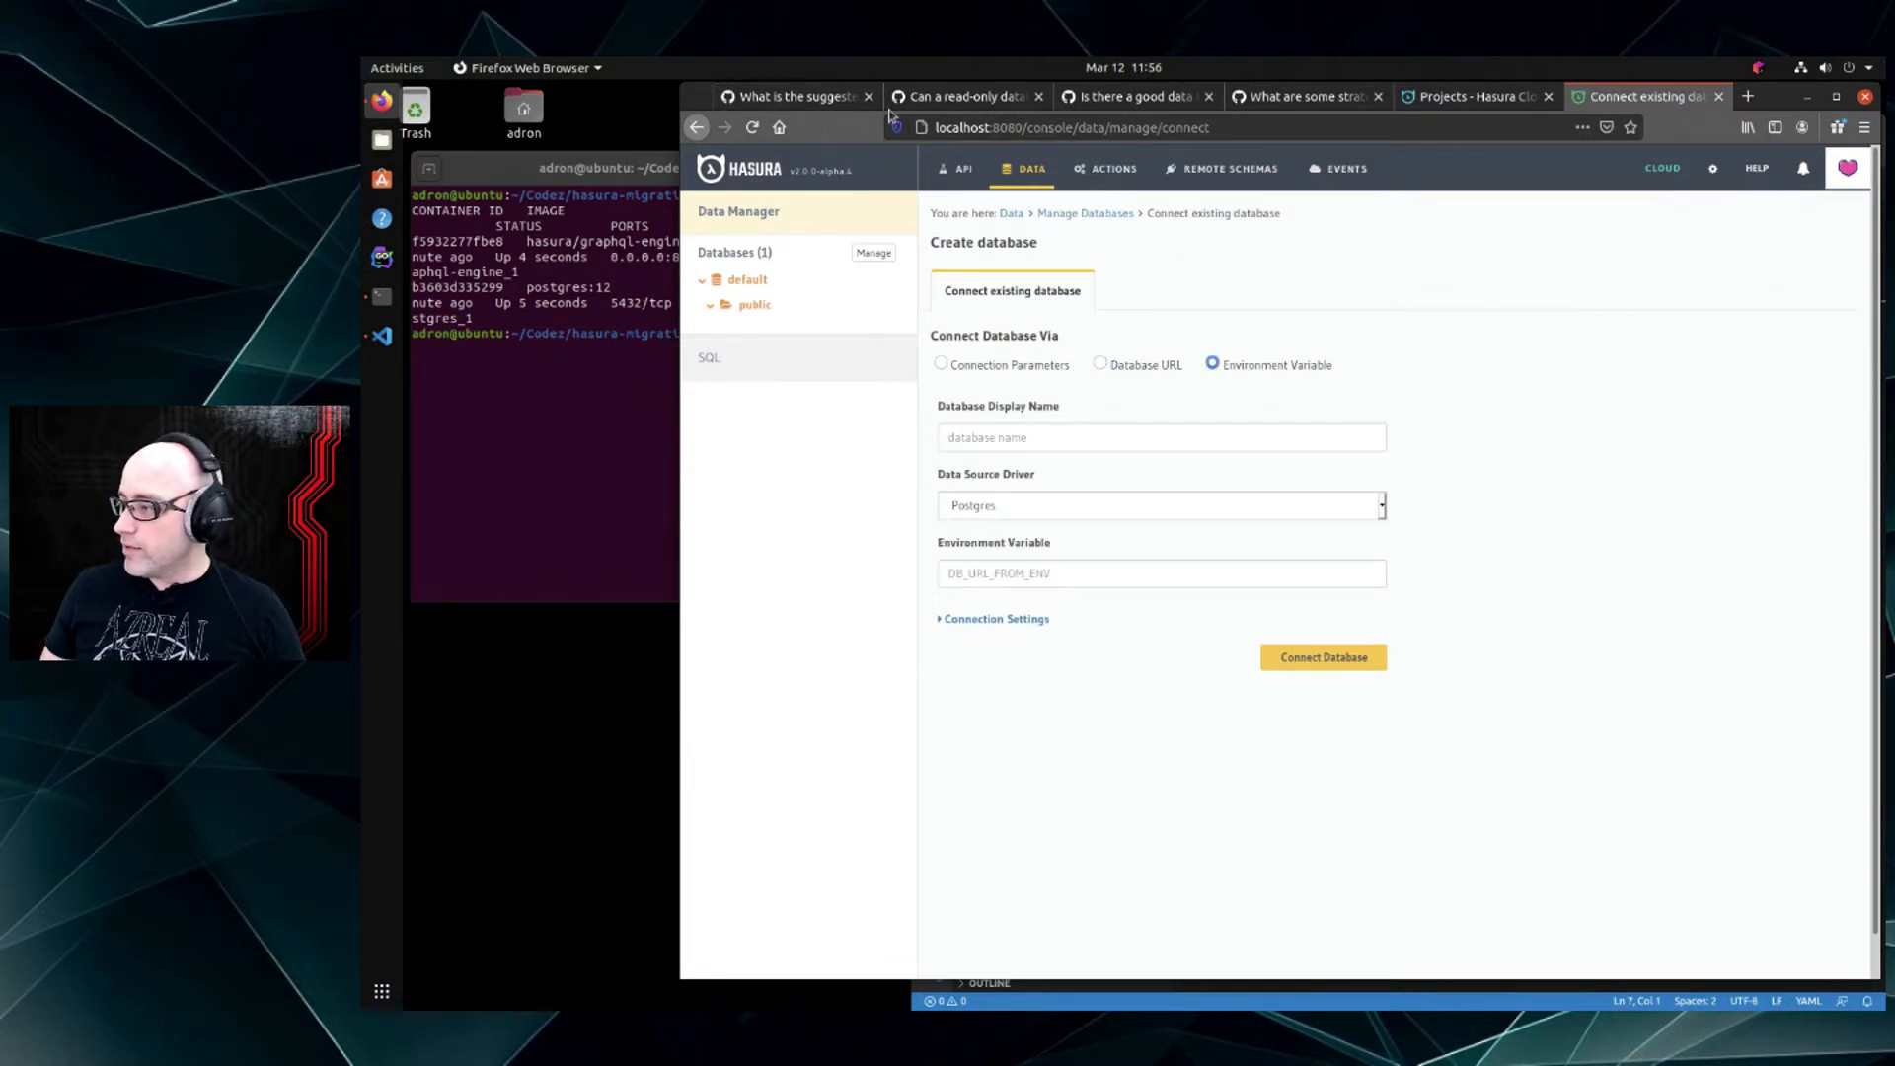
pyautogui.click(963, 96)
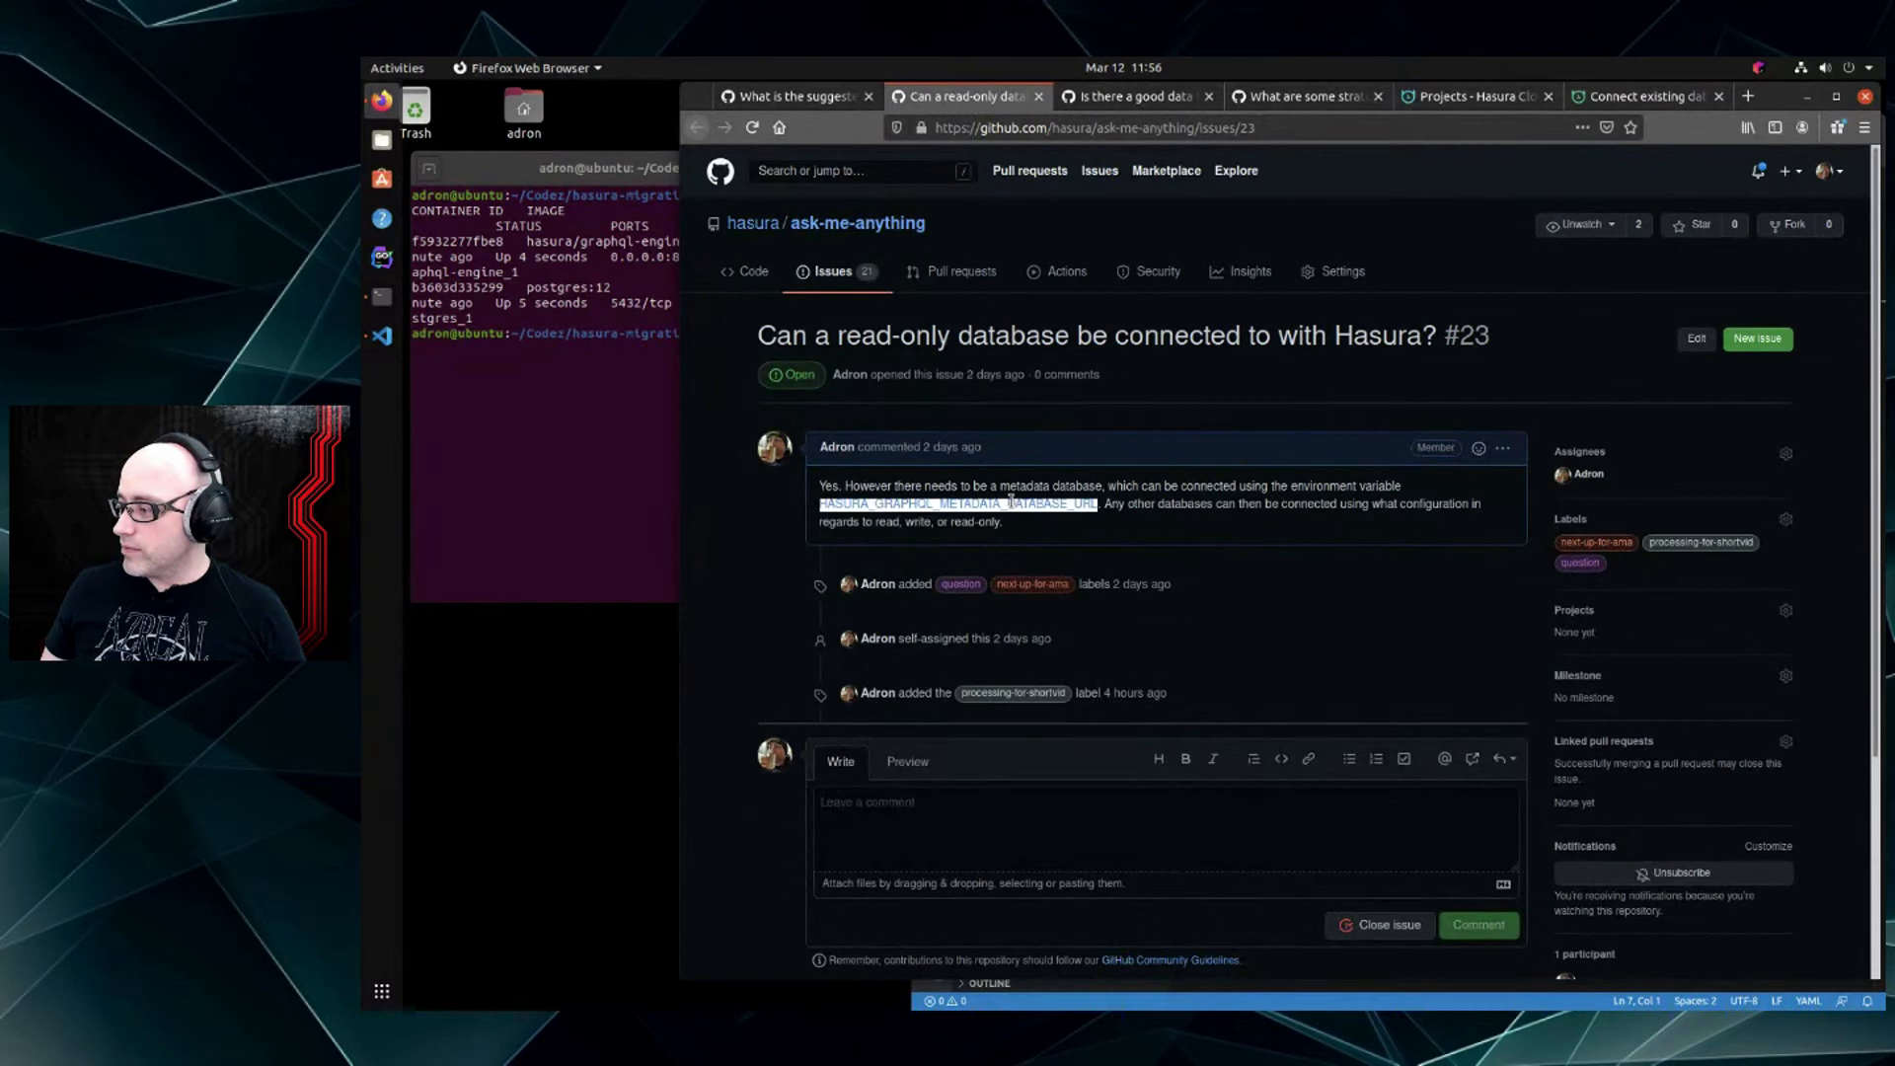
pyautogui.click(1644, 97)
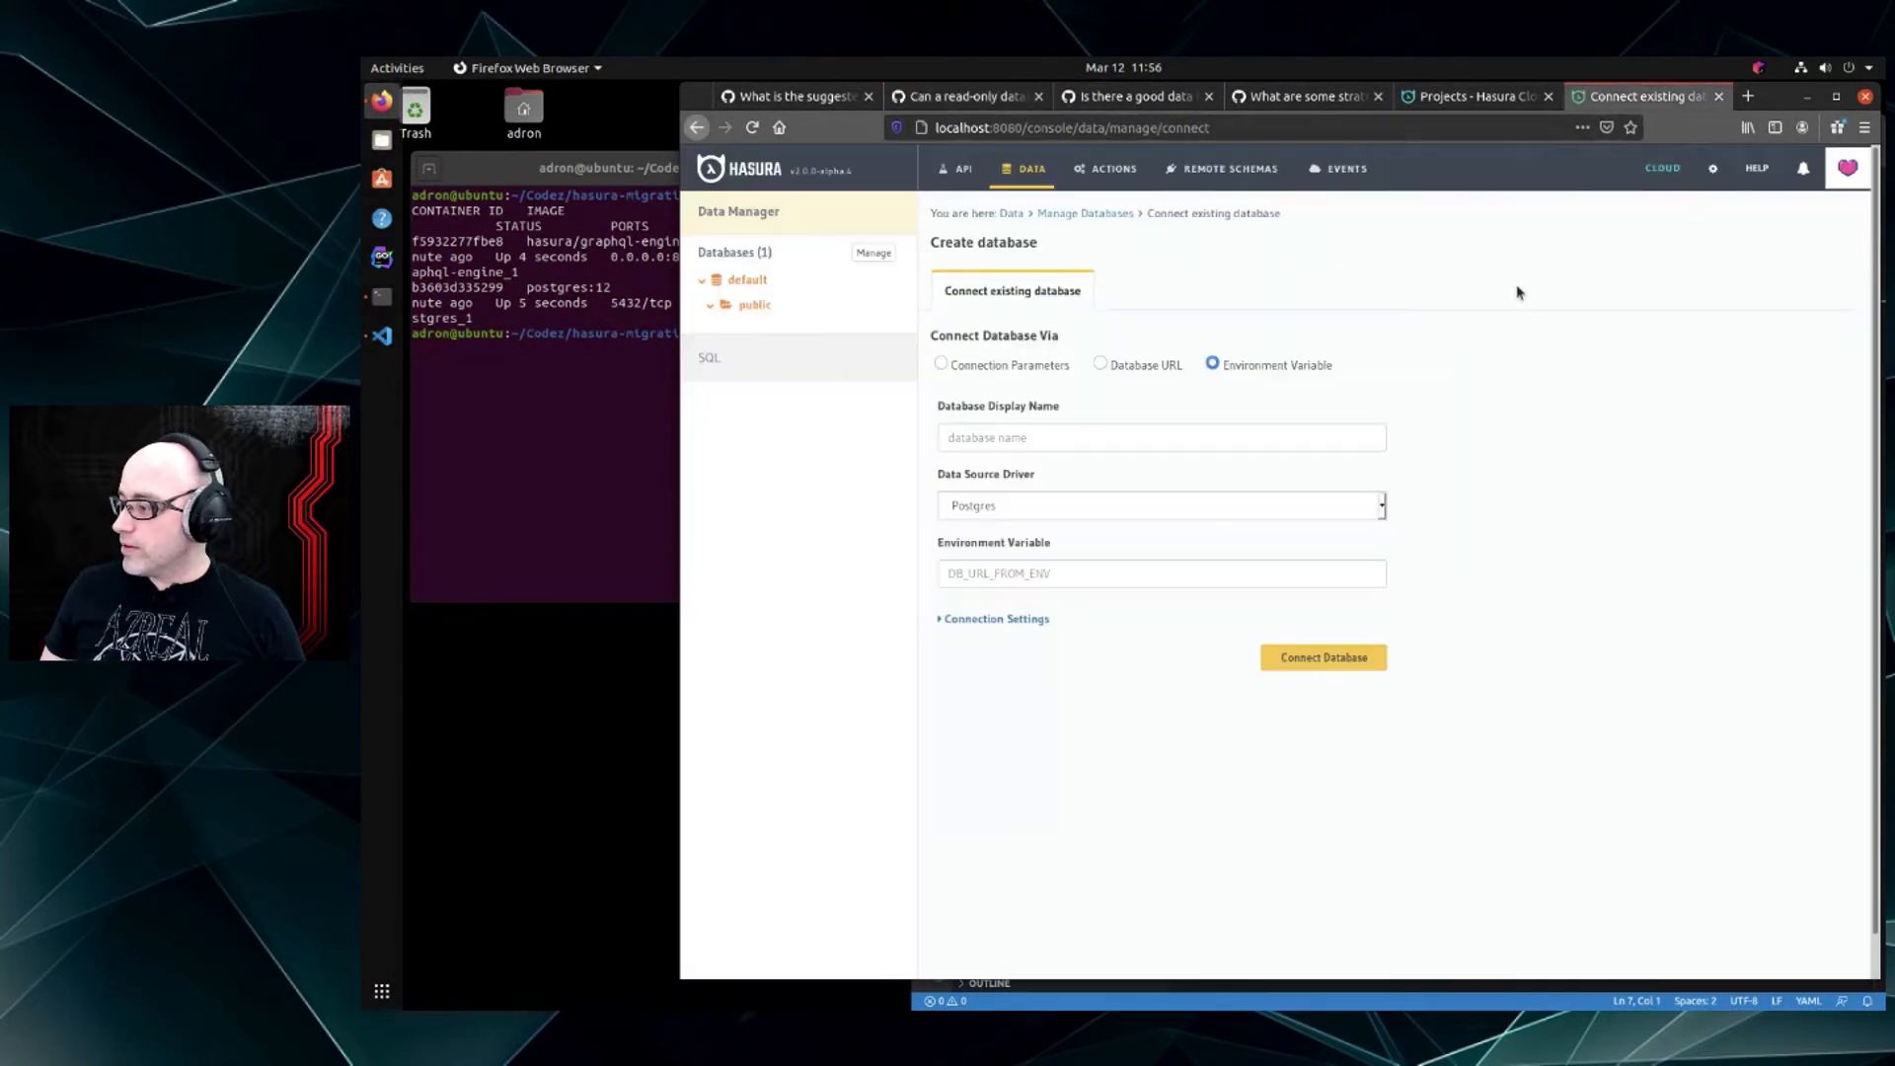
# Submit the connection with display name 'metadata'; it fails since the environment variable is unset
pyautogui.click(1161, 438)
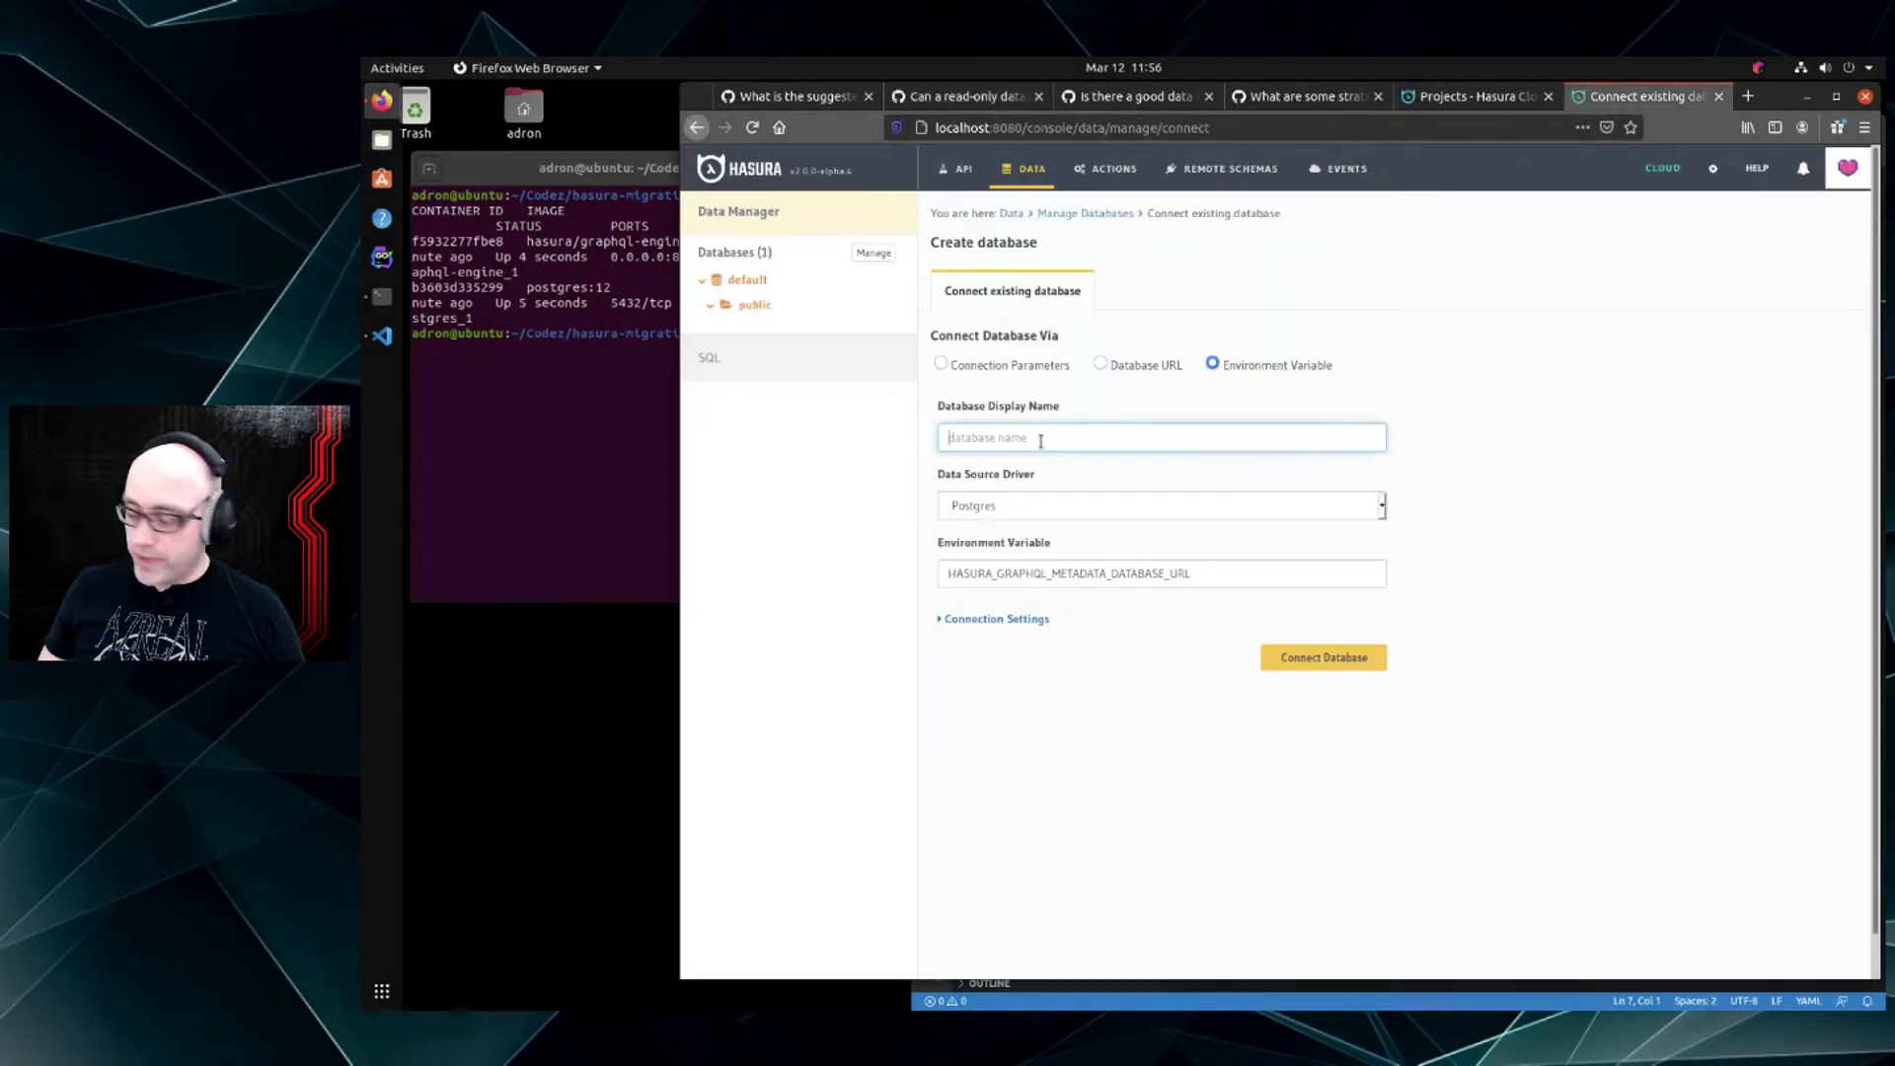
pyautogui.write('metadata')
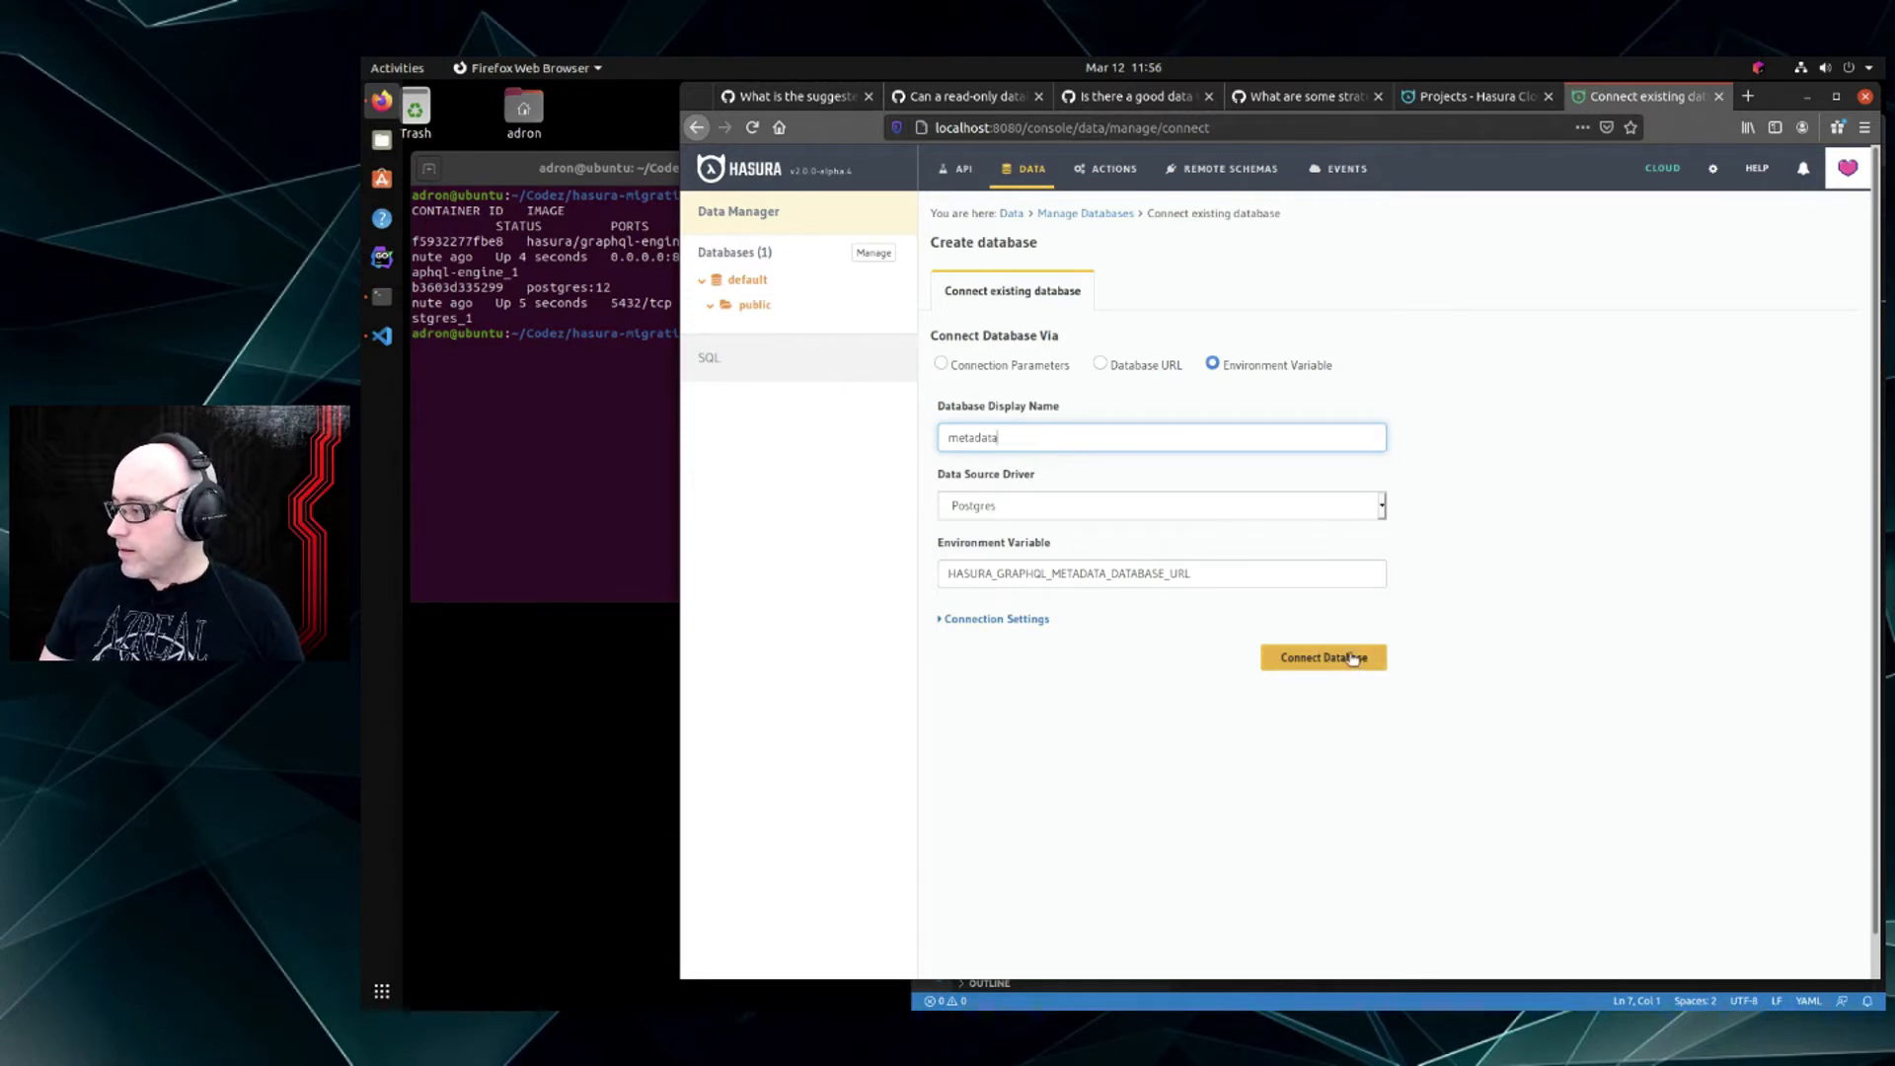
pyautogui.click(1323, 655)
pyautogui.write('c')
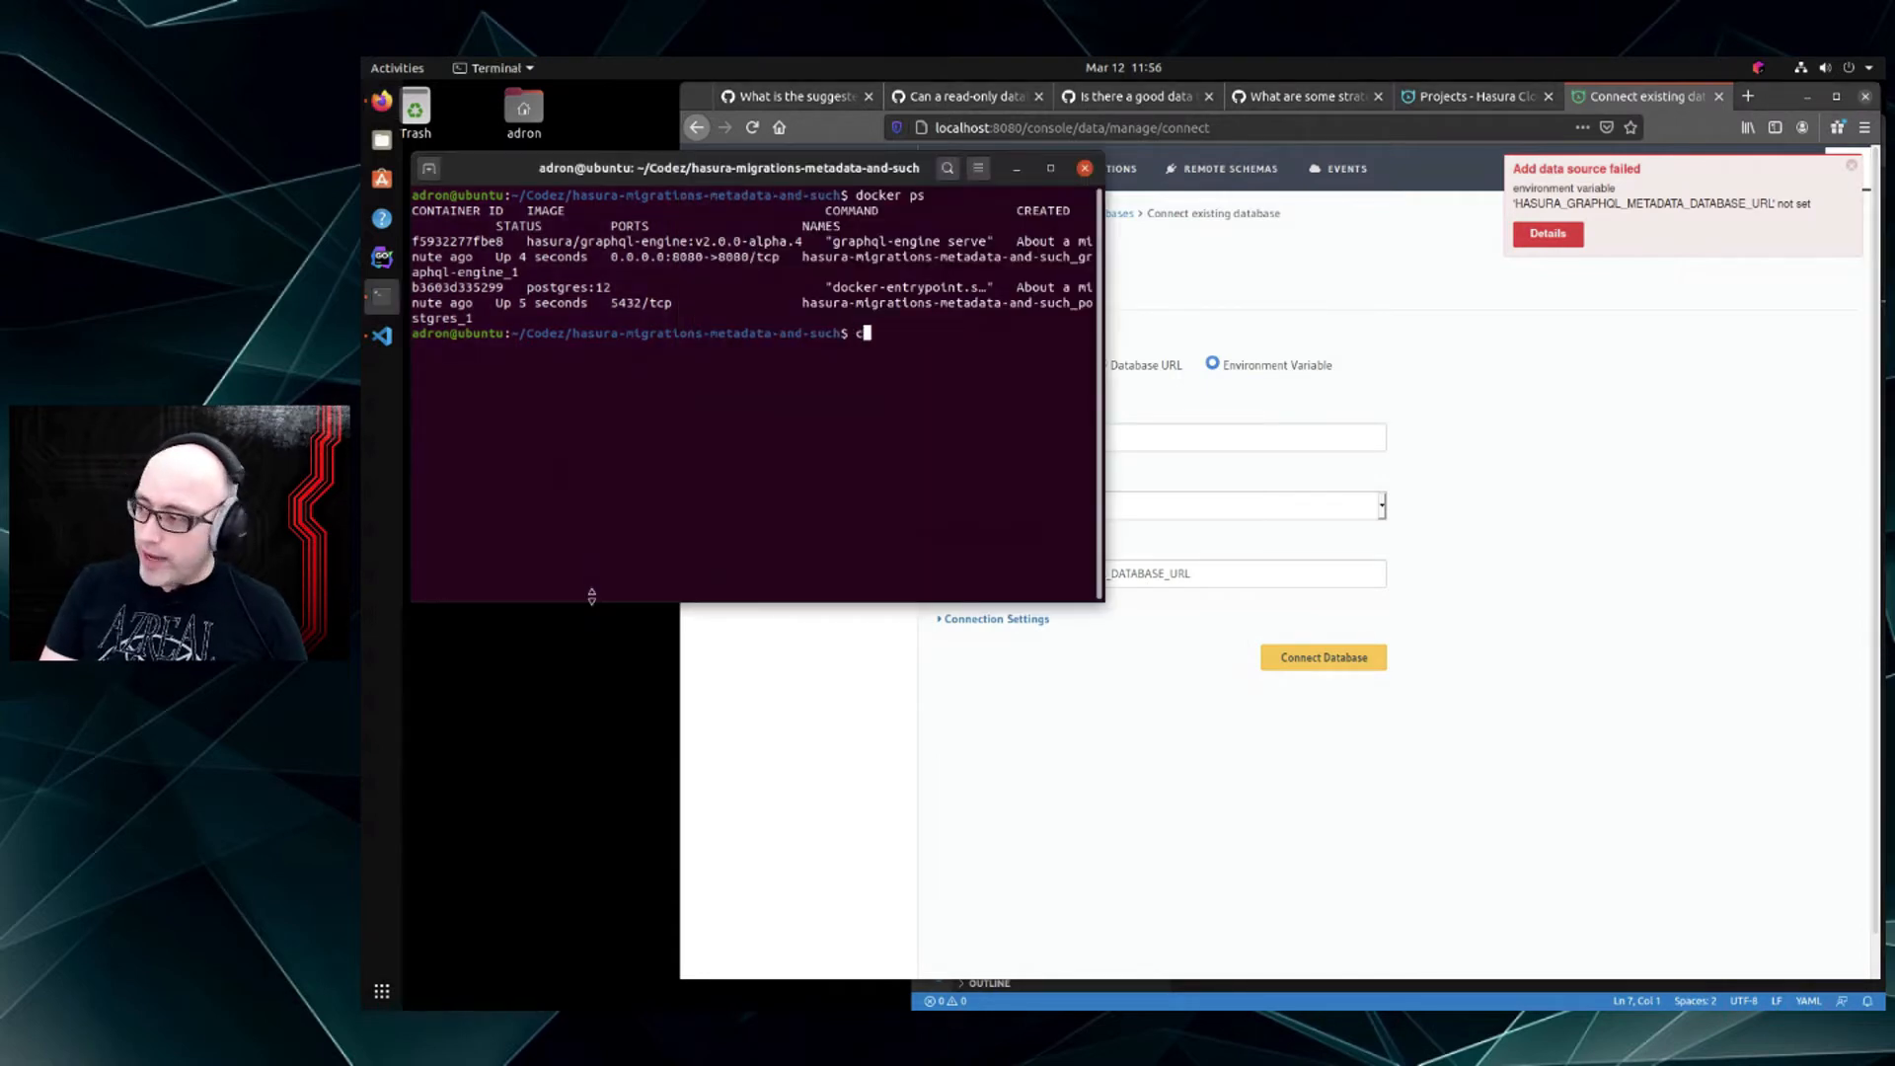
# Launch VS Code on the project from the terminal and view docker-compose.yaml
pyautogui.write('ls')
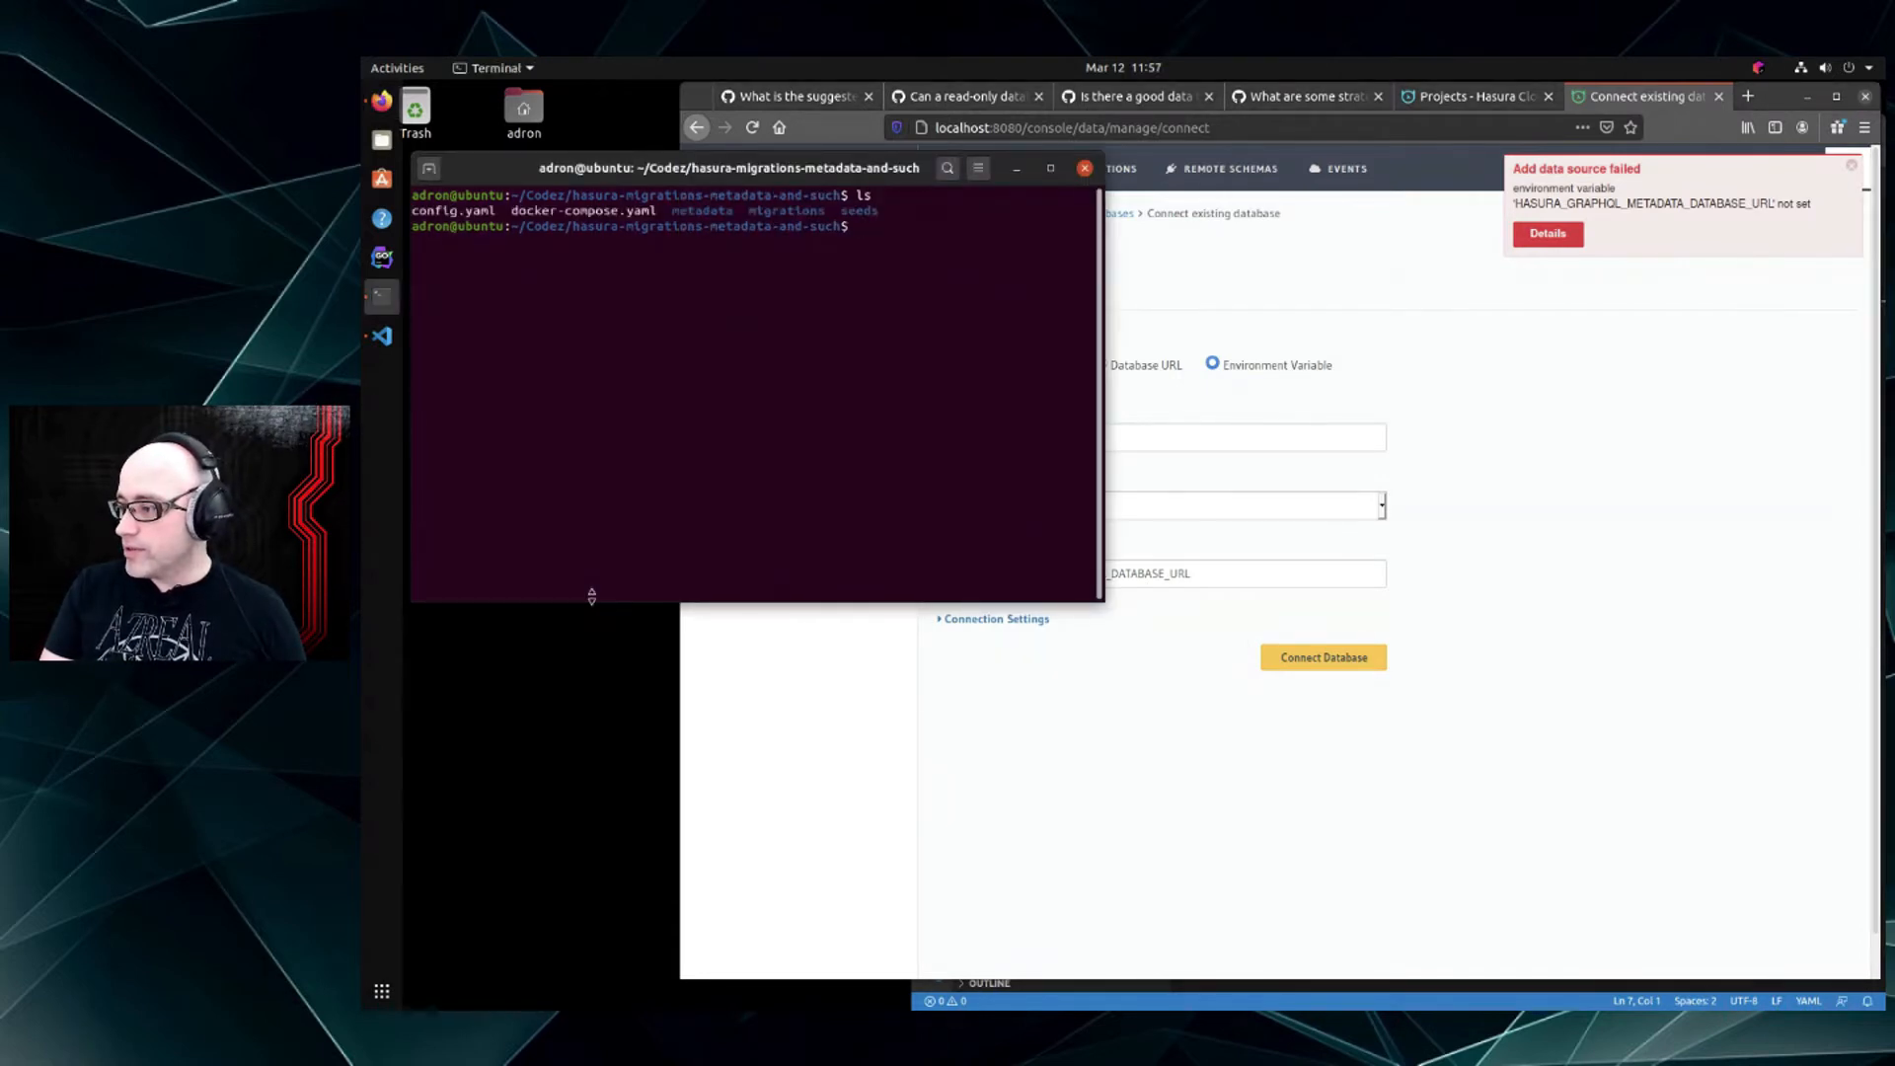
pyautogui.write('code .')
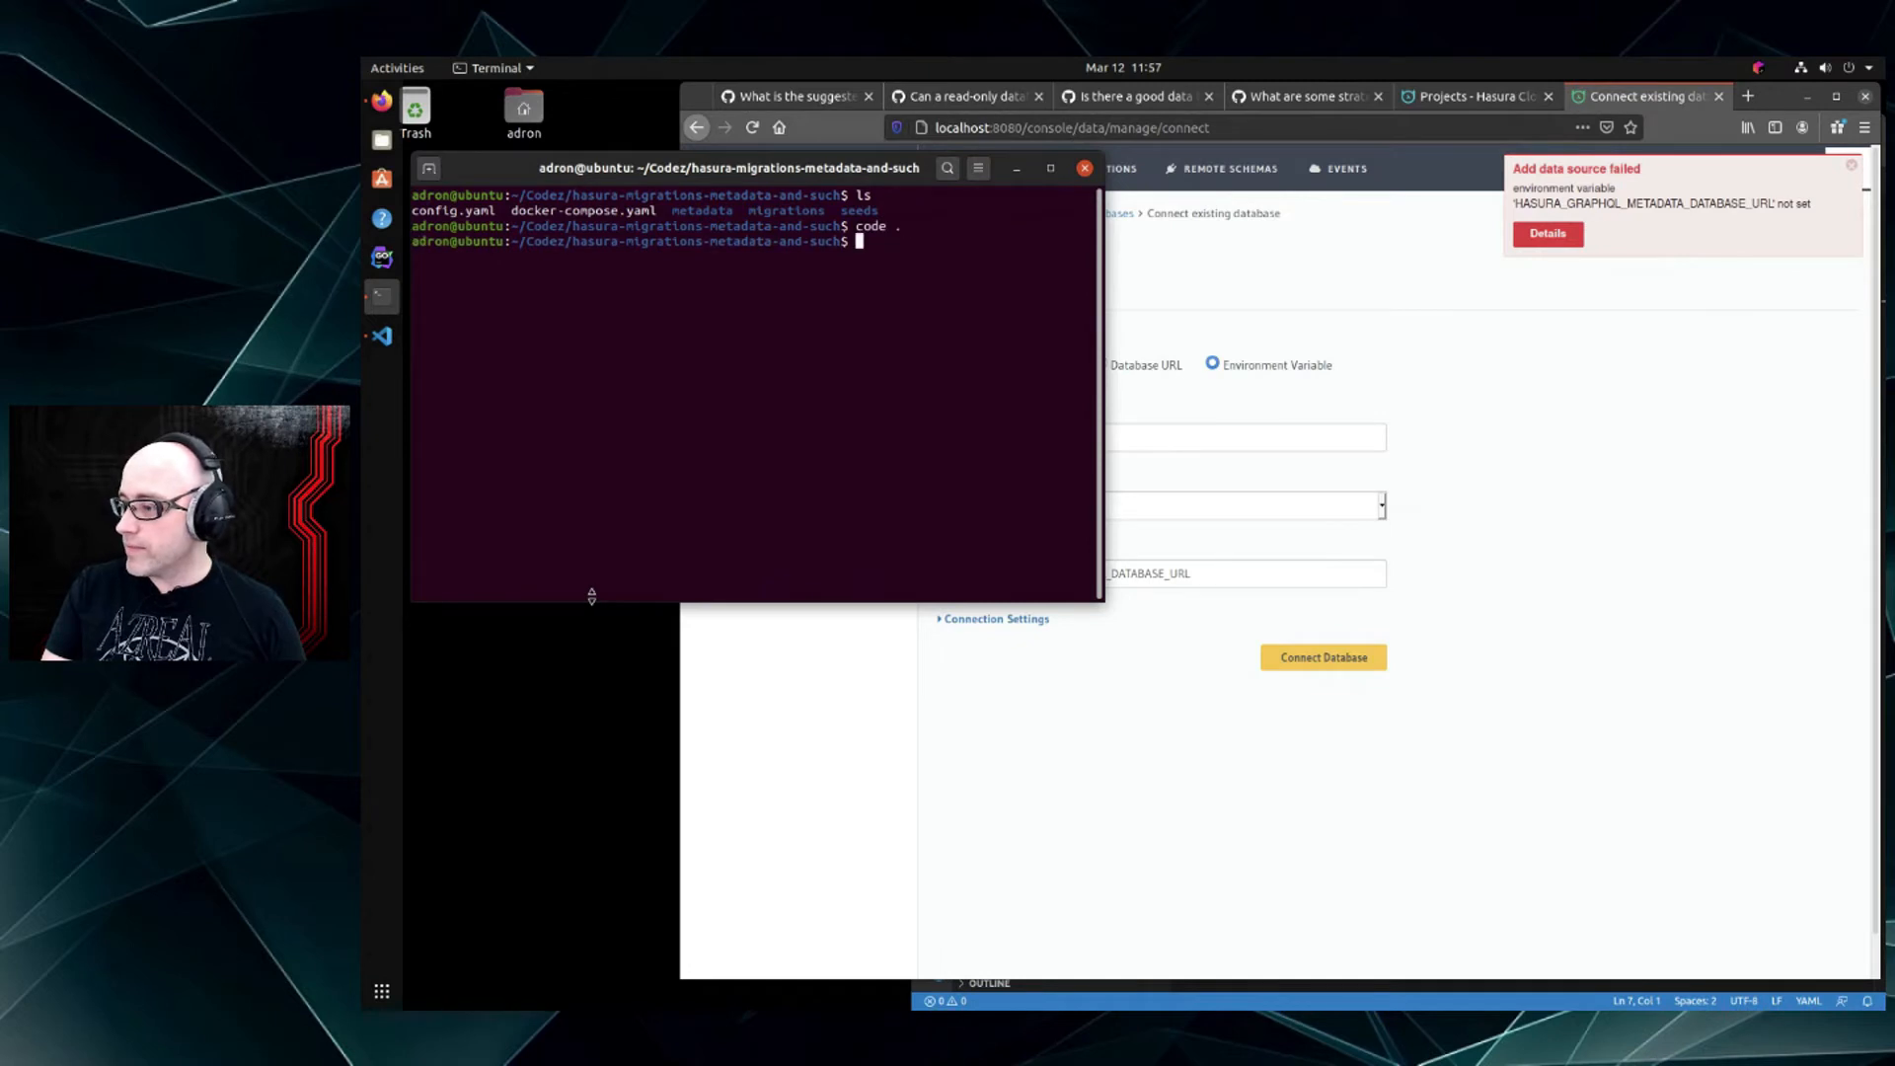
pyautogui.press('Return')
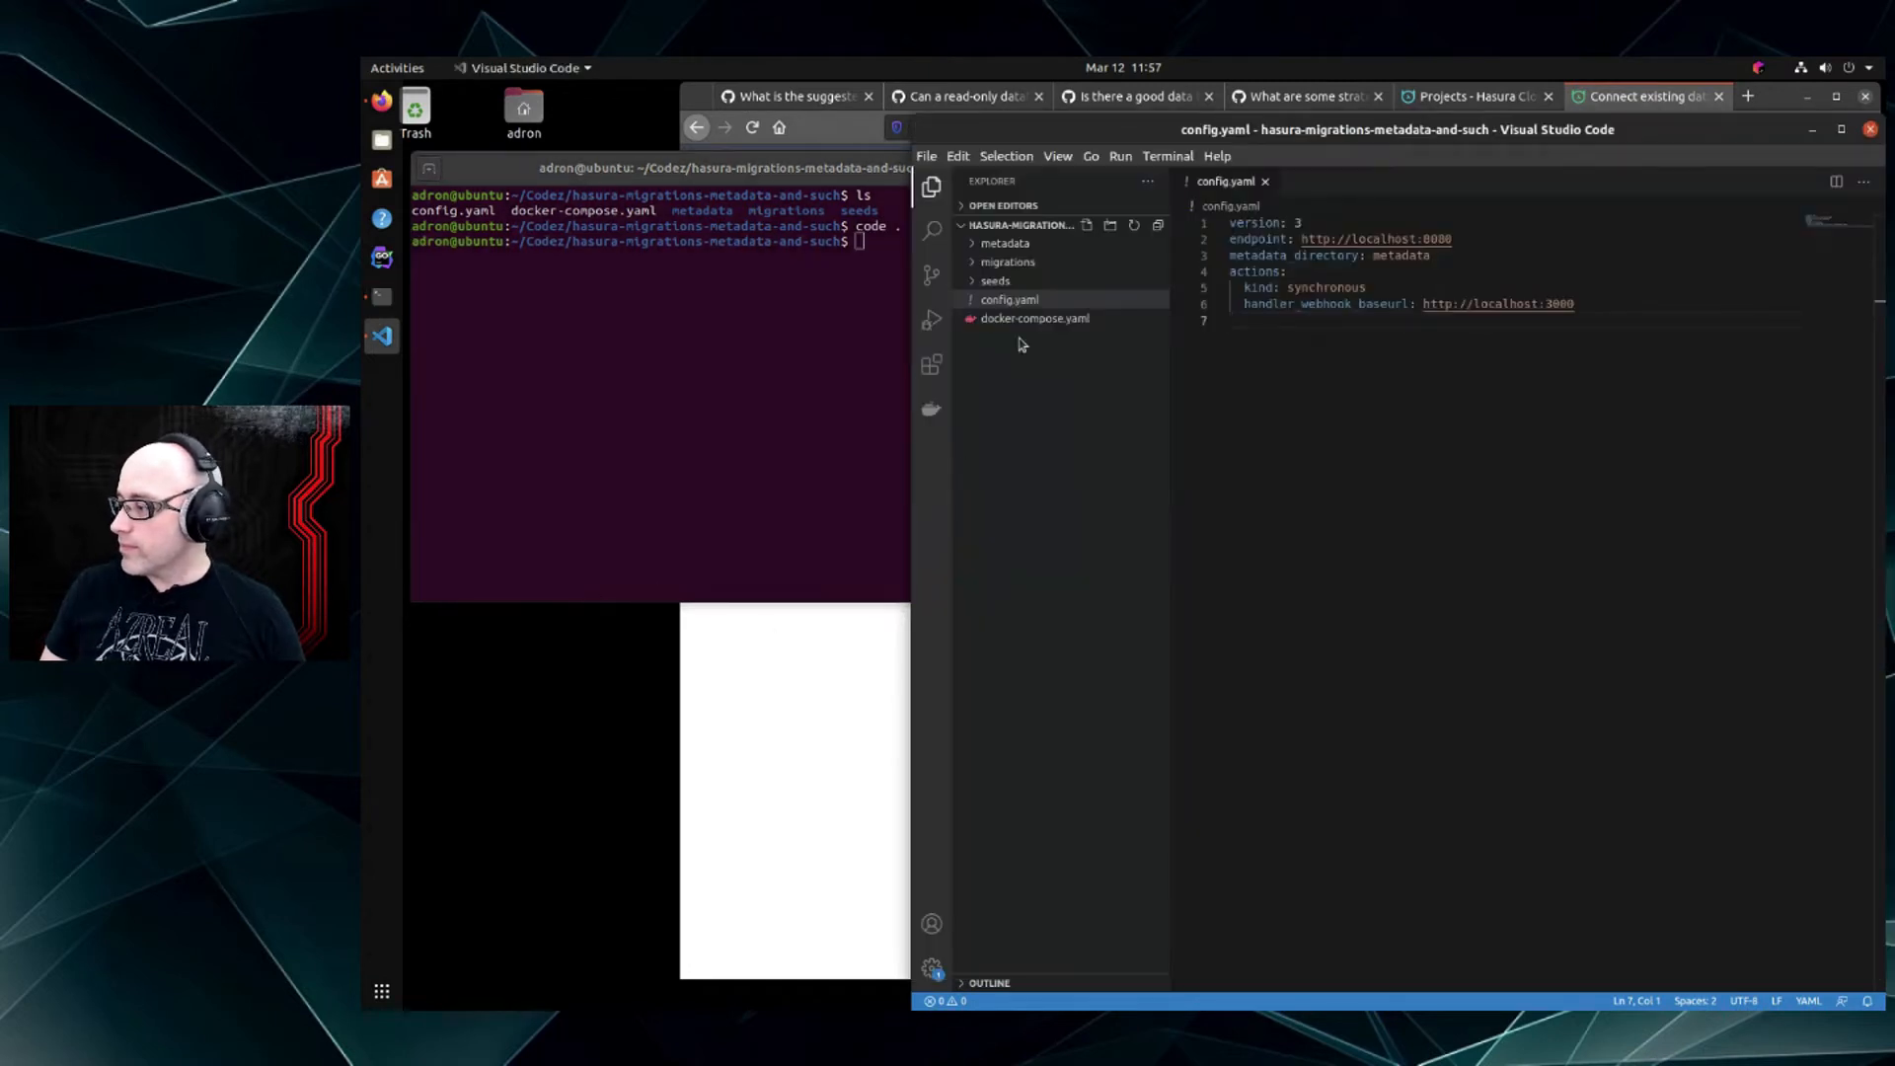
pyautogui.click(1033, 317)
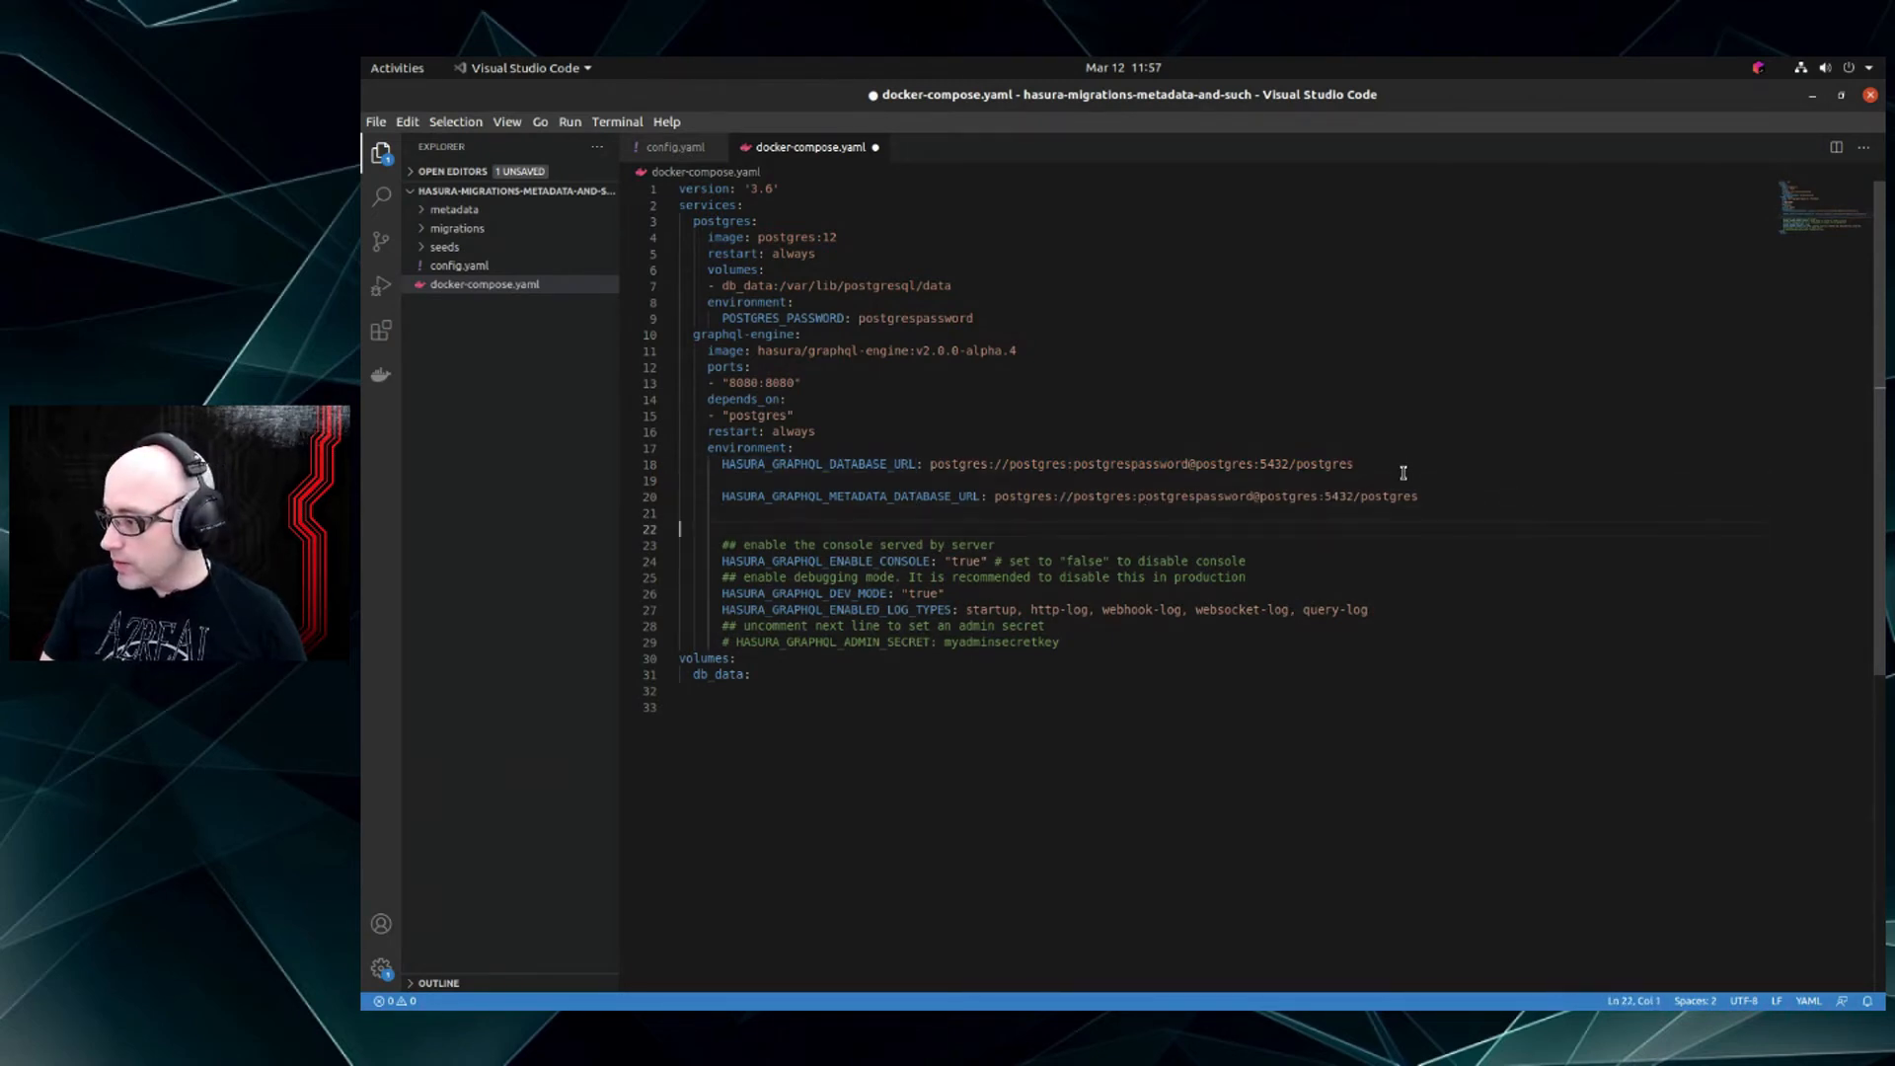
# Add empty HASURA_GRAPHQL_DATABASE_URL1 and URL2 keys and end the metadata URL with /metadata
pyautogui.write('HASURA_GRAPHQL_DATABASE_URL')
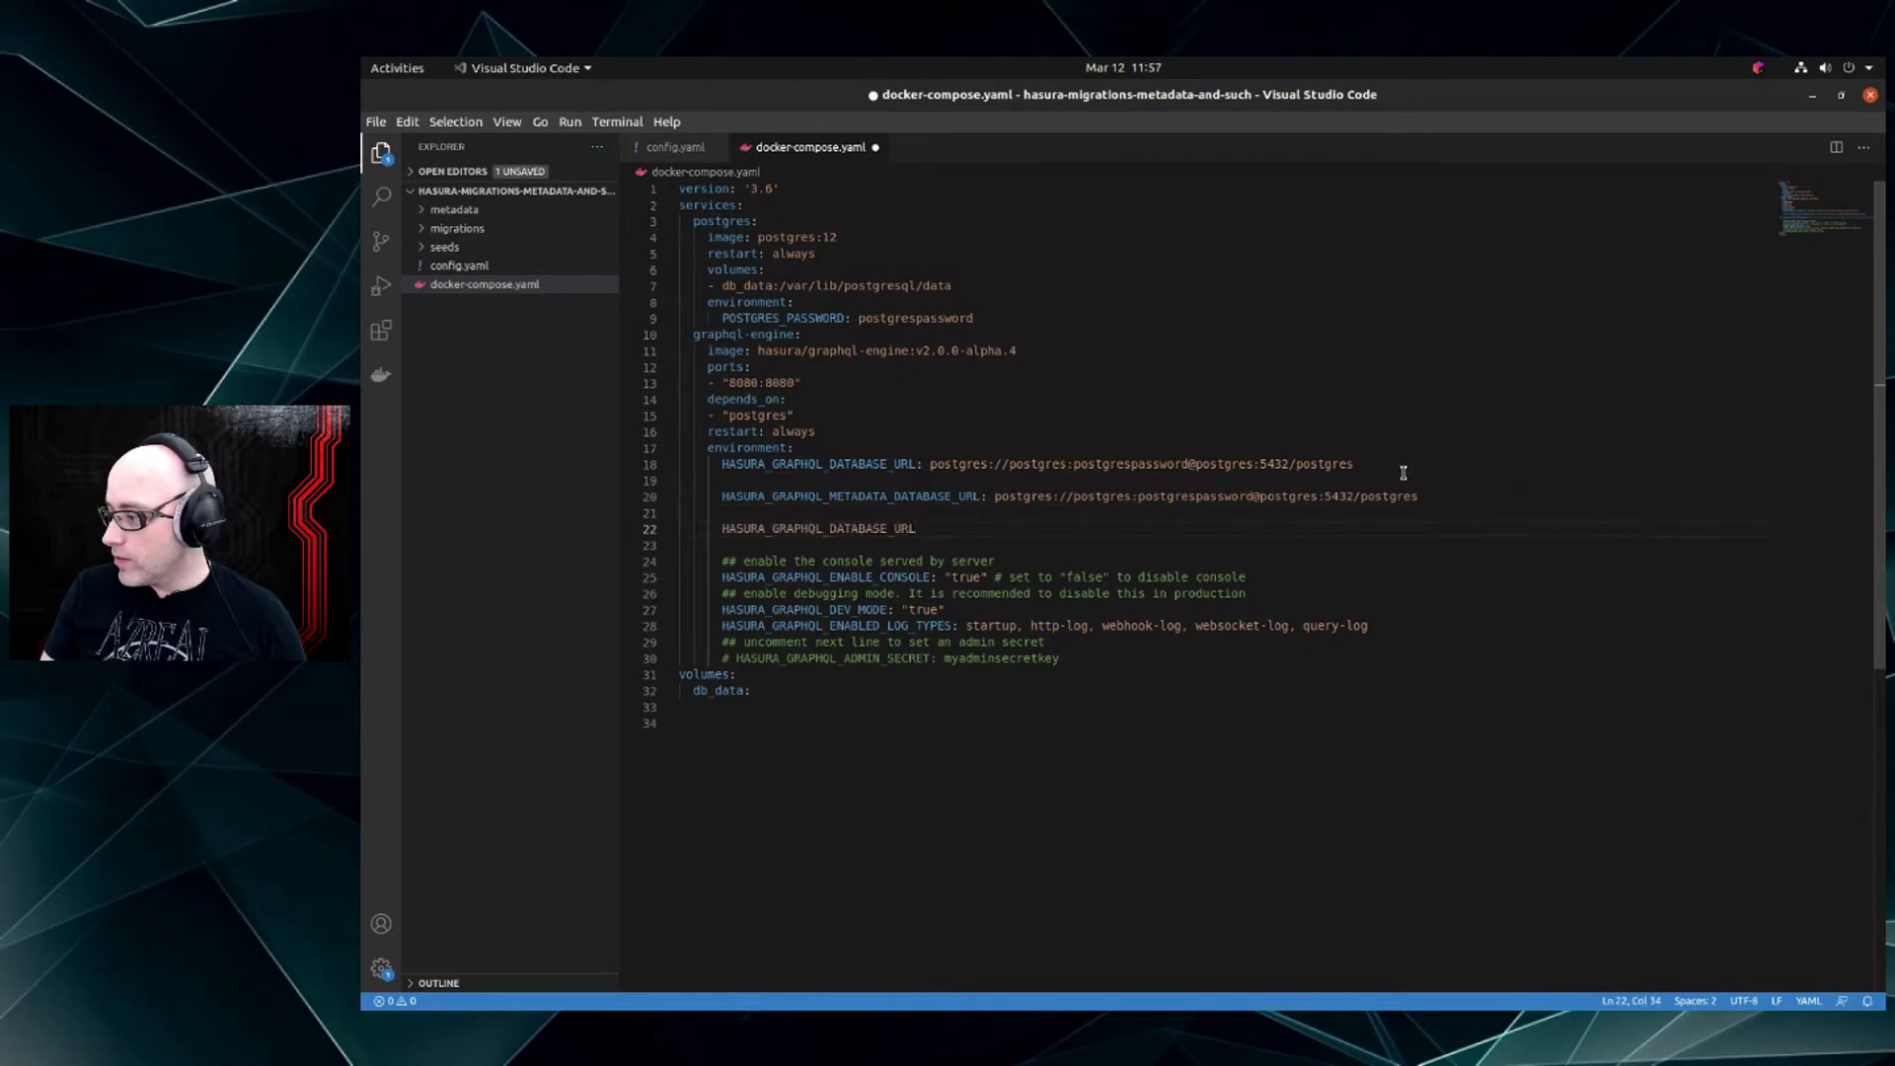
pyautogui.write('1')
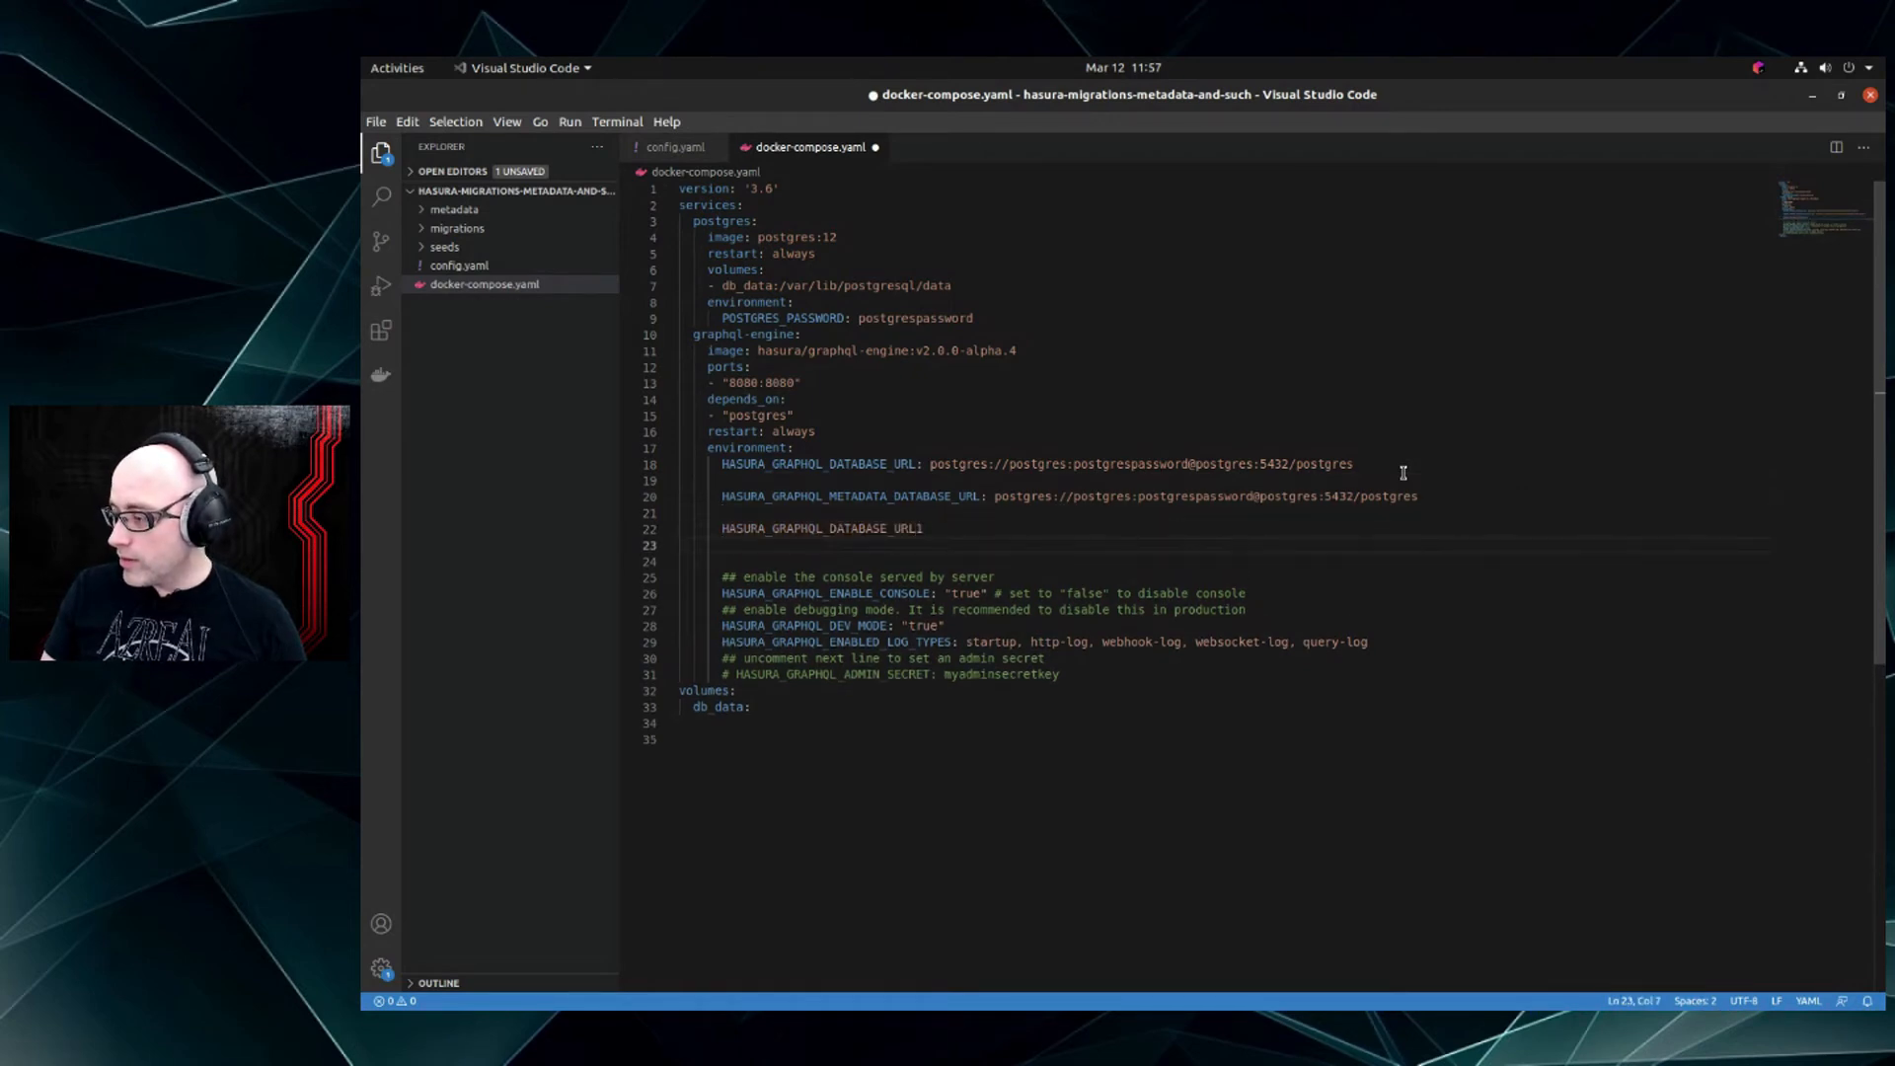
pyautogui.write('HASURA_GRAPHQL_DATABASE_URL2:')
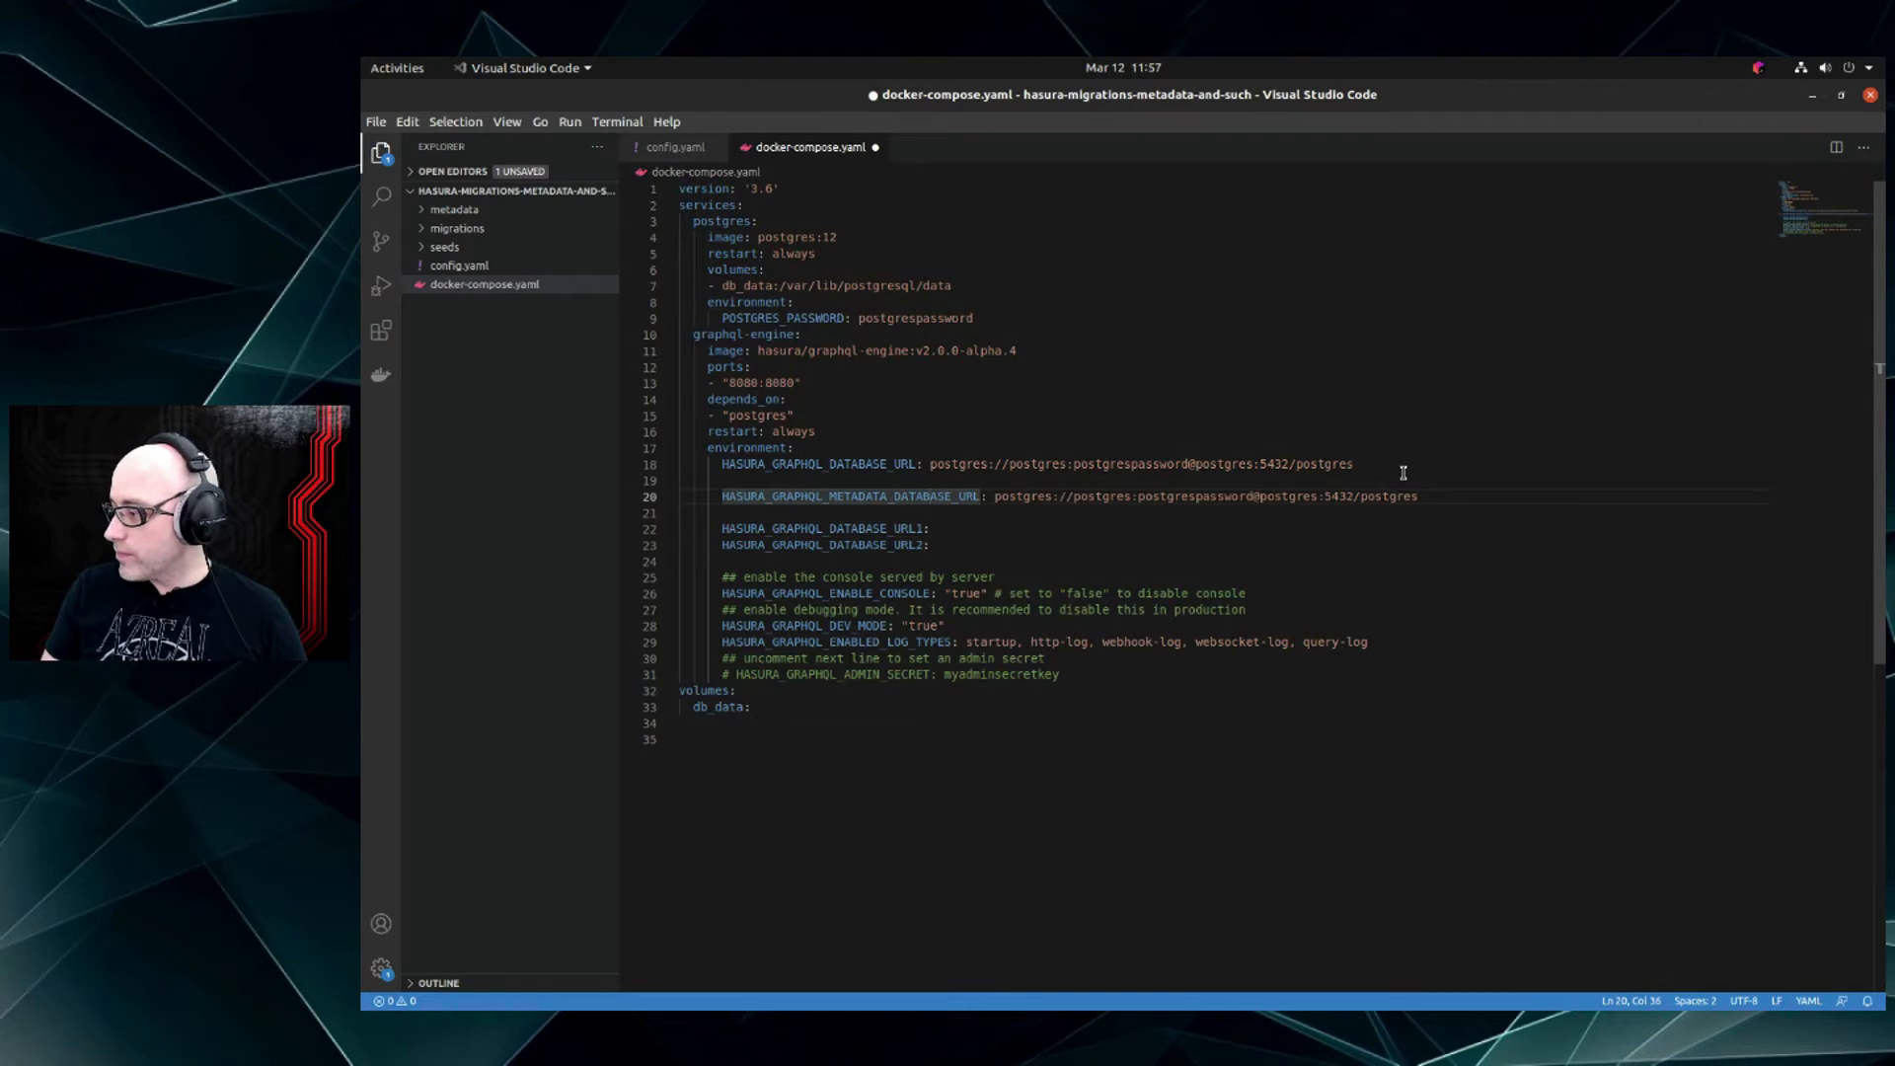
pyautogui.doubleClick(1388, 496)
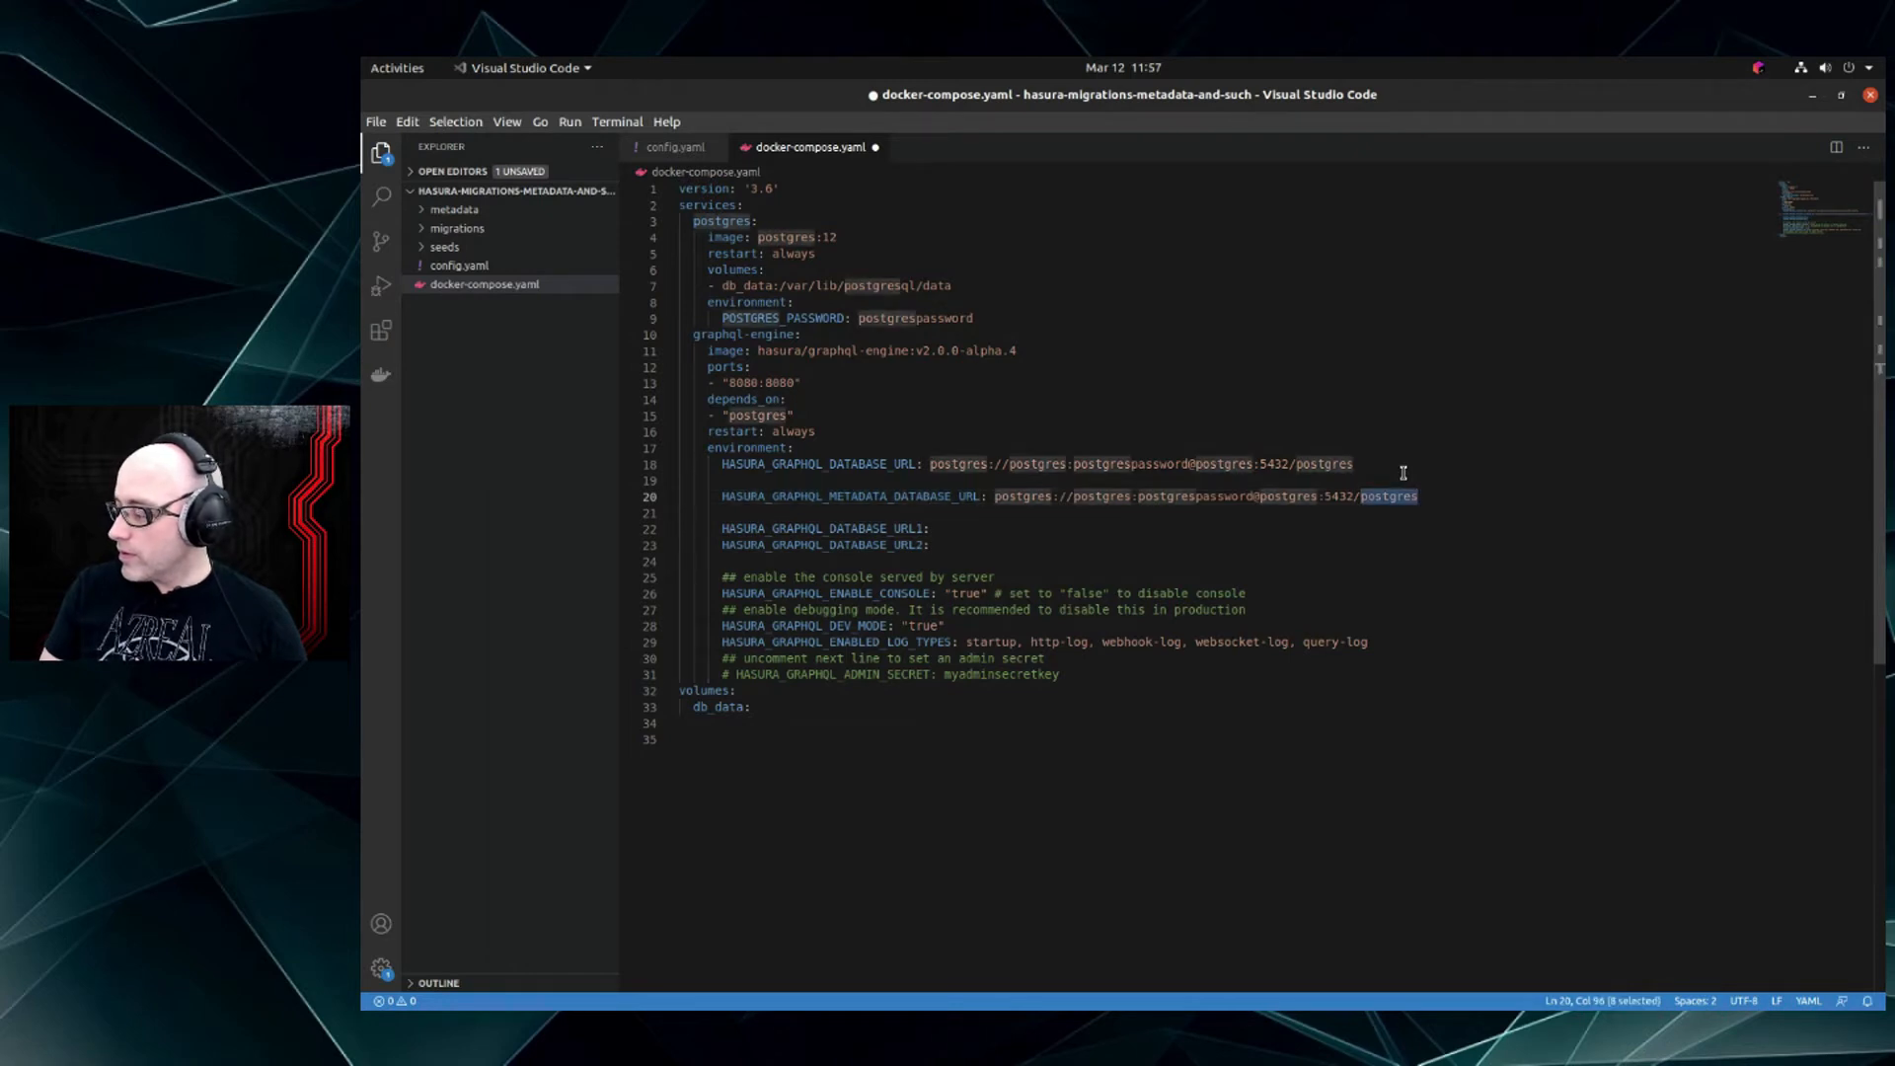
pyautogui.write('metadata')
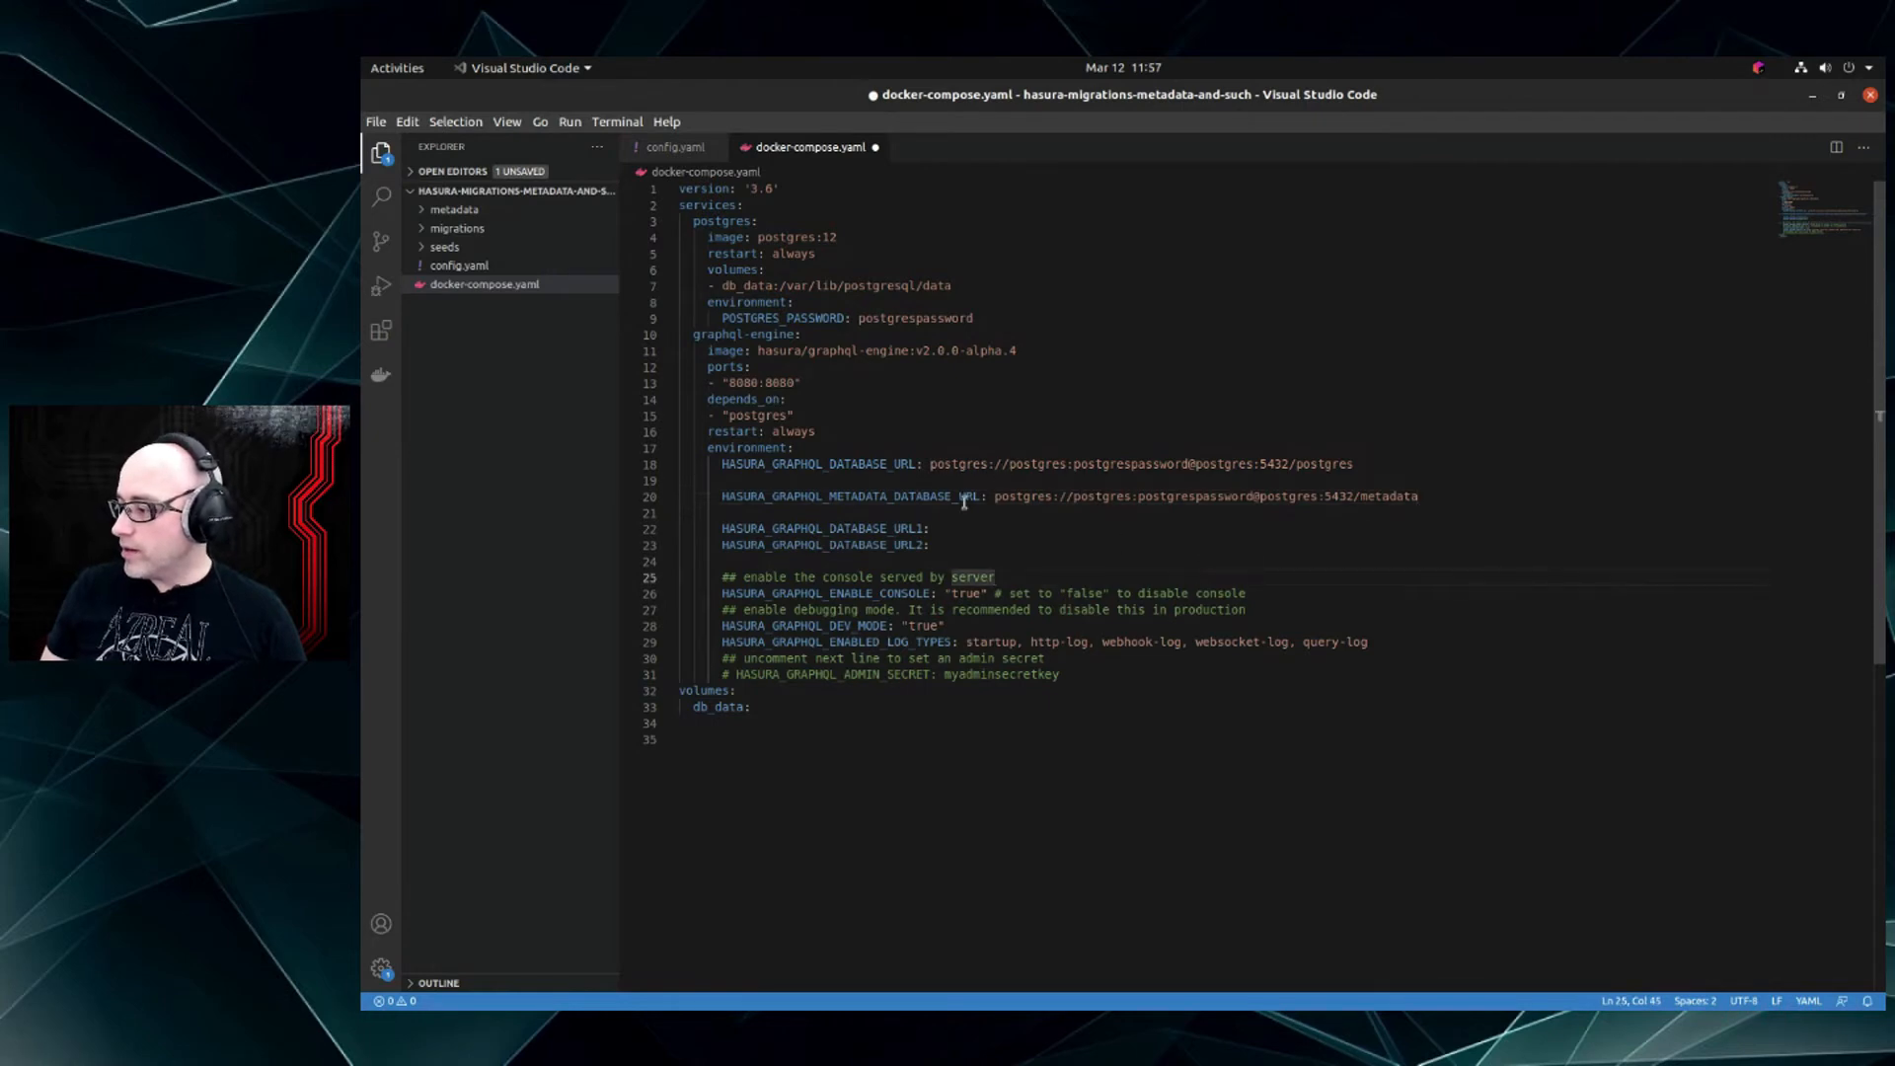
pyautogui.moveTo(964, 949)
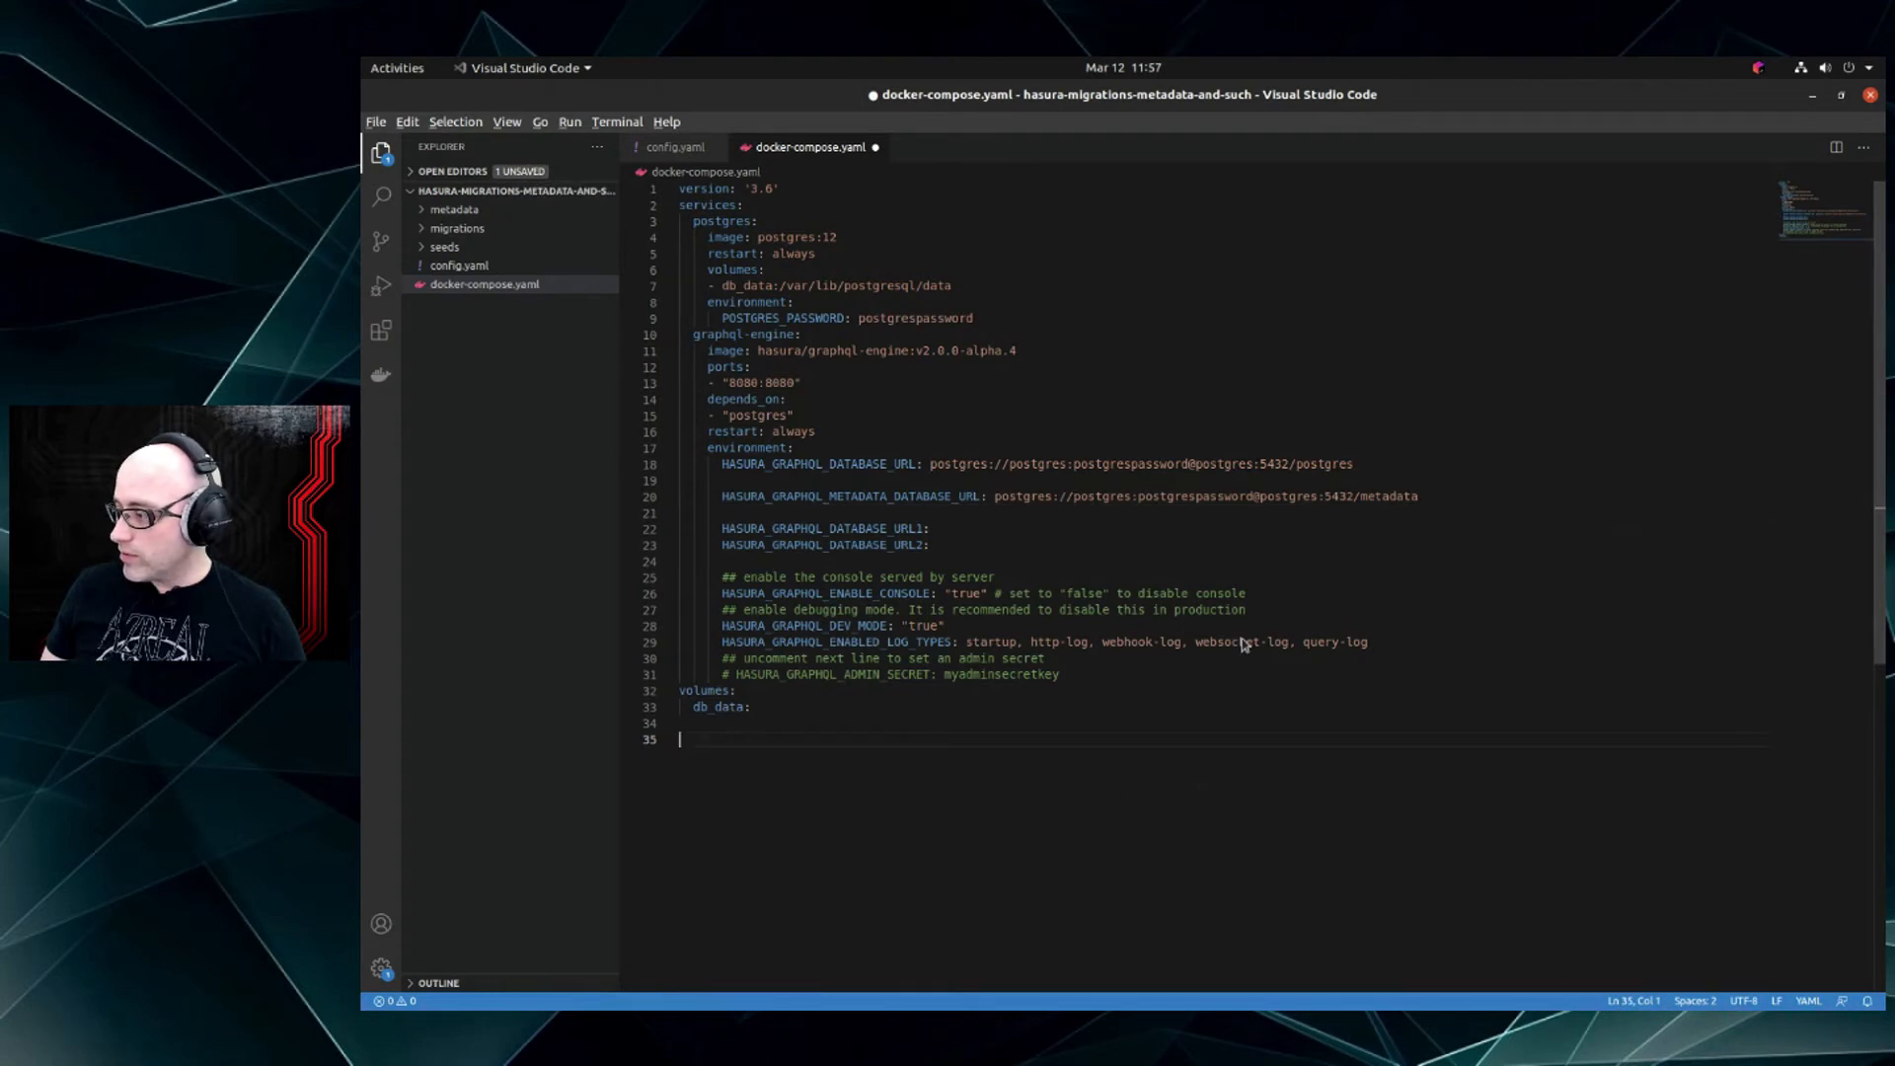
# Revert the metadata URL to /postgres, delete the URL1/URL2 lines and save docker-compose.yaml
pyautogui.press('alt+Tab')
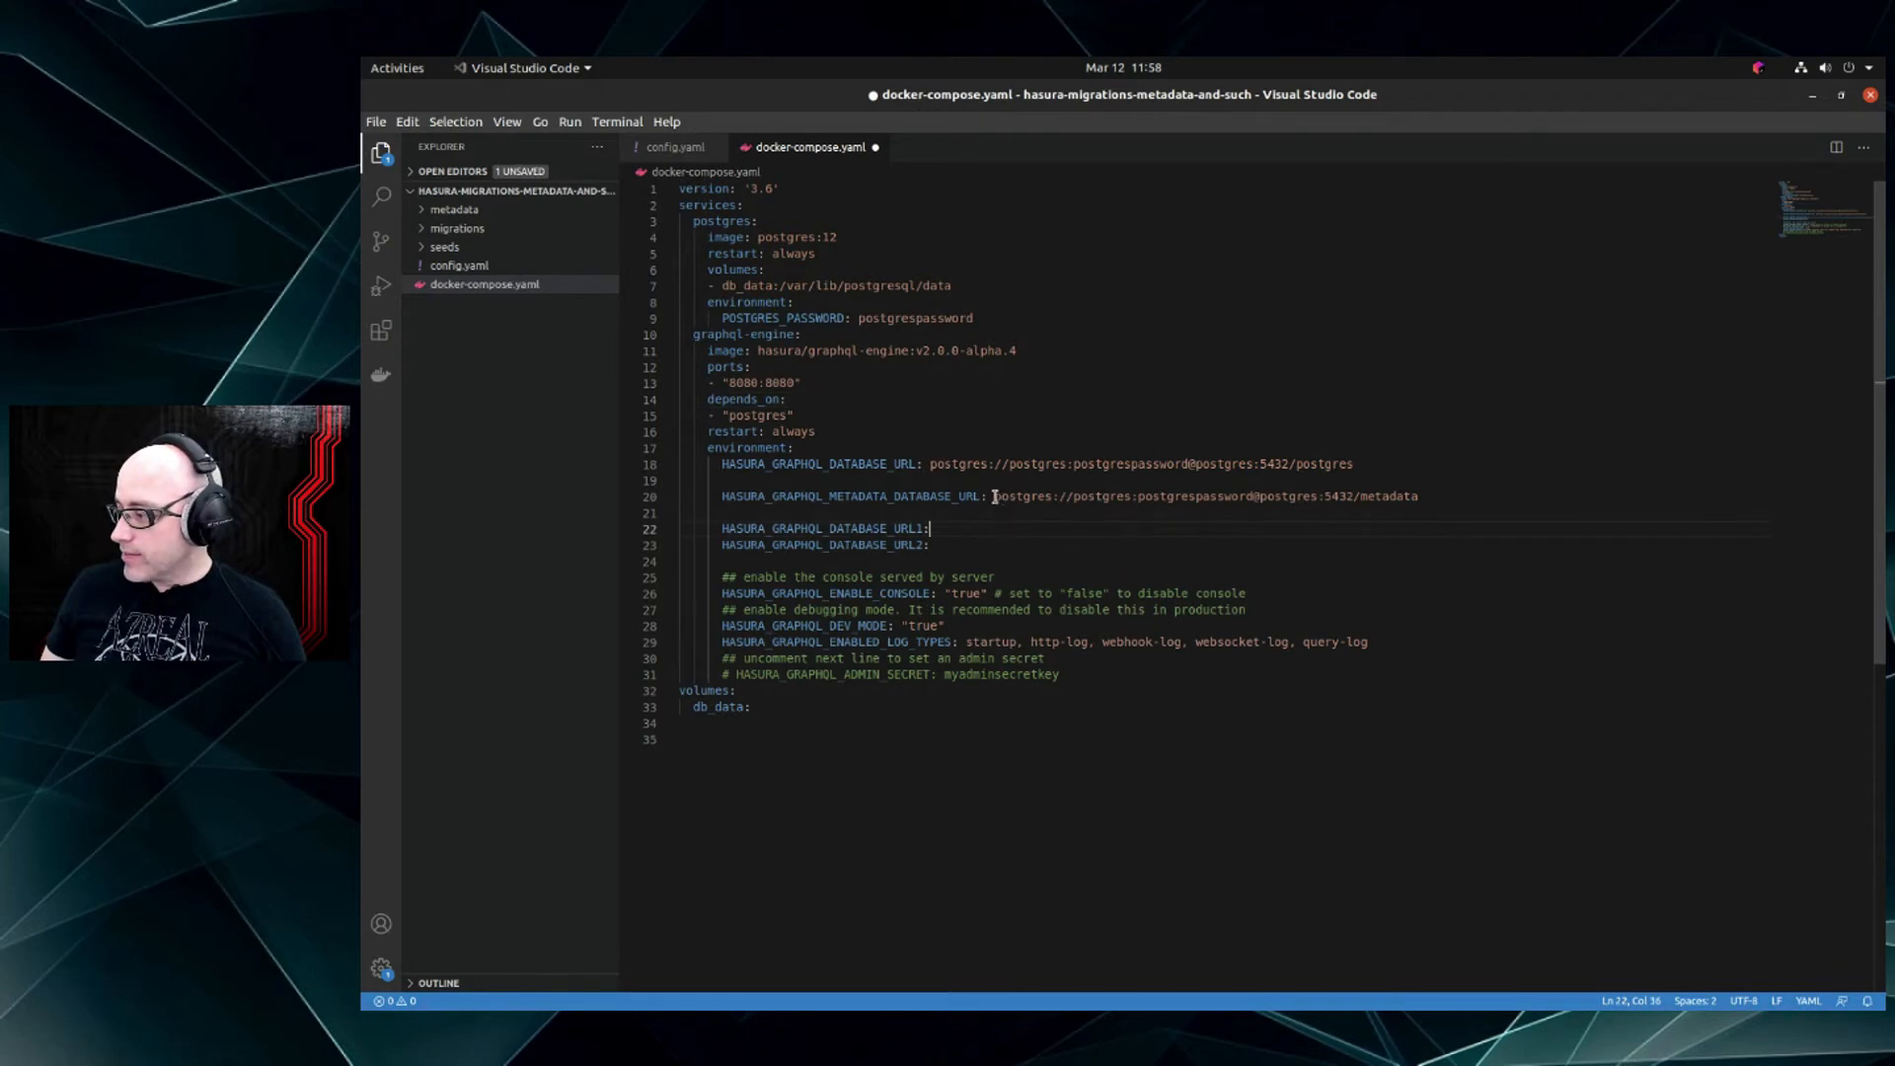
pyautogui.doubleClick(1390, 496)
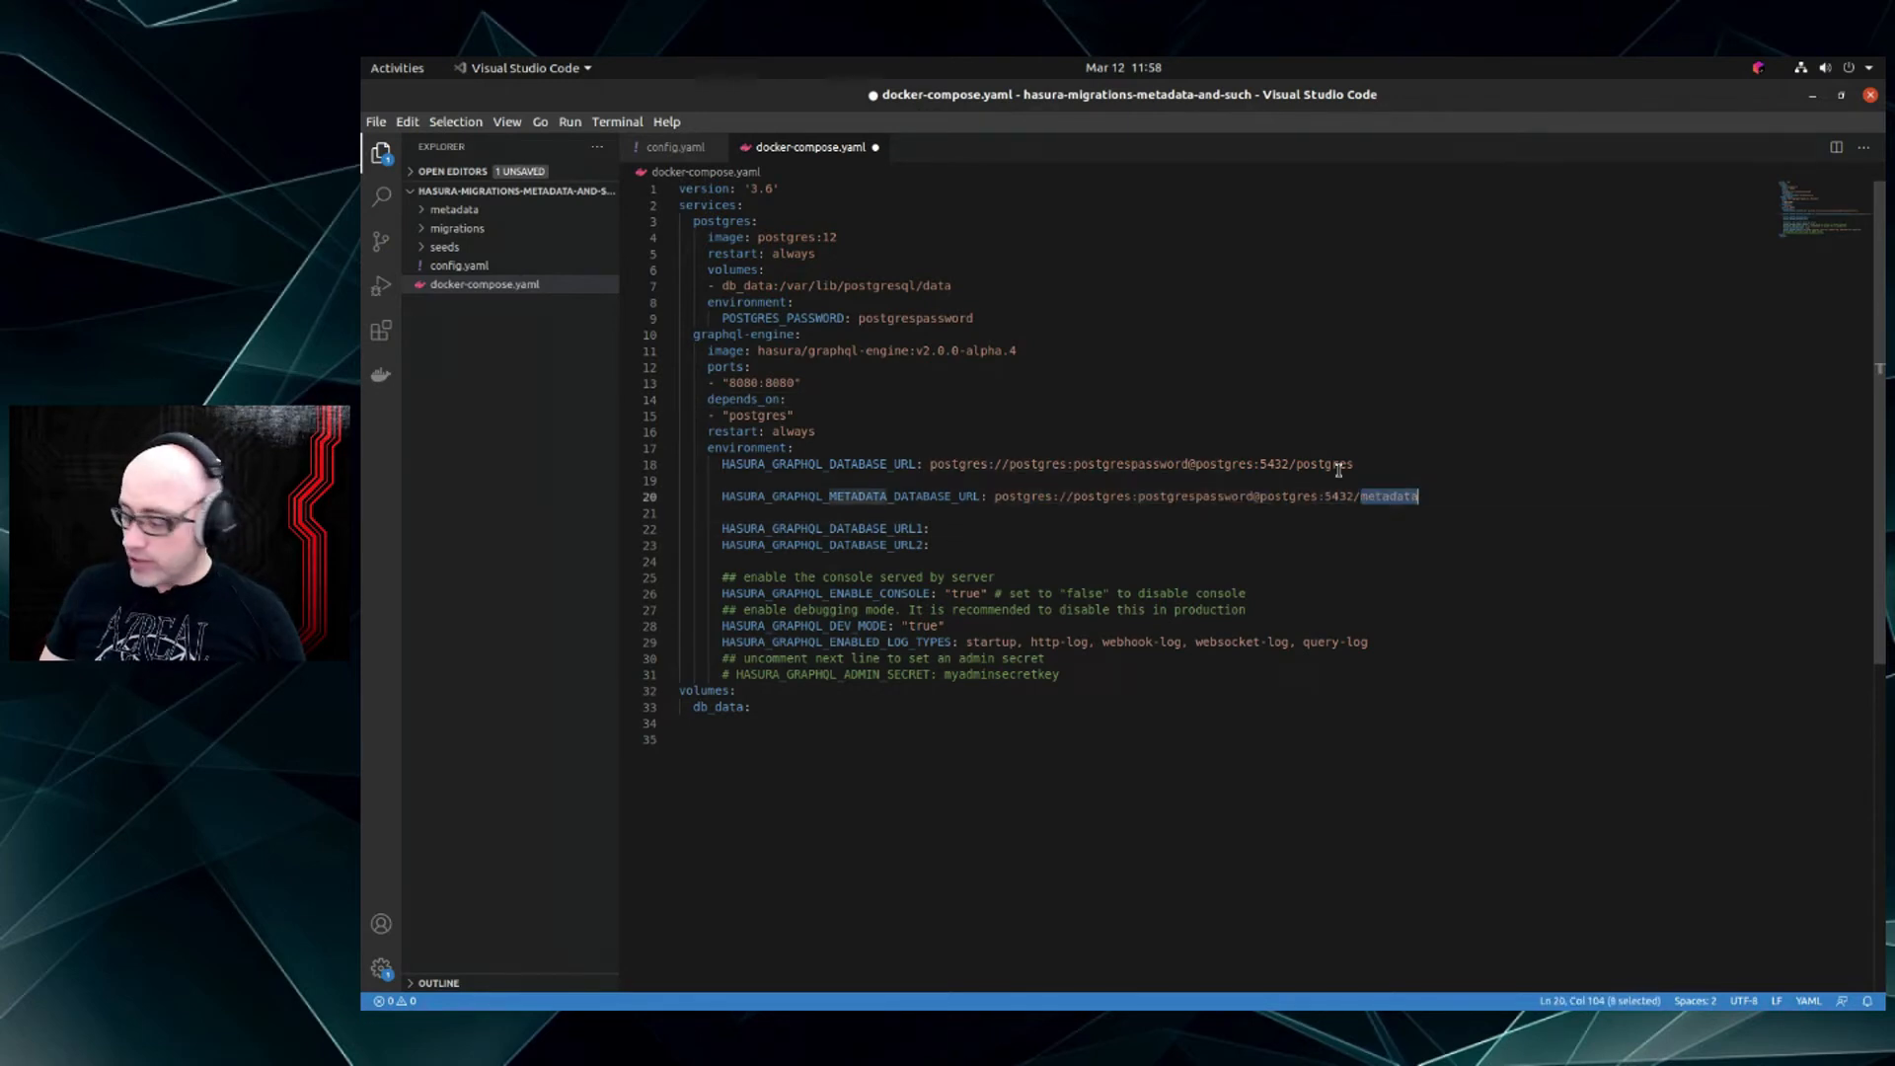
pyautogui.write('postgres')
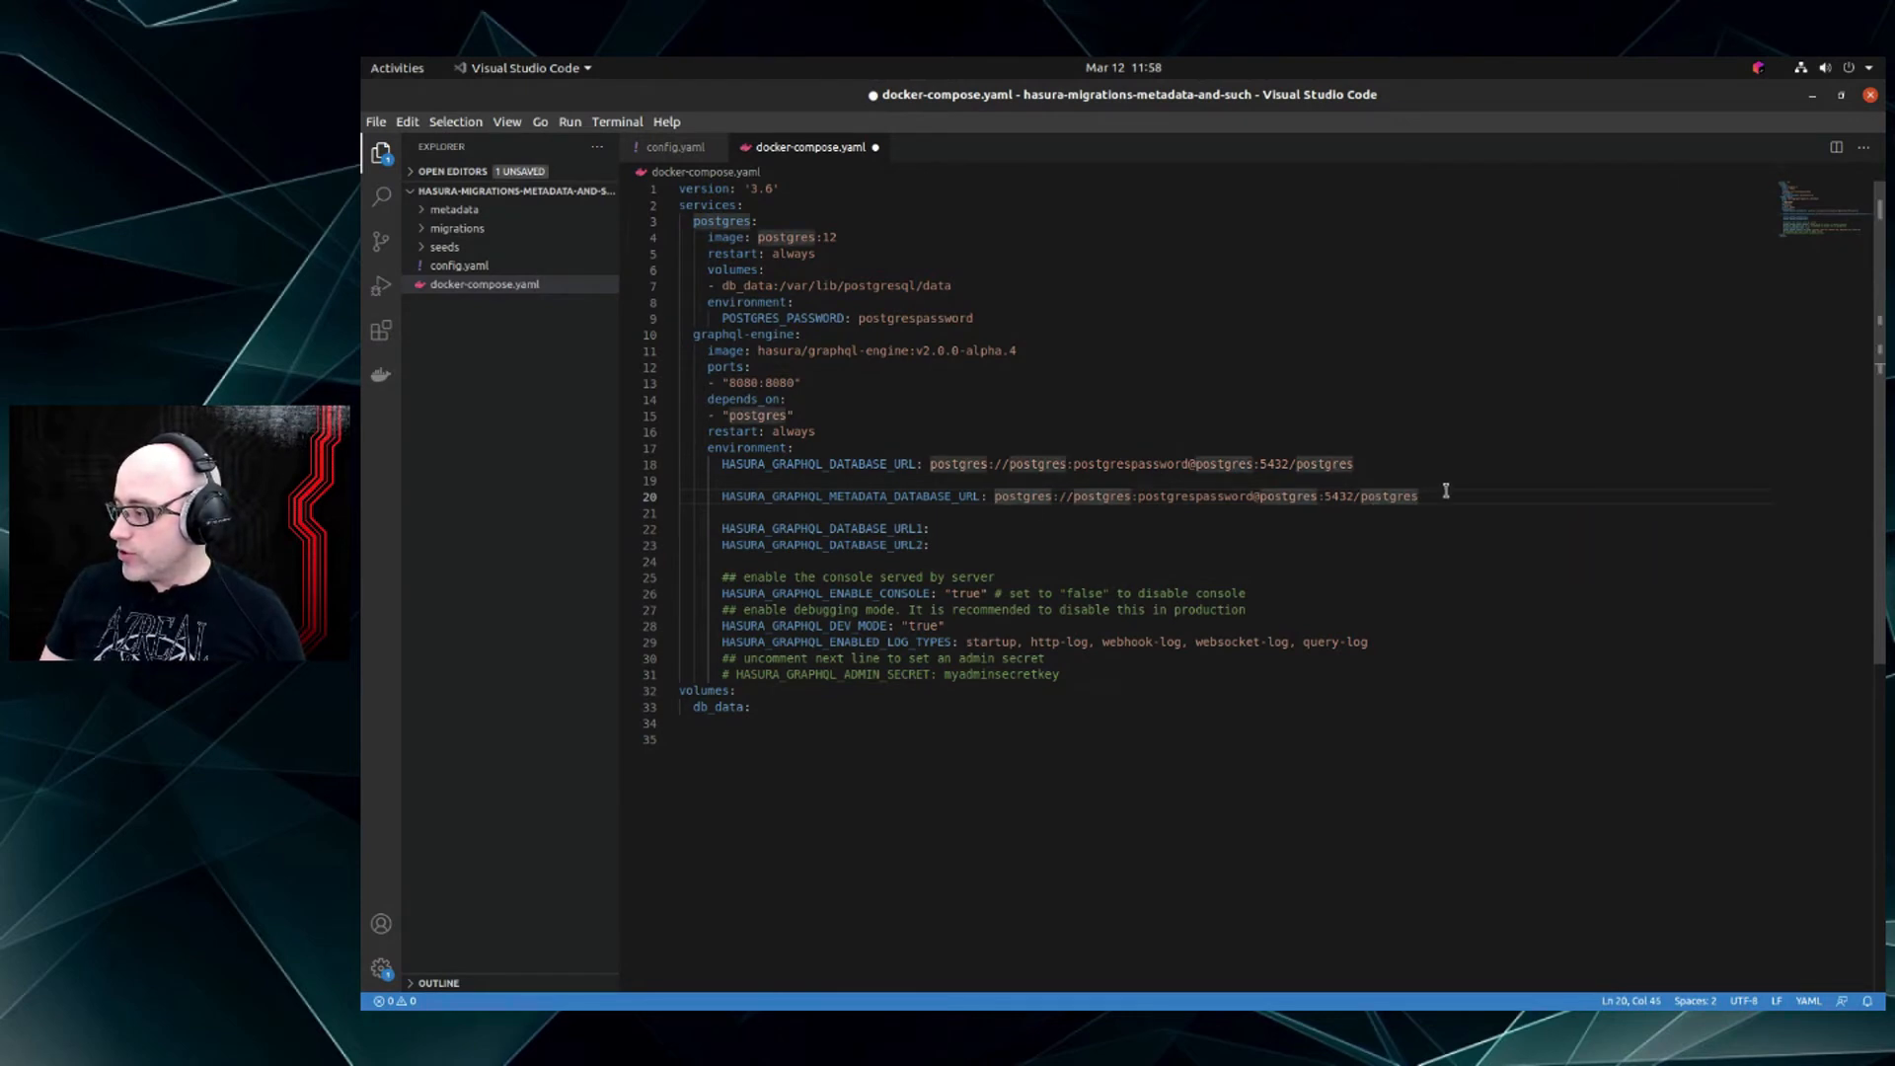
pyautogui.moveTo(993, 495); pyautogui.dragTo(1420, 496)
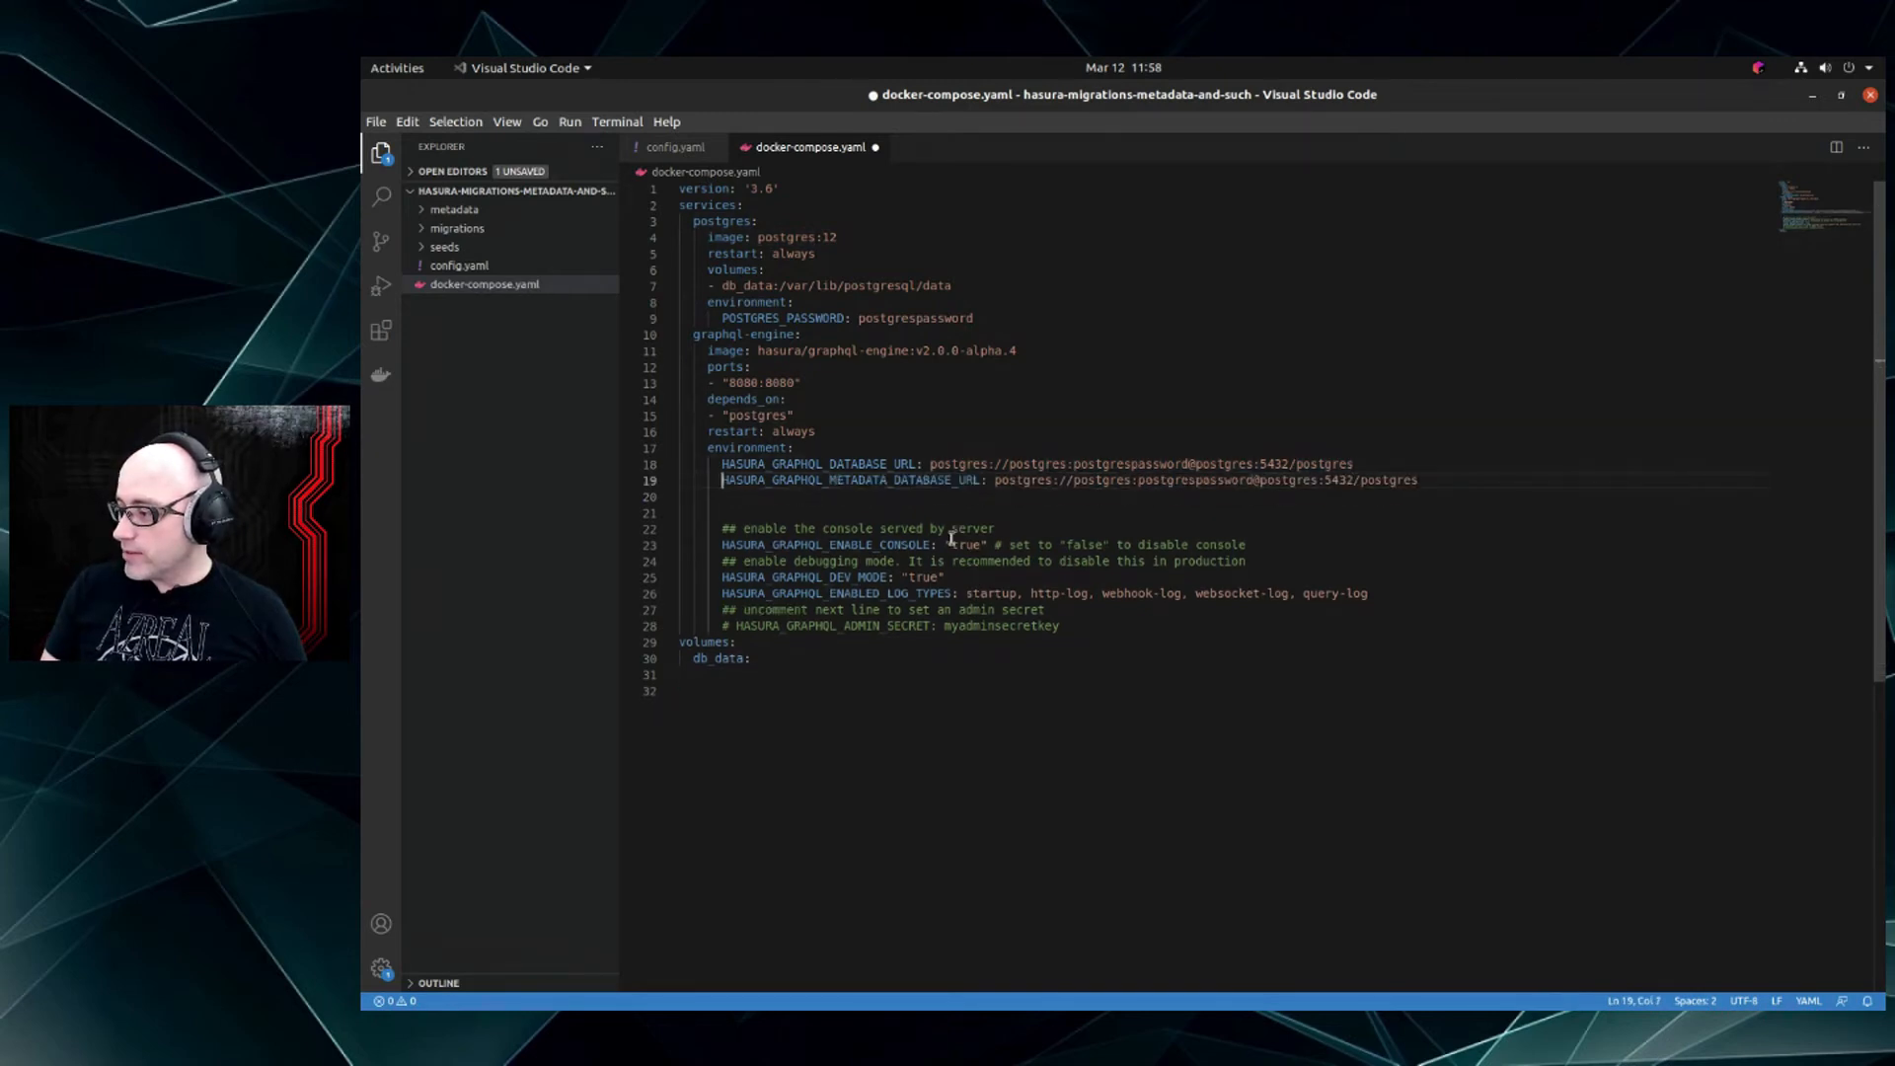
pyautogui.press('ctrl+s')
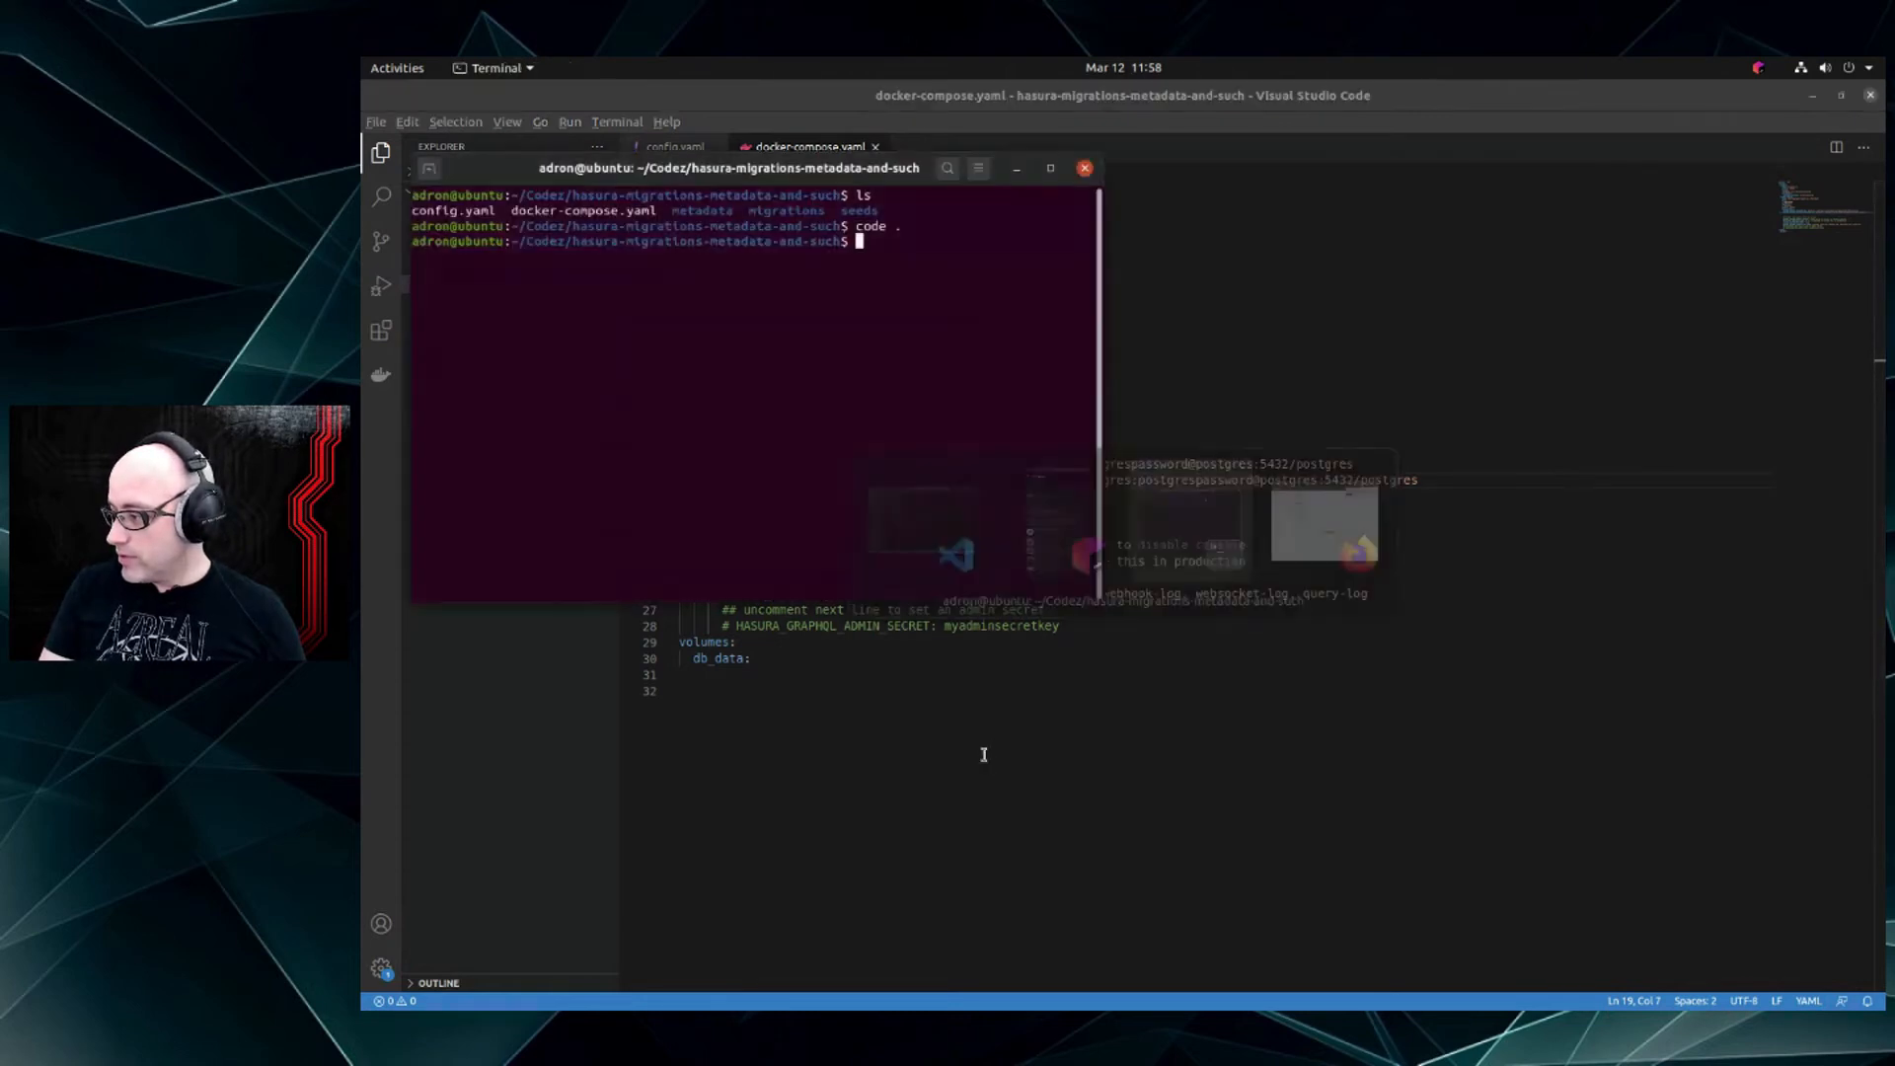
# Run docker-compose down and then bring the stack back up detached
pyautogui.write('docker-compose down')
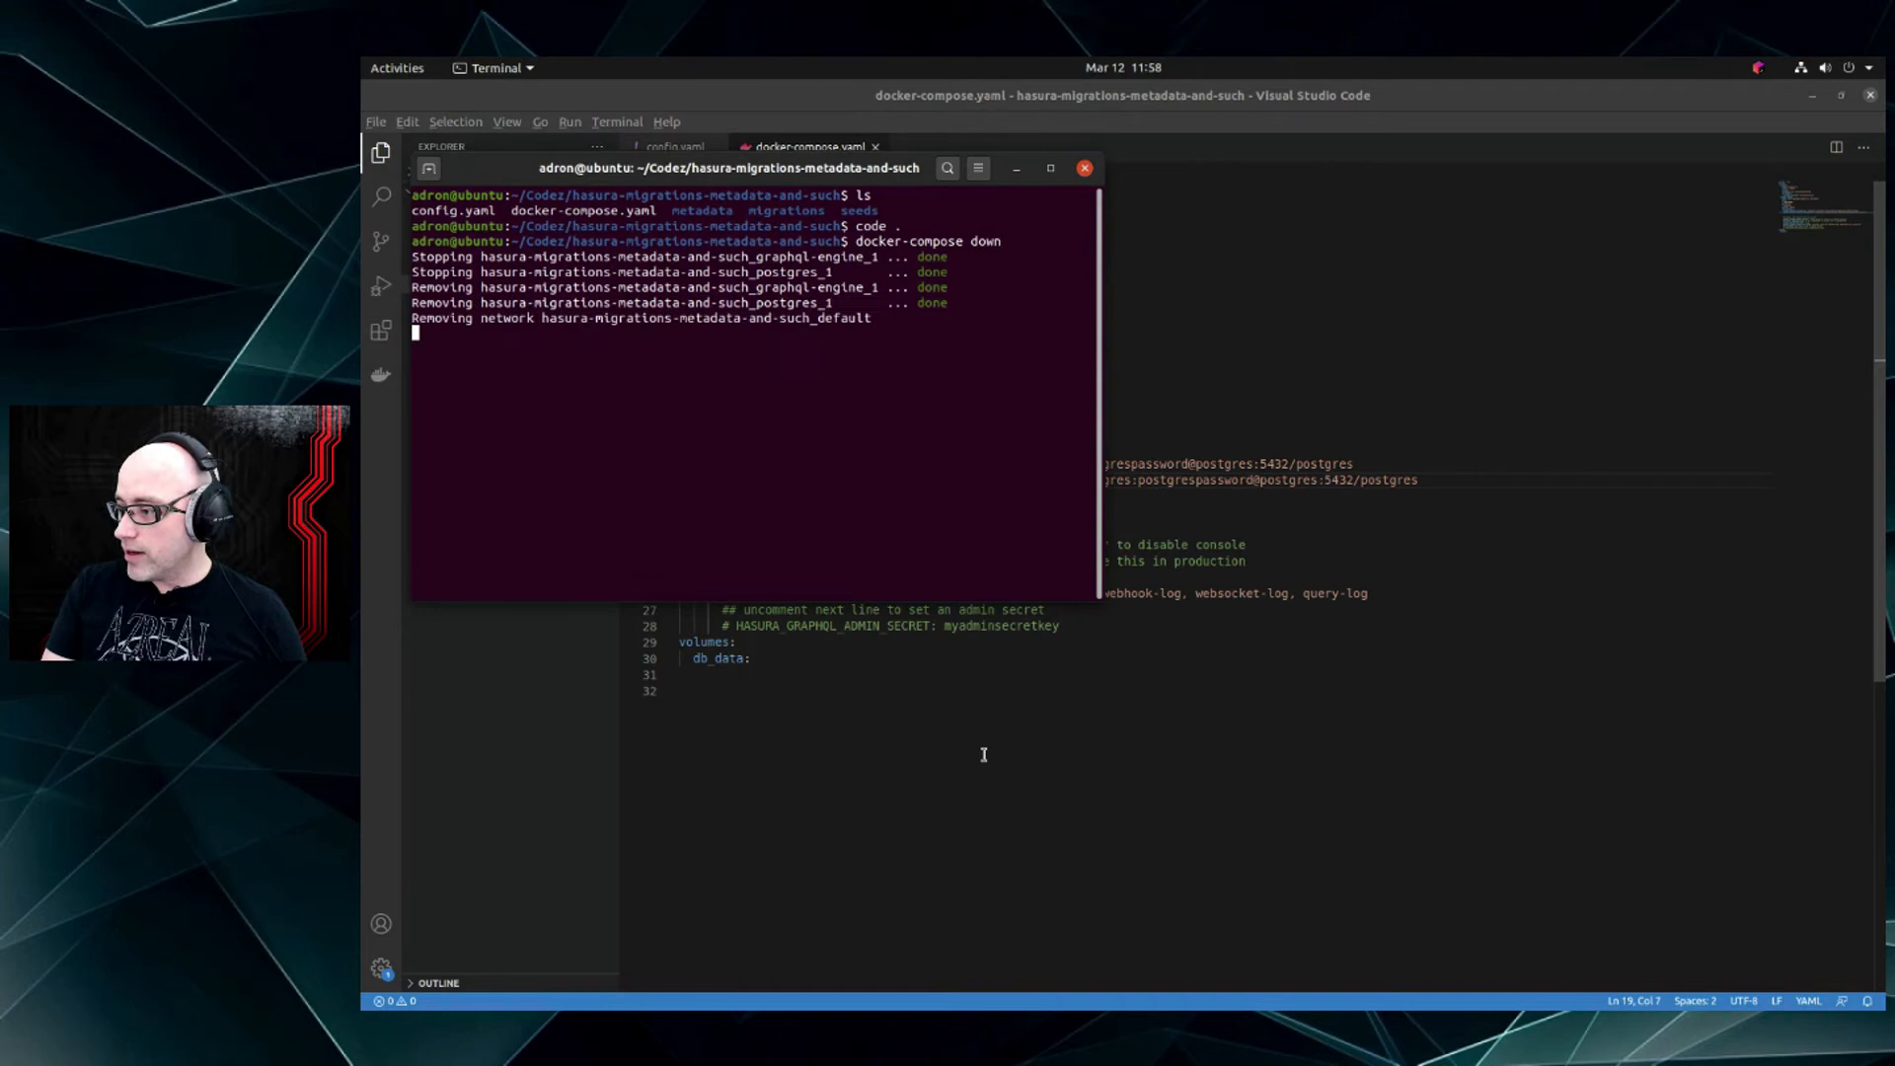
pyautogui.write('docker-compo')
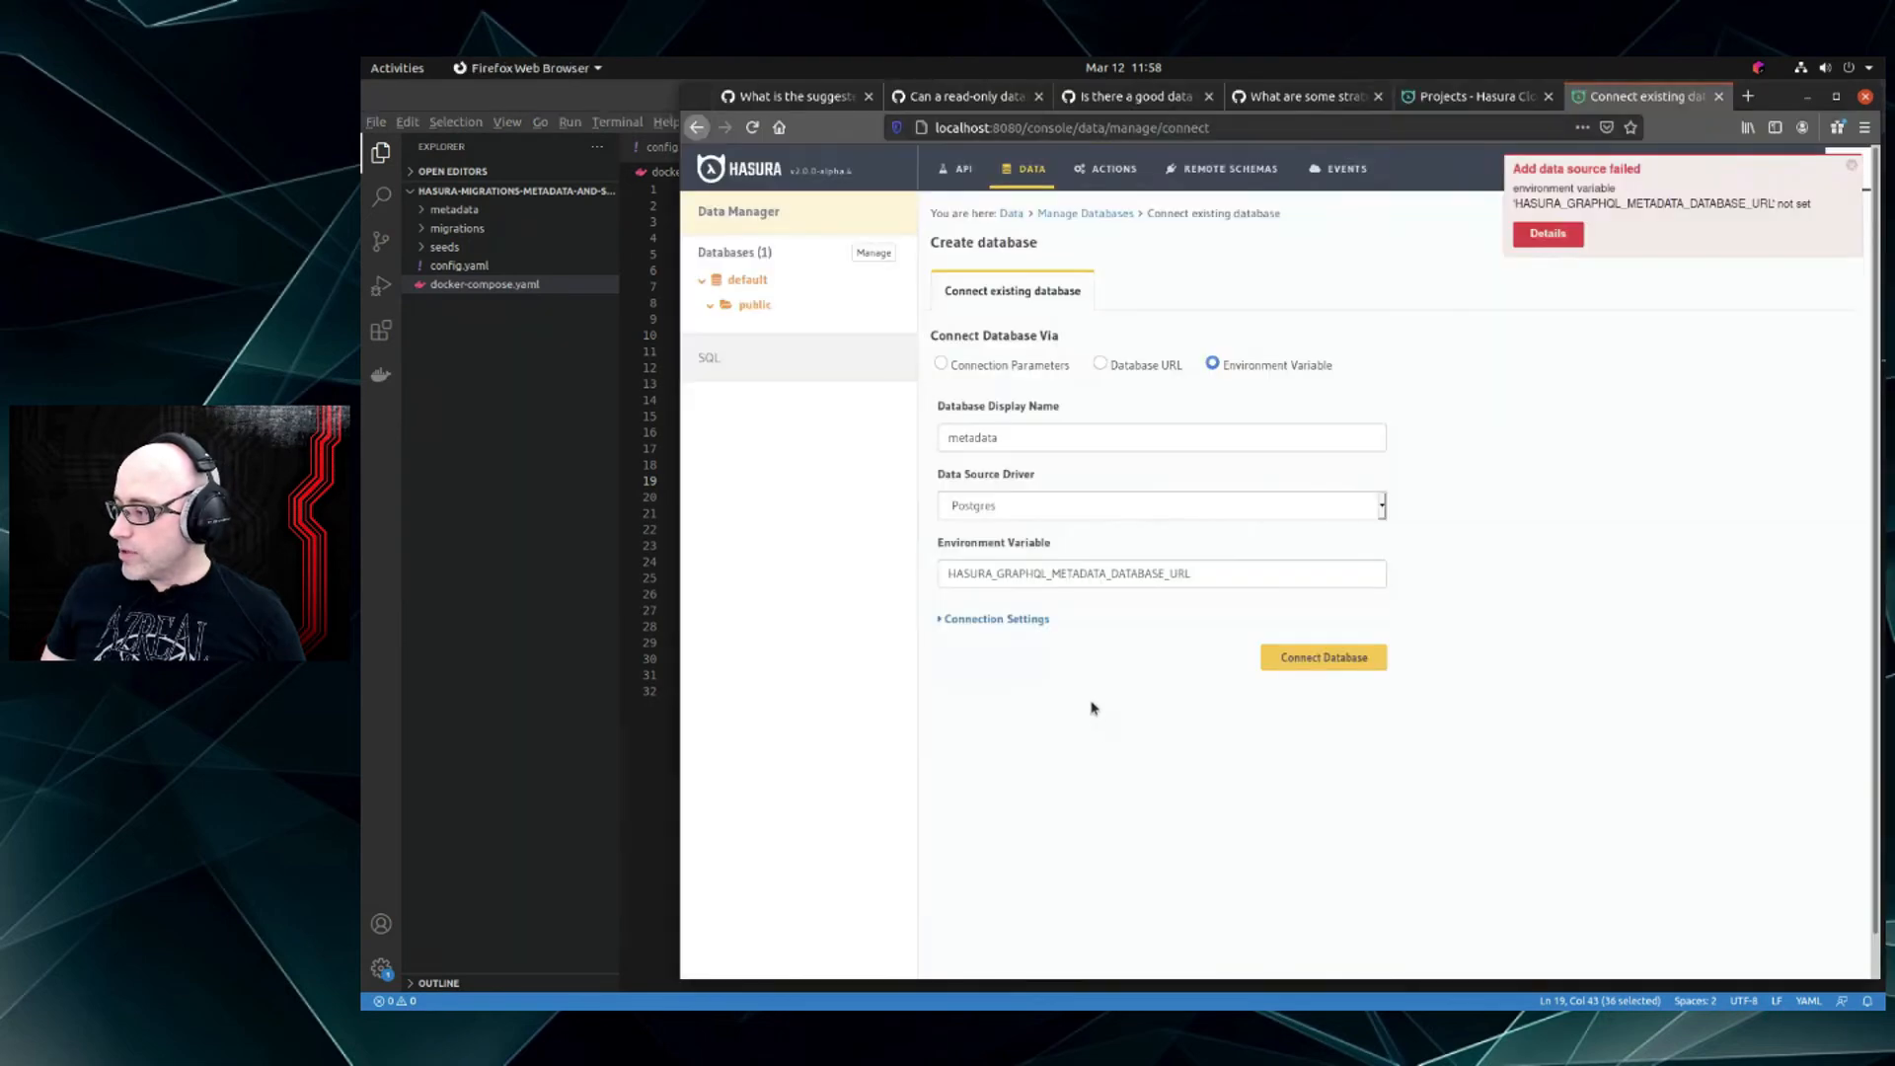
# Submit the metadata connection so metadata appears beside default in Manage Databases
pyautogui.click(1320, 655)
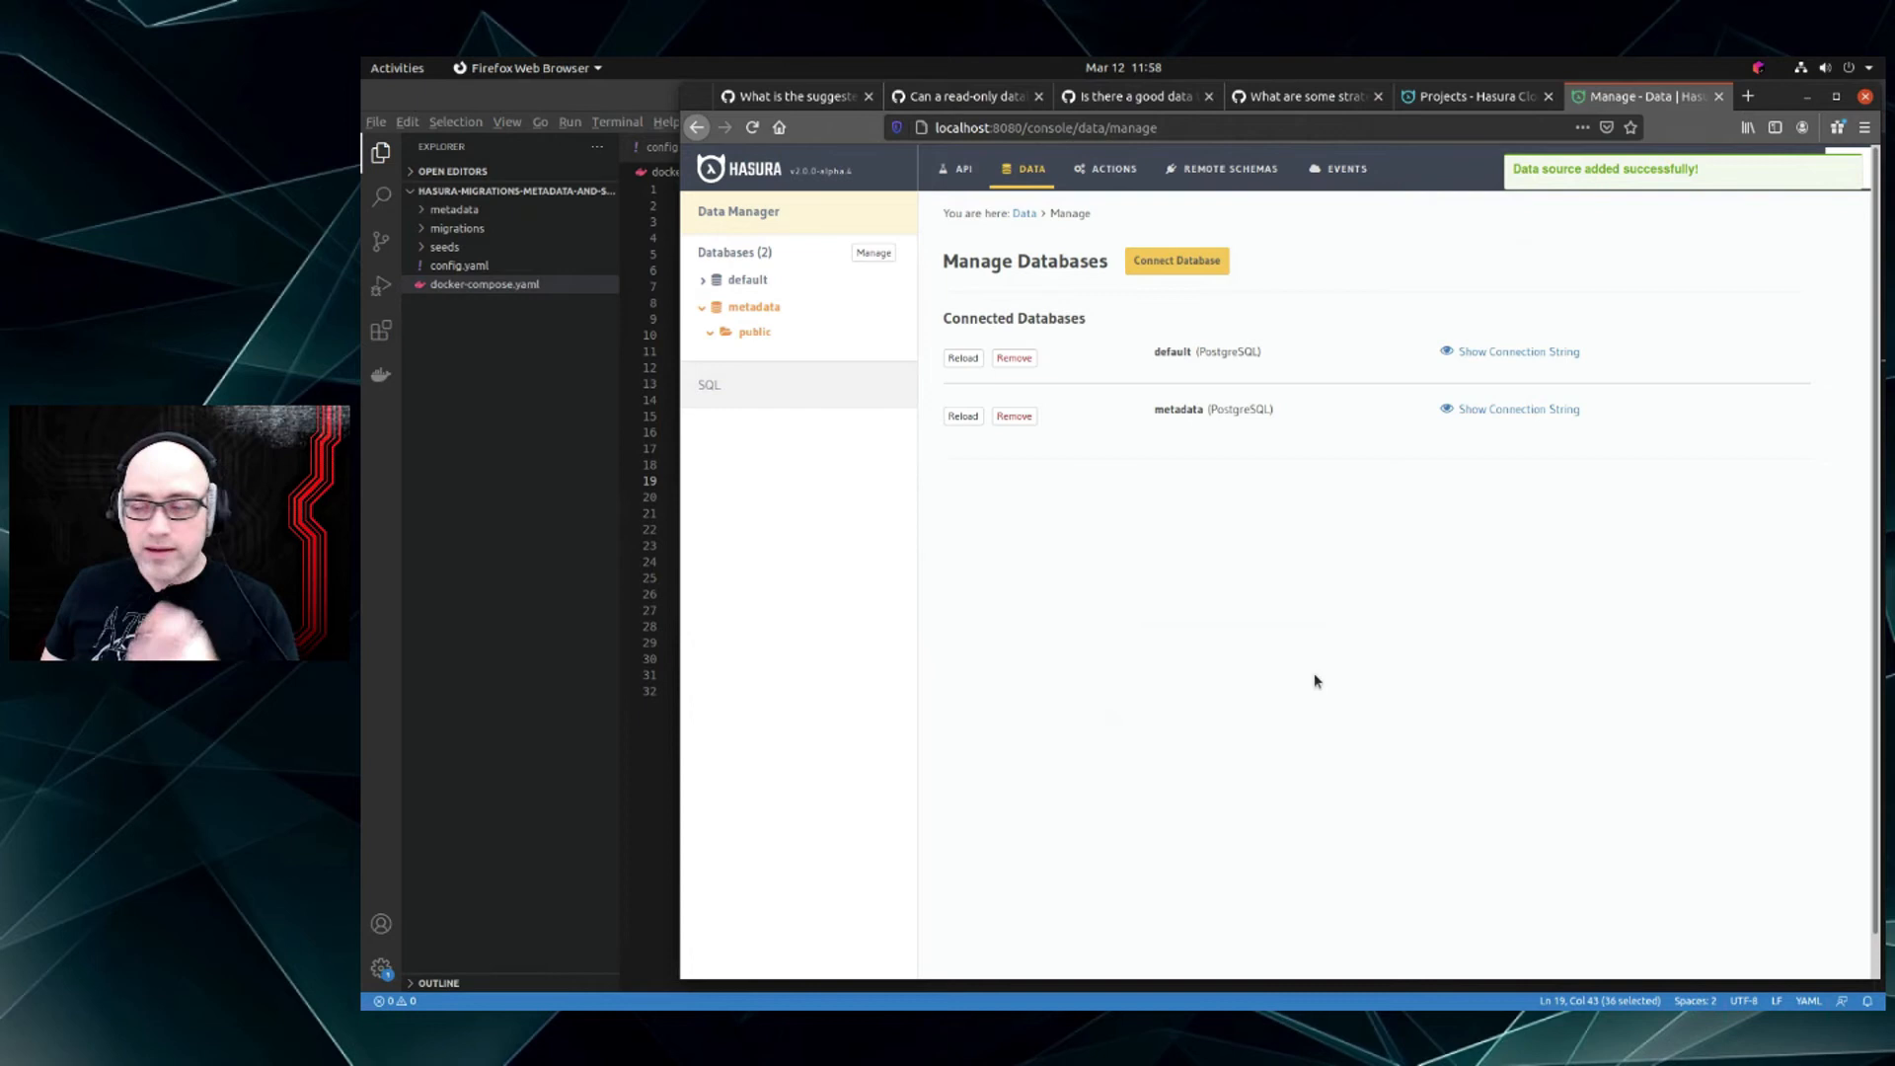
pyautogui.moveTo(1242, 561)
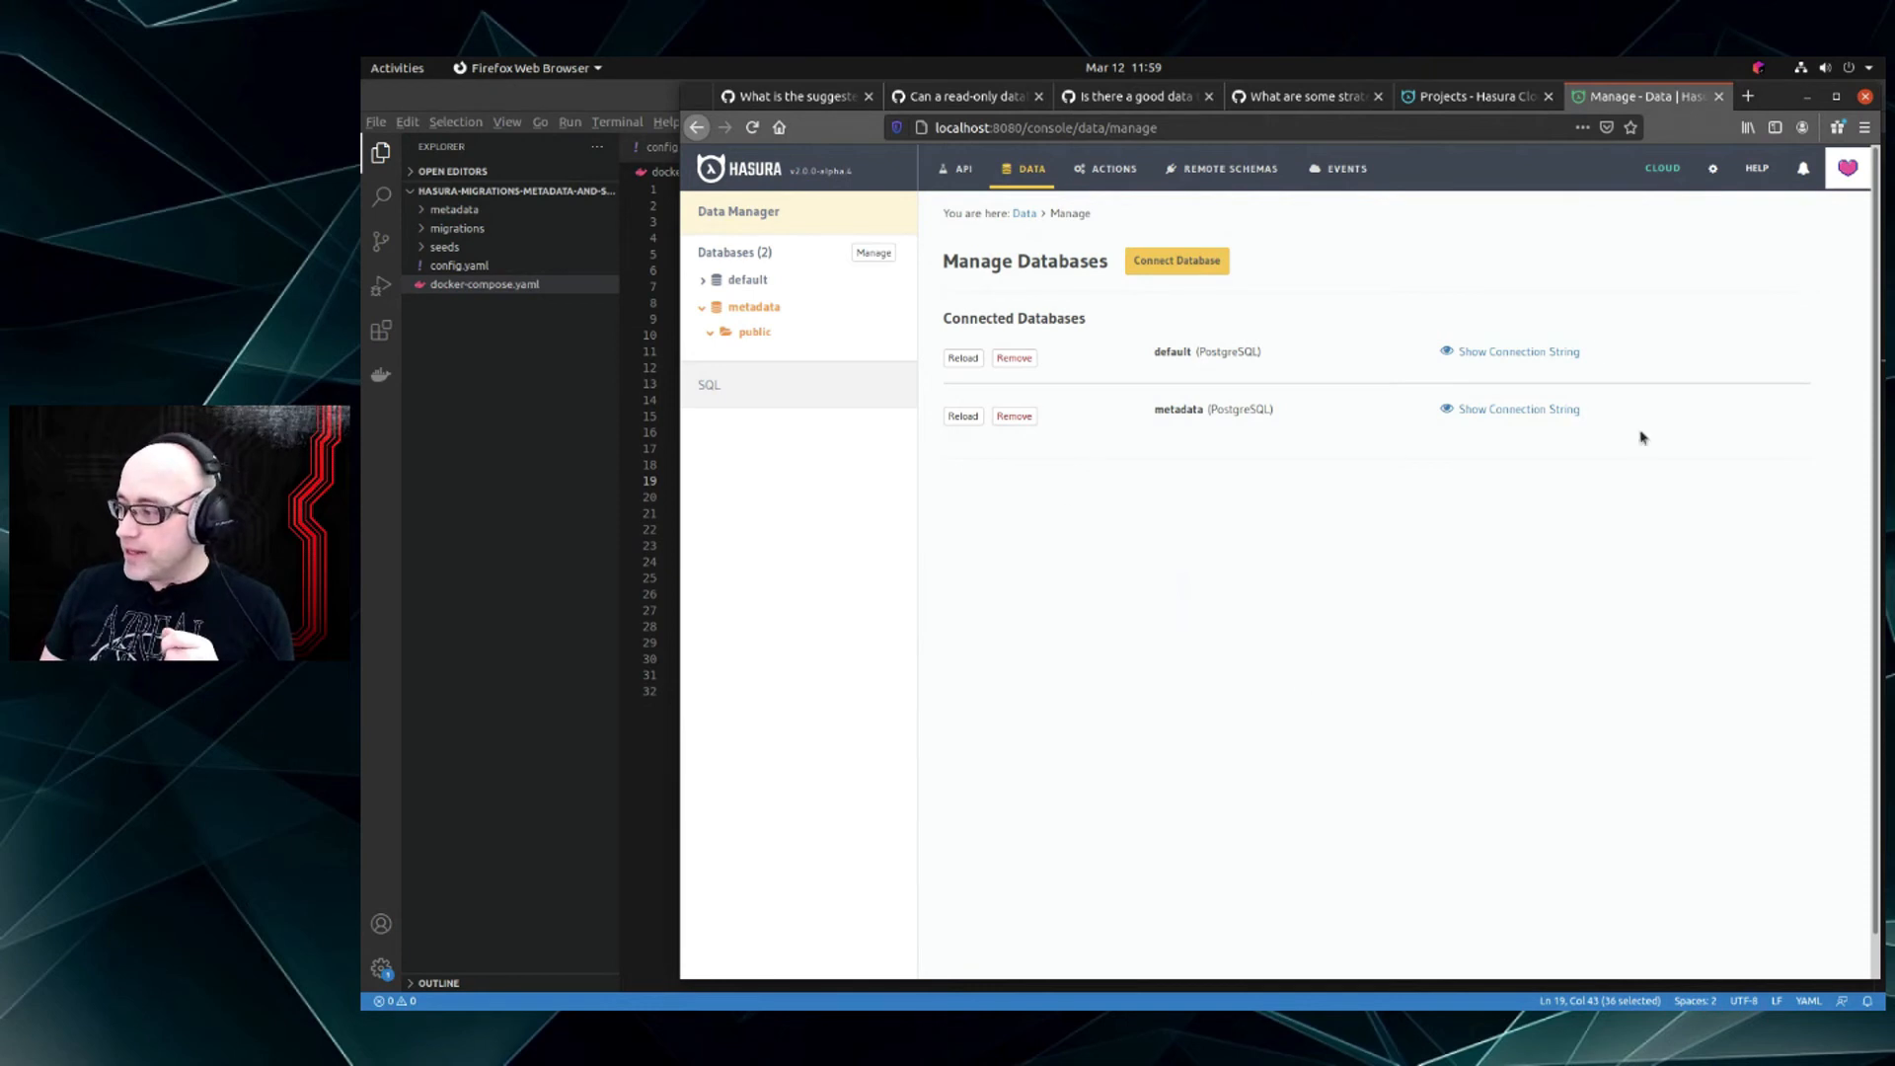
pyautogui.moveTo(1258, 535)
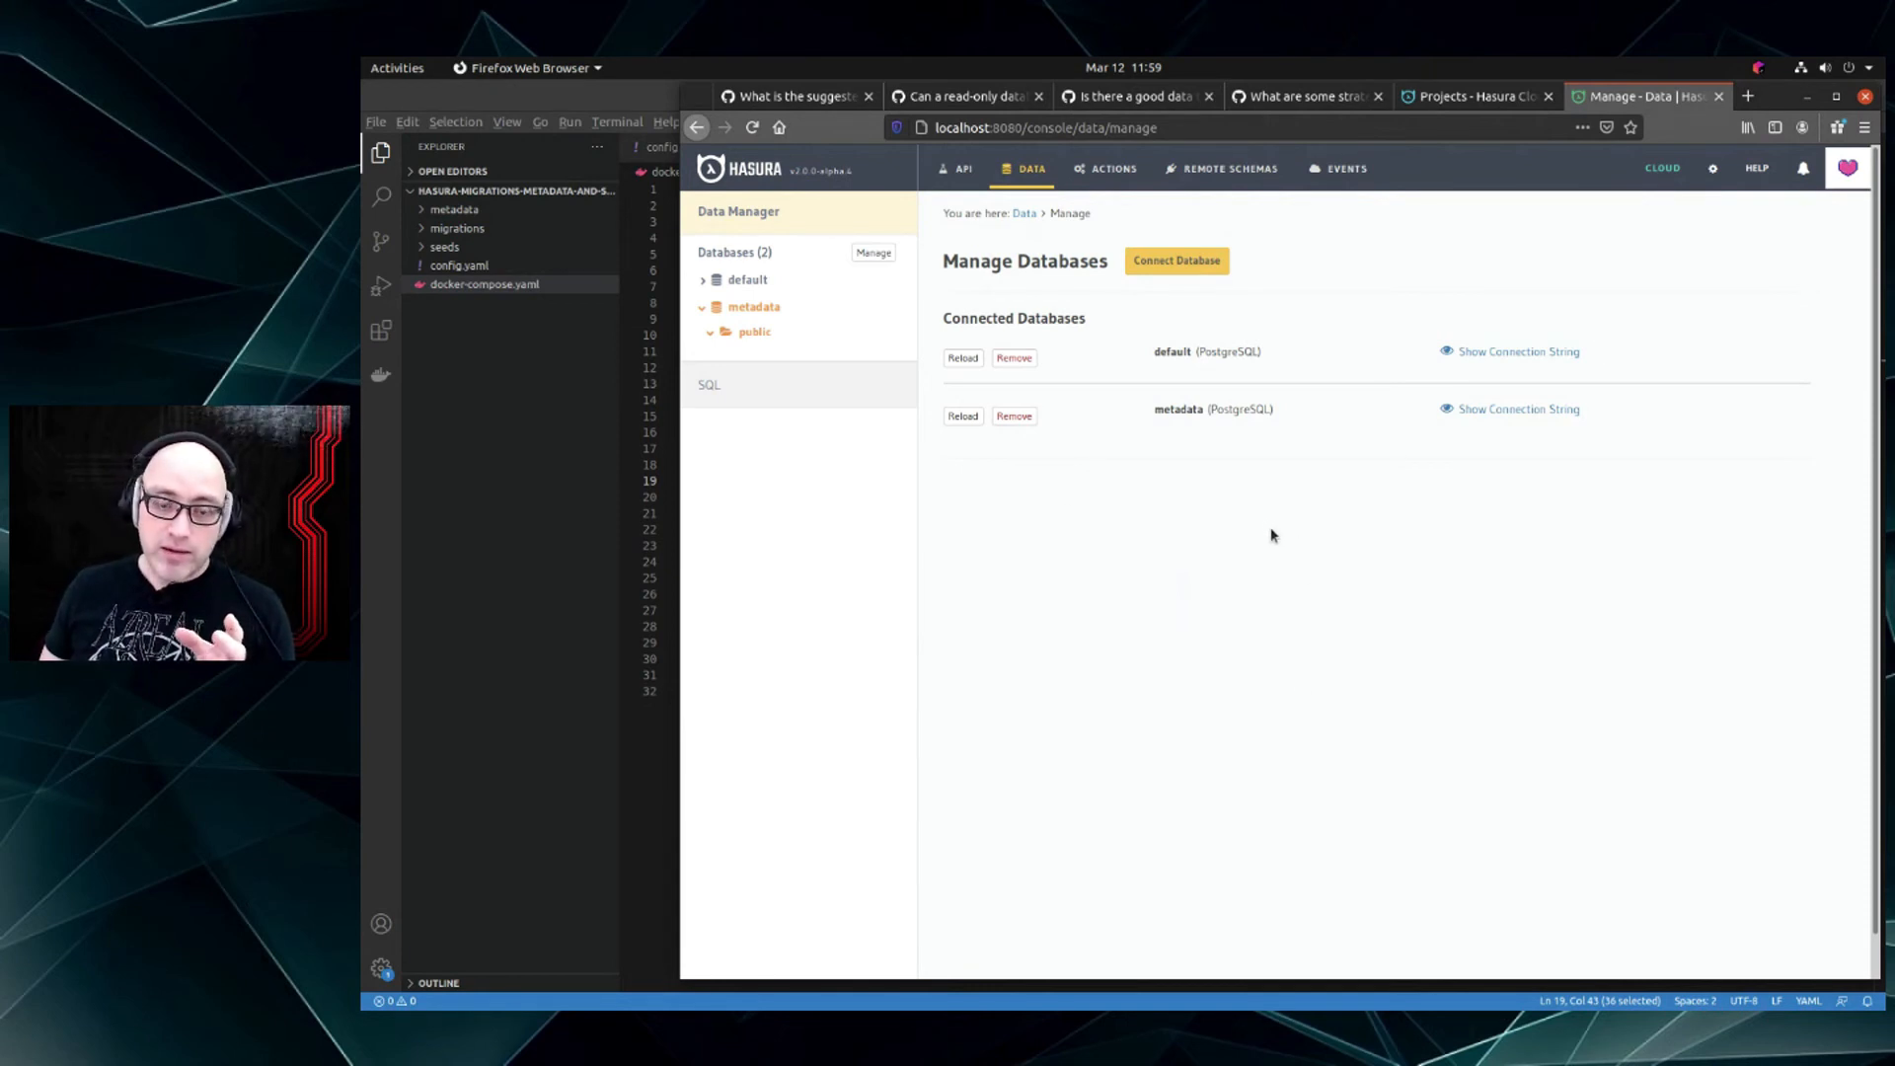
pyautogui.moveTo(1268, 541)
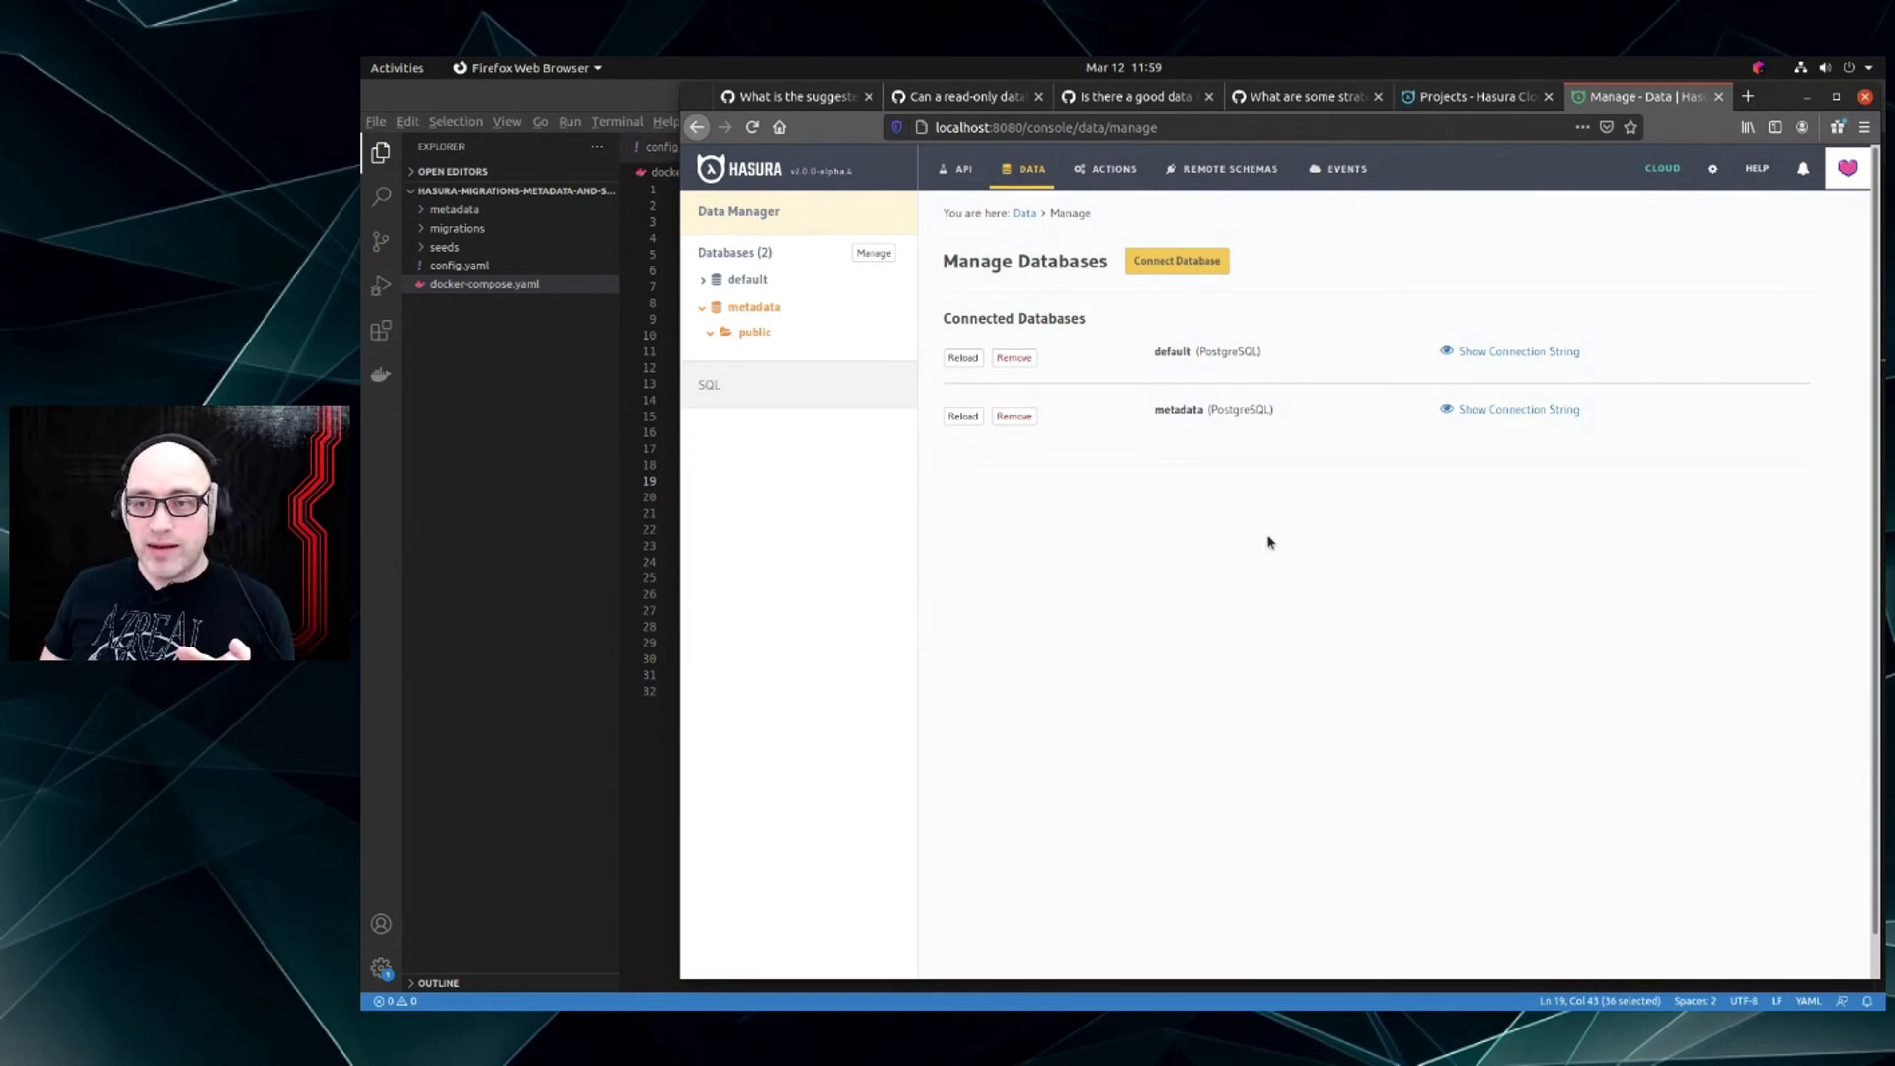
pyautogui.moveTo(1270, 535)
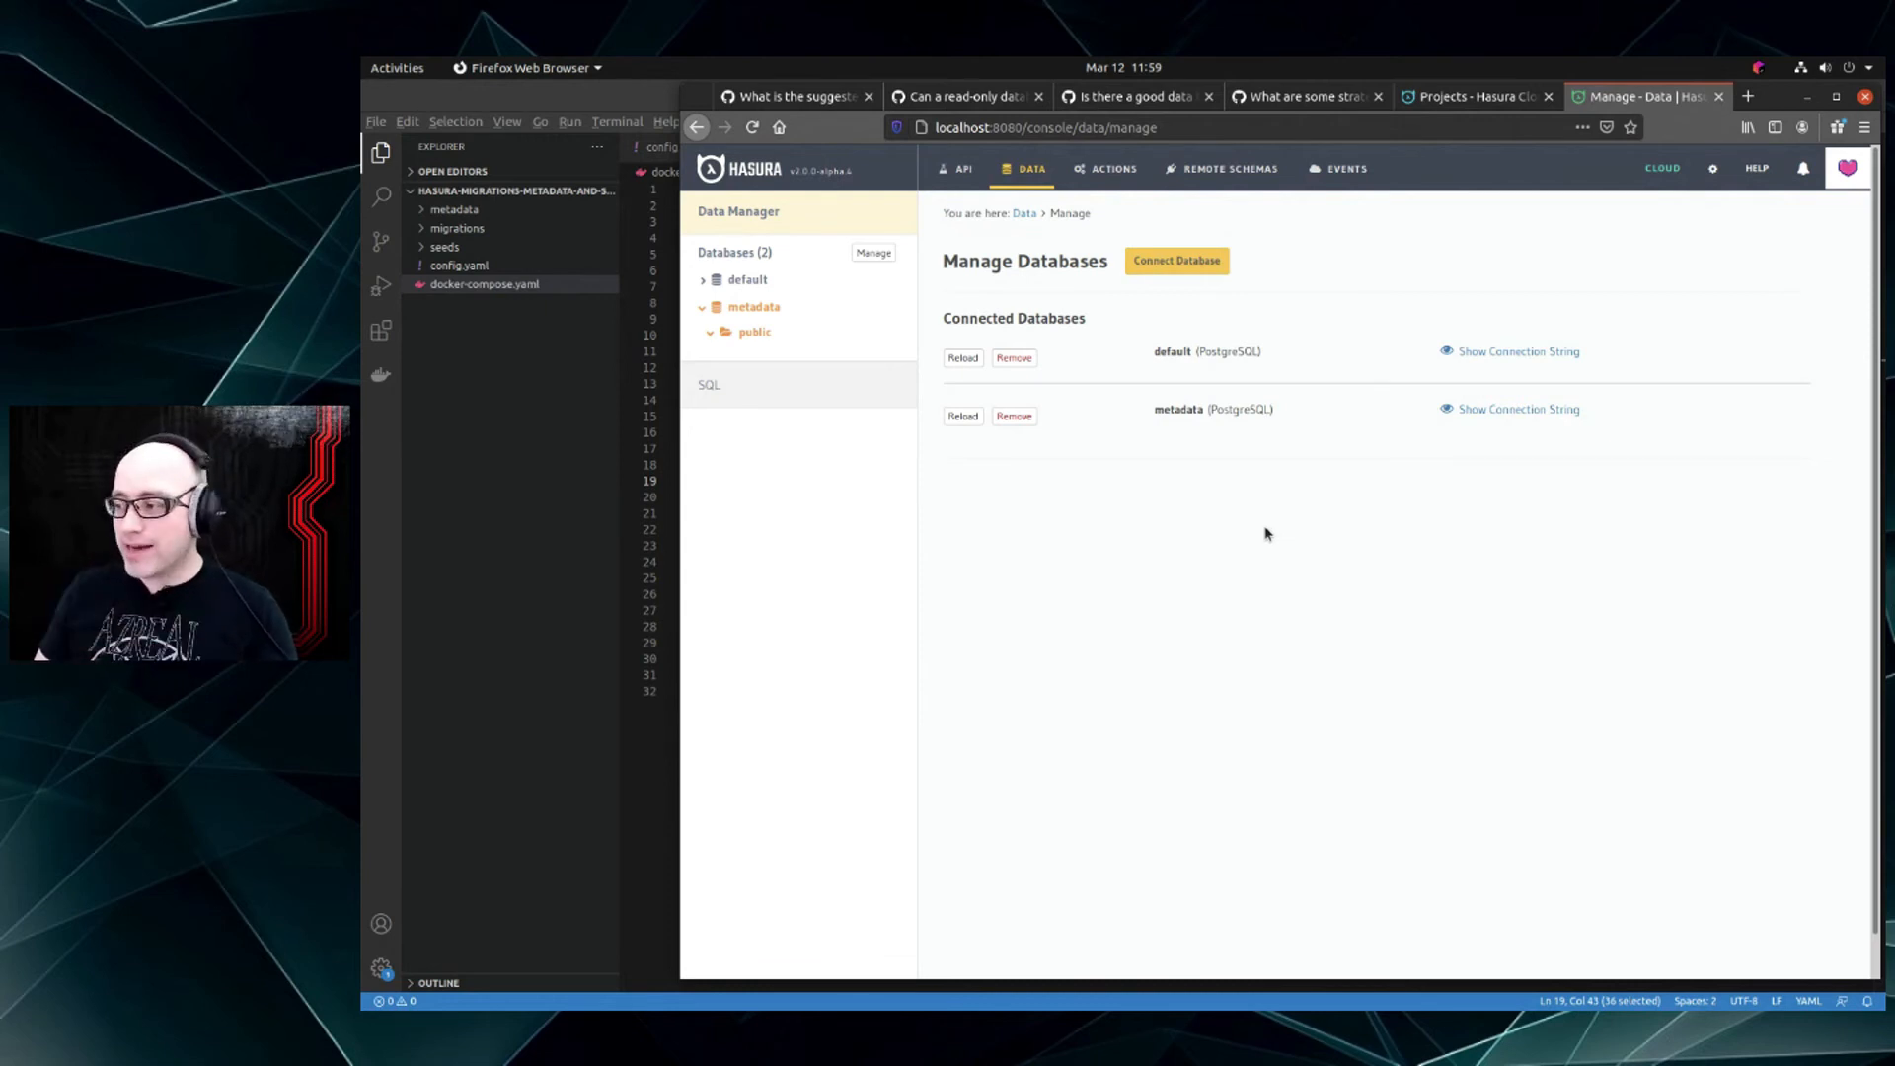
pyautogui.moveTo(1221, 280)
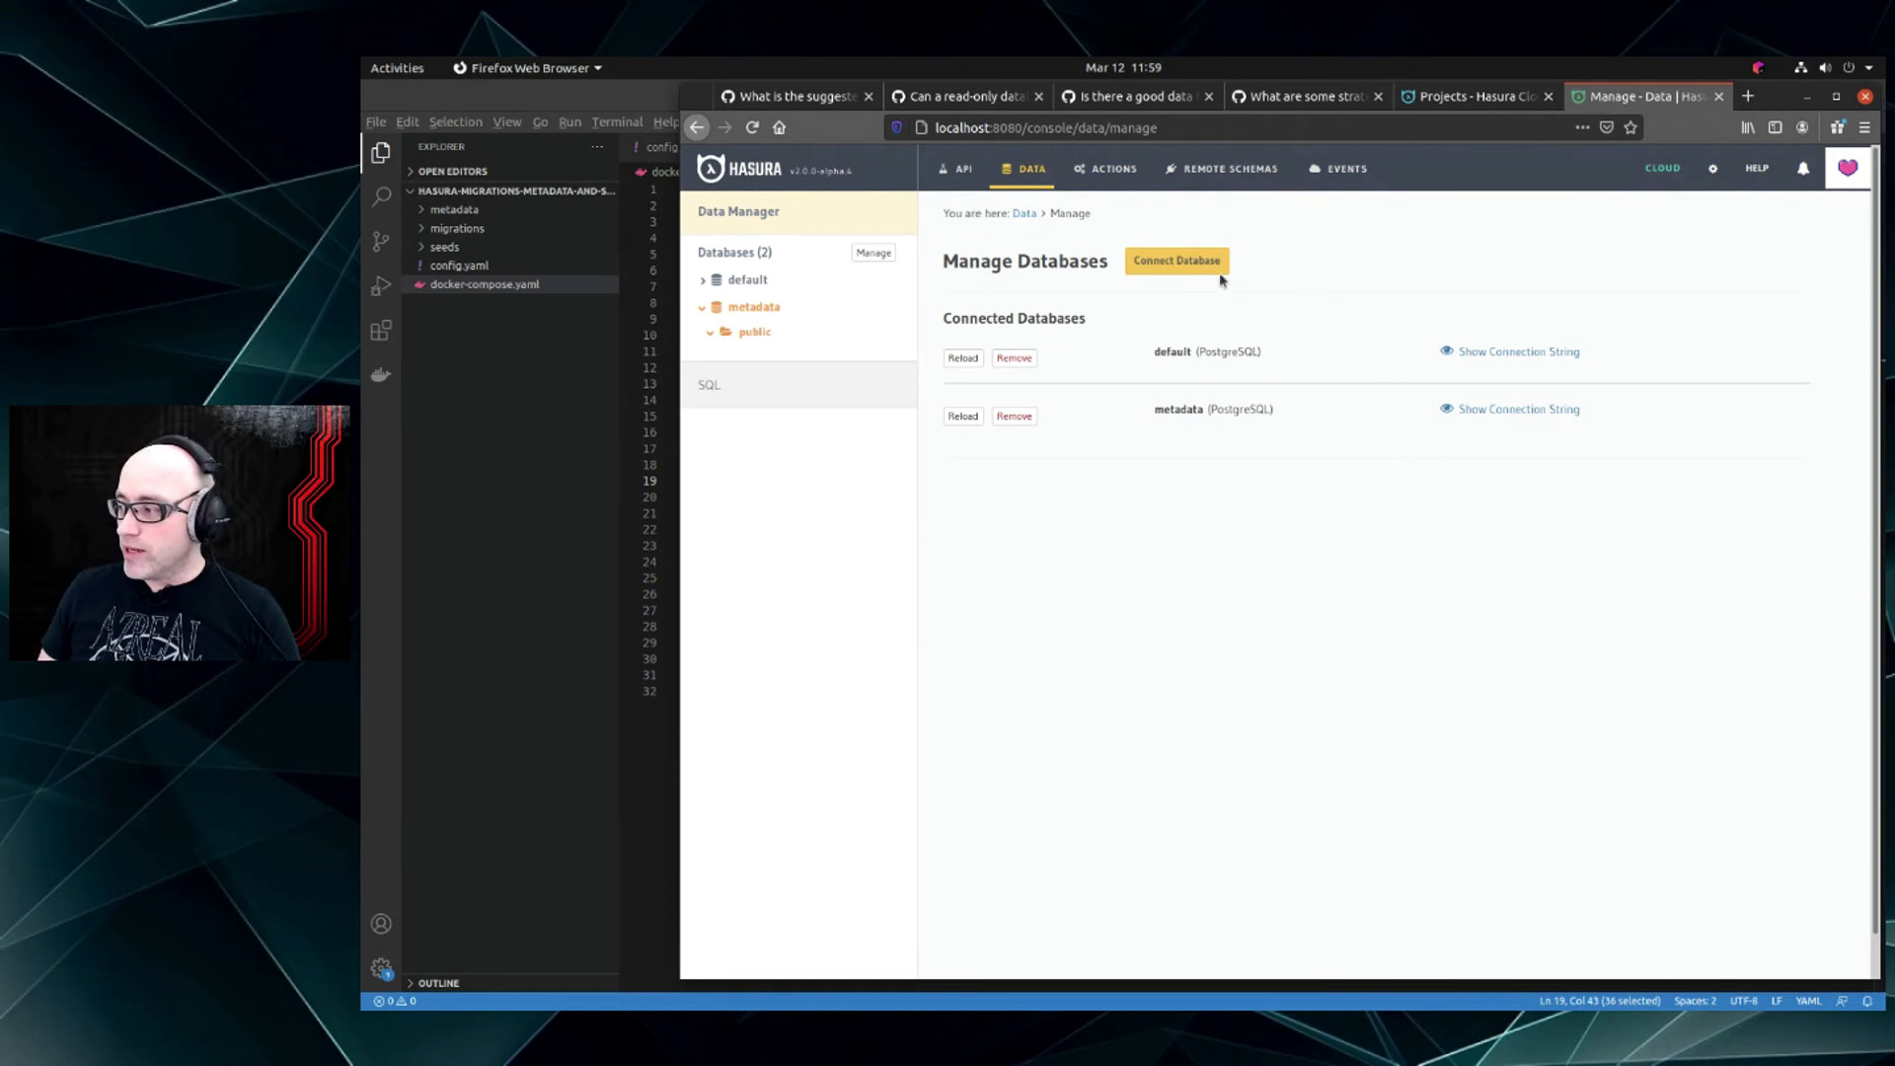
# Start another connection form, review the driver list, keep Postgres and focus the Database URL field
pyautogui.click(1175, 261)
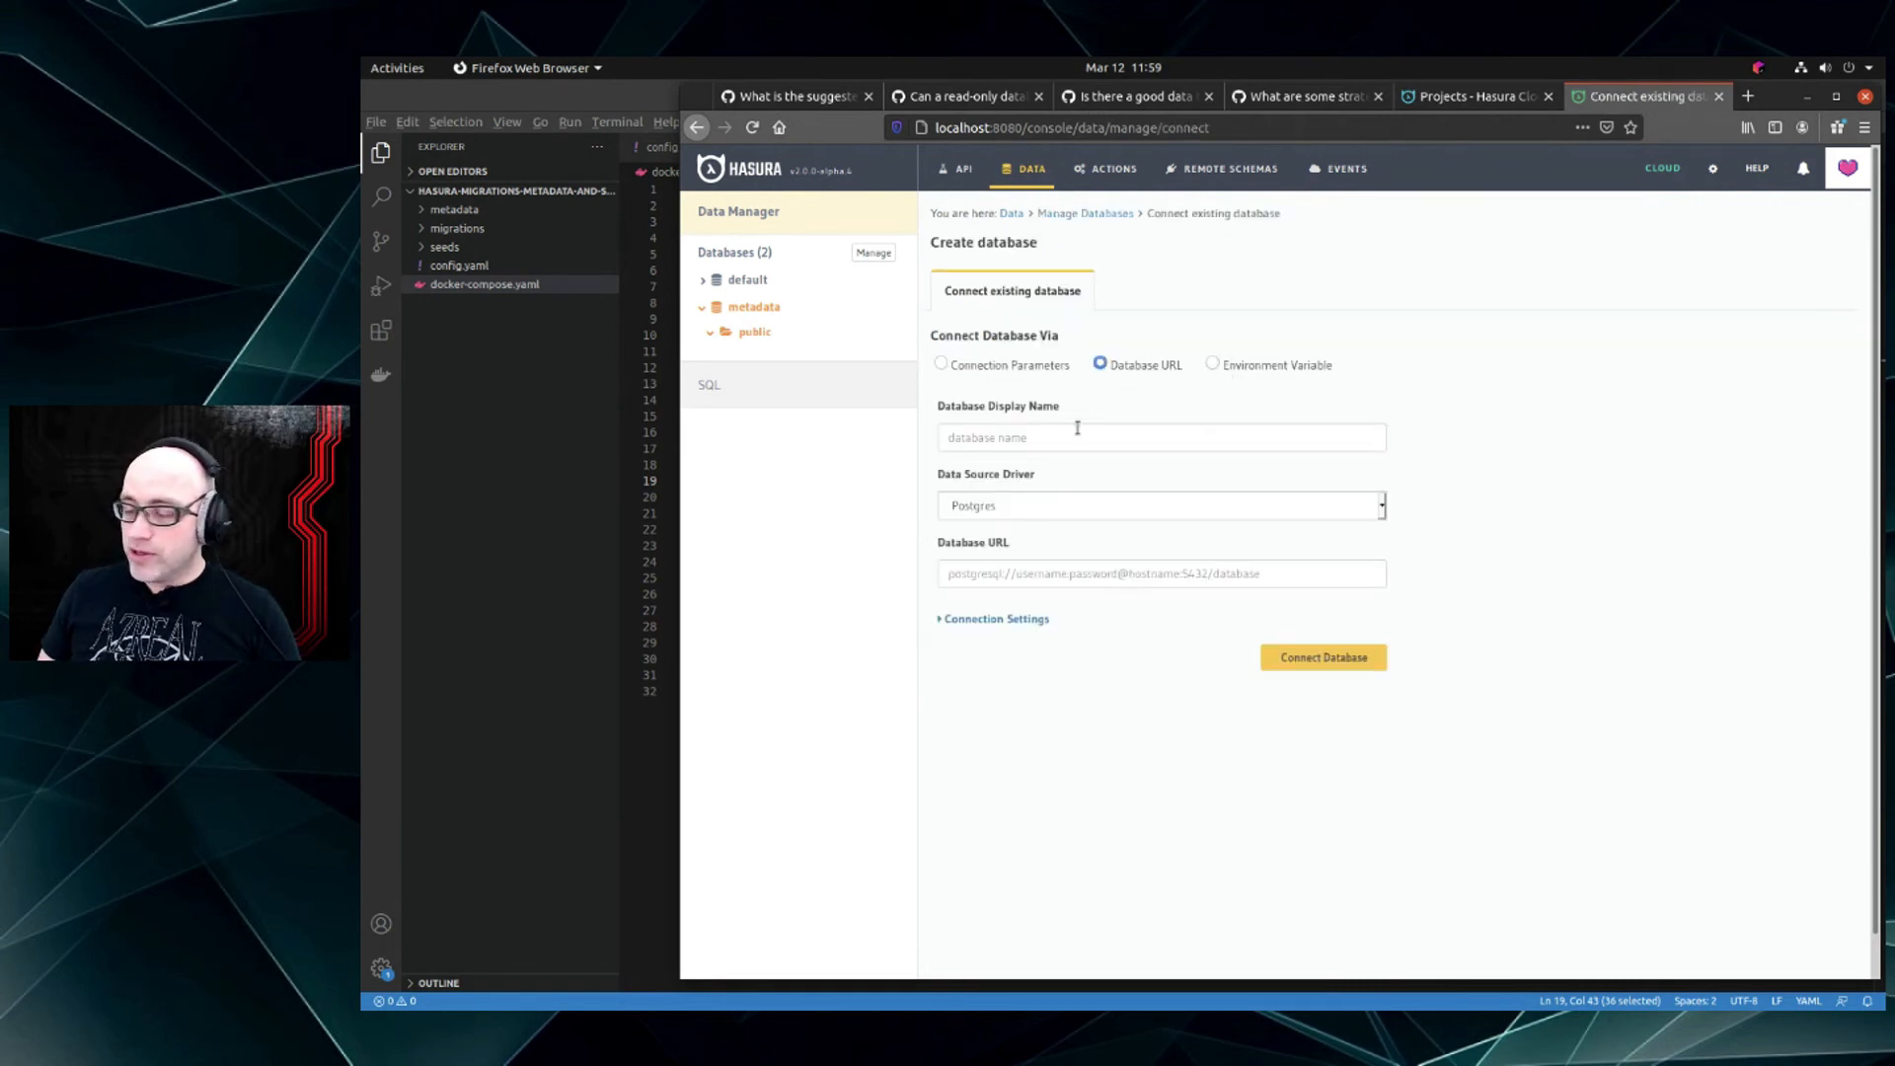
pyautogui.moveTo(1005, 494)
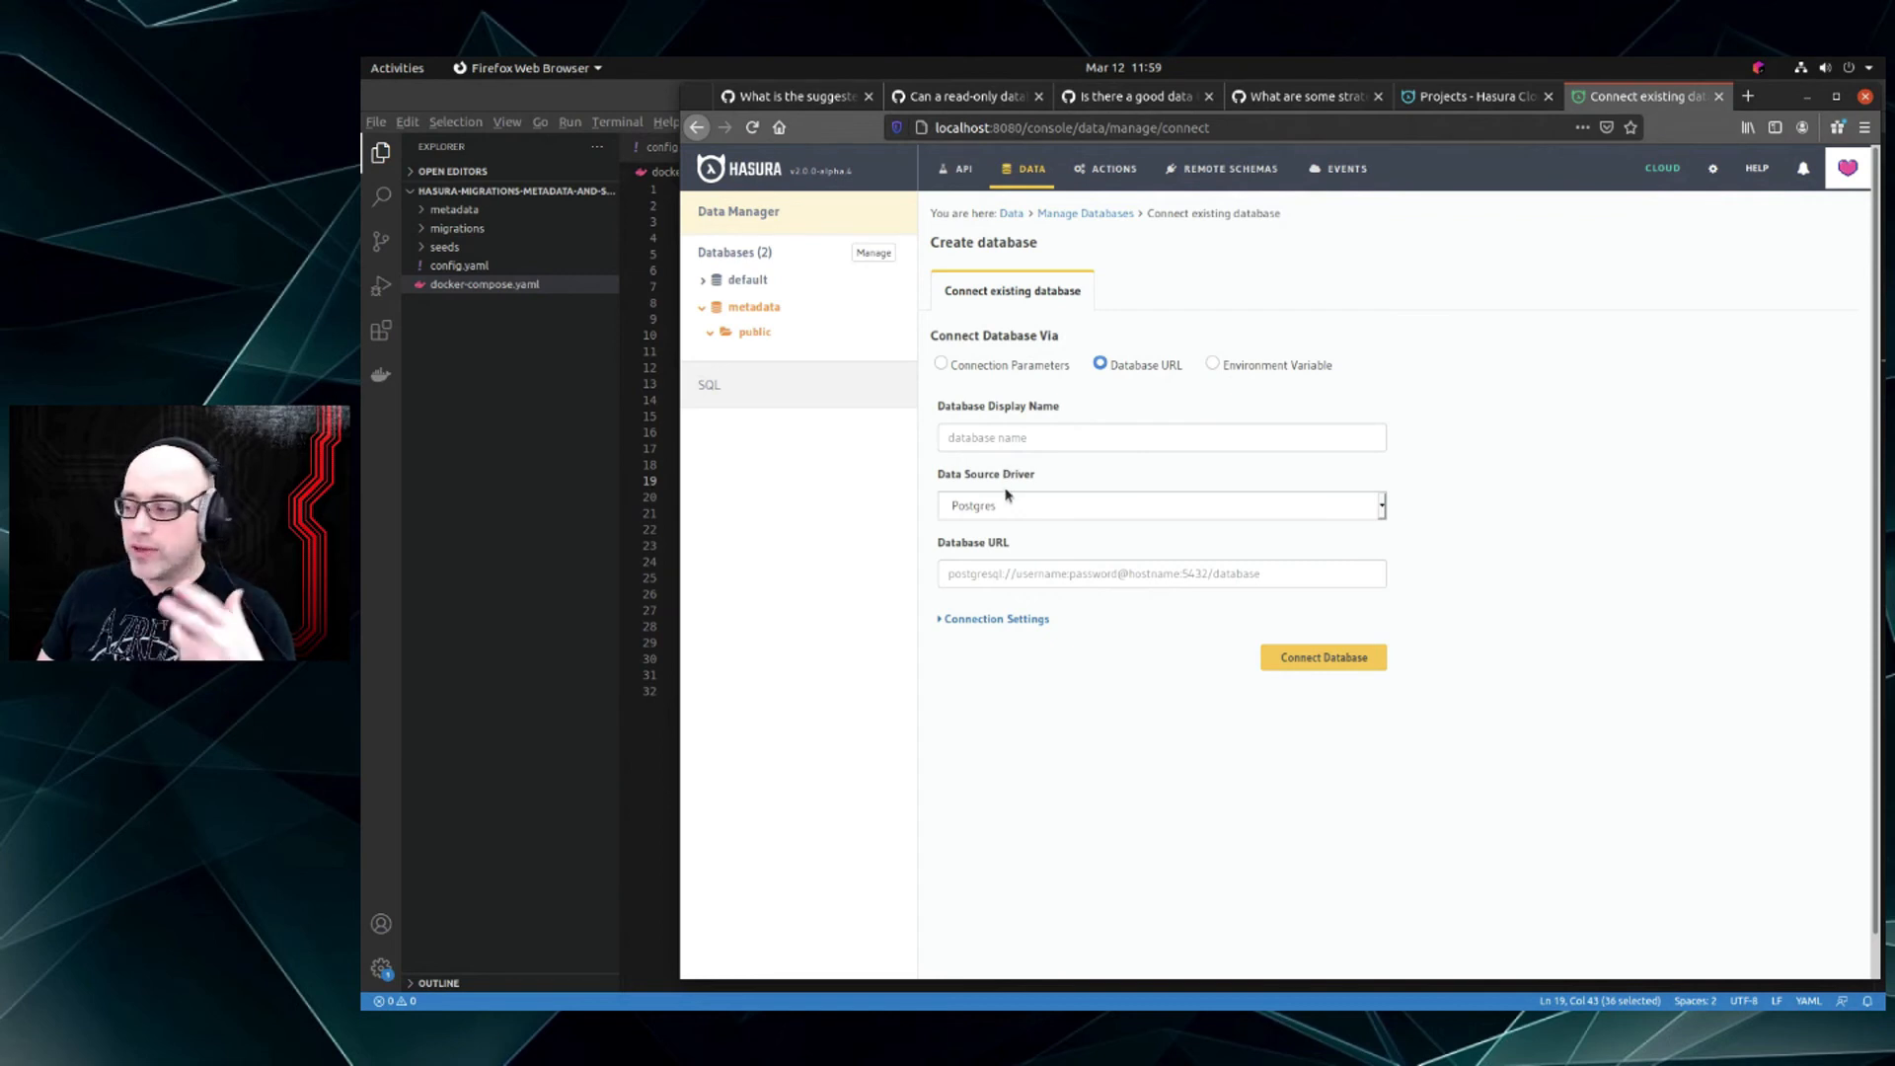
pyautogui.click(1159, 506)
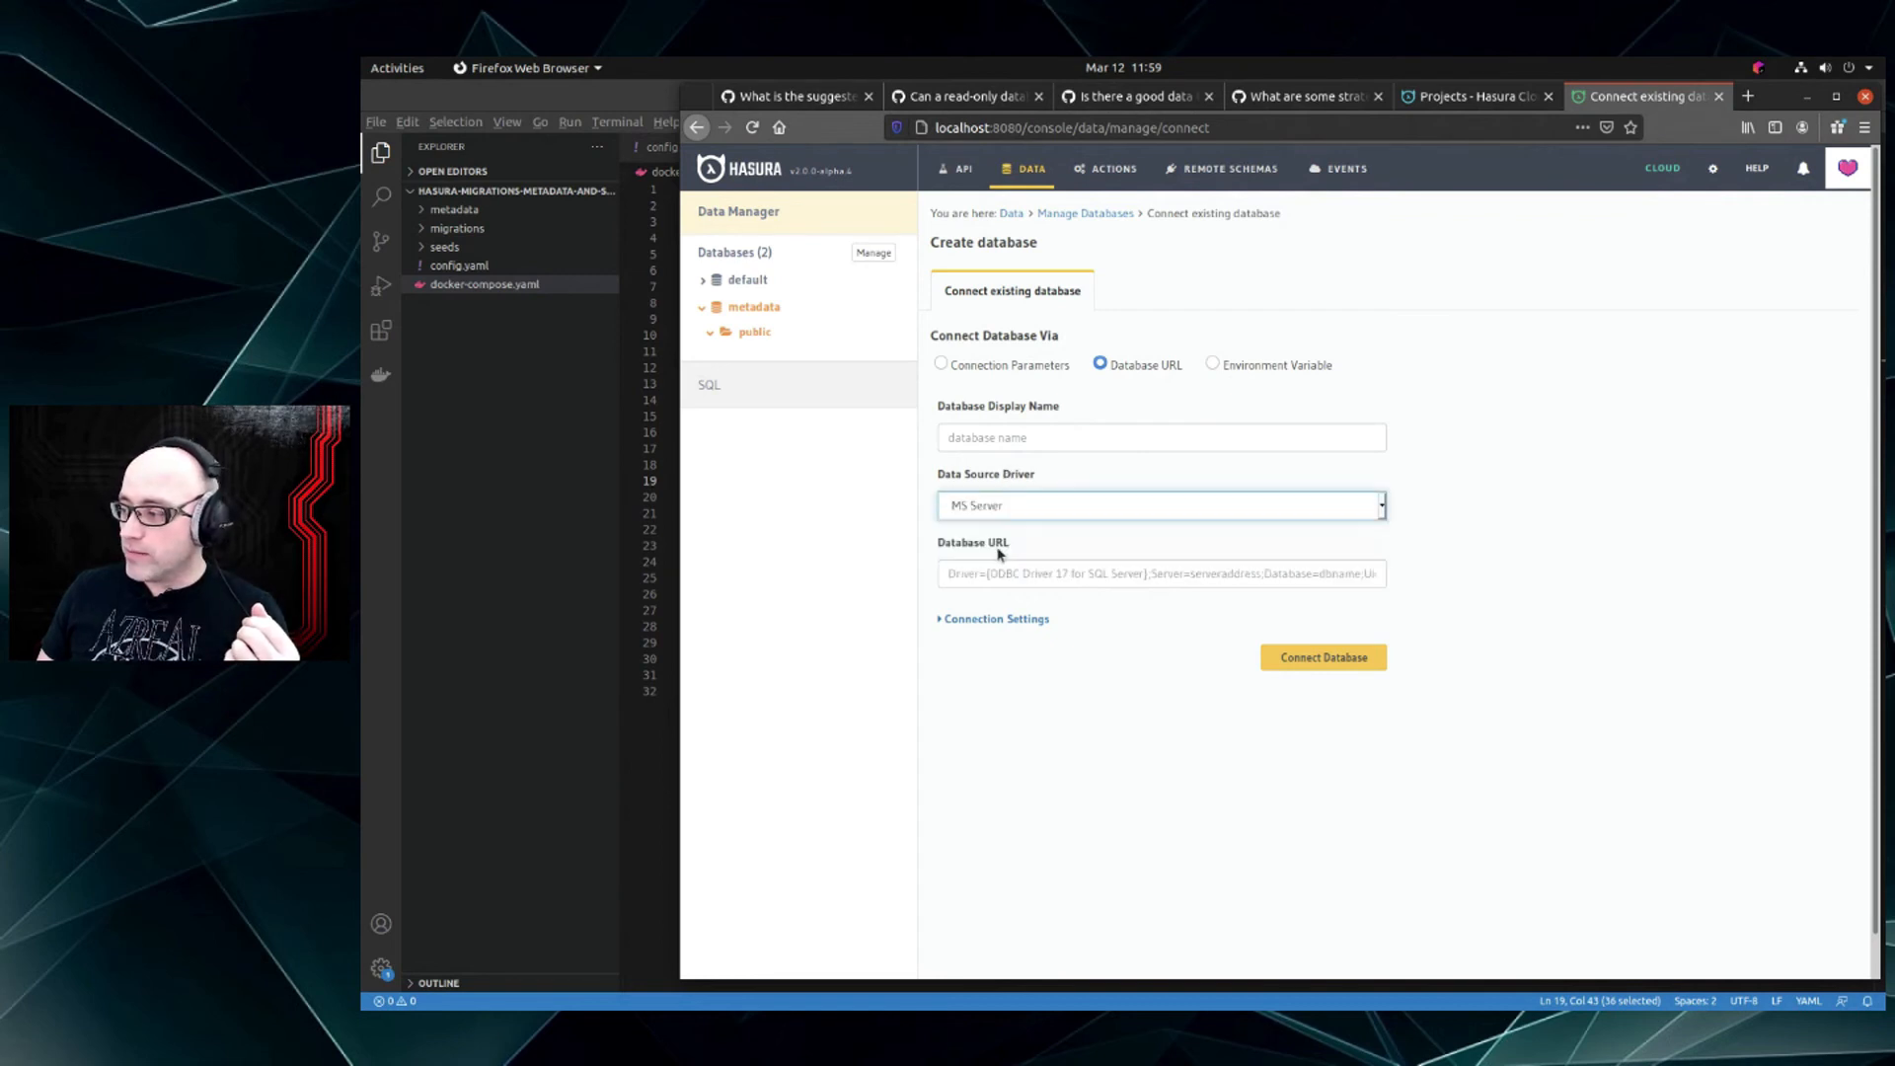
pyautogui.click(1159, 505)
pyautogui.write('asdkljhasdfkjhasdfhjk')
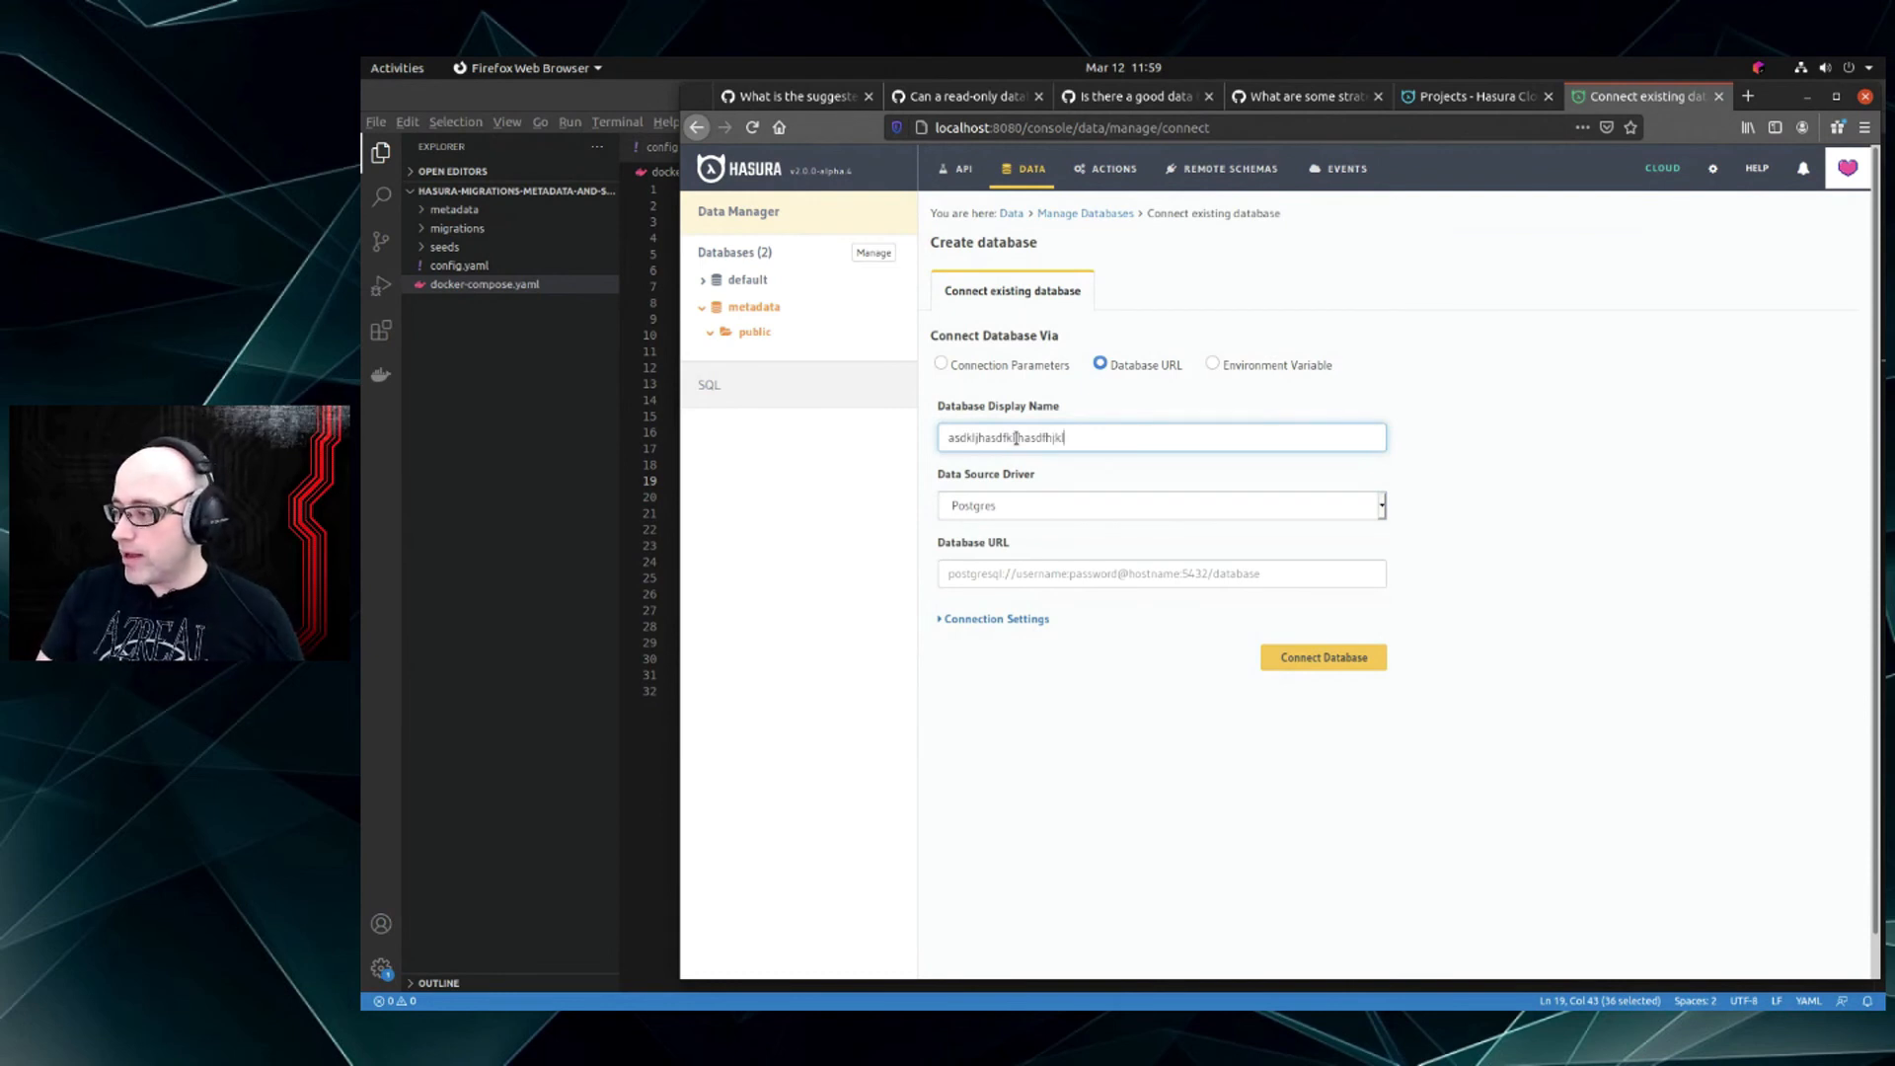
pyautogui.click(1161, 573)
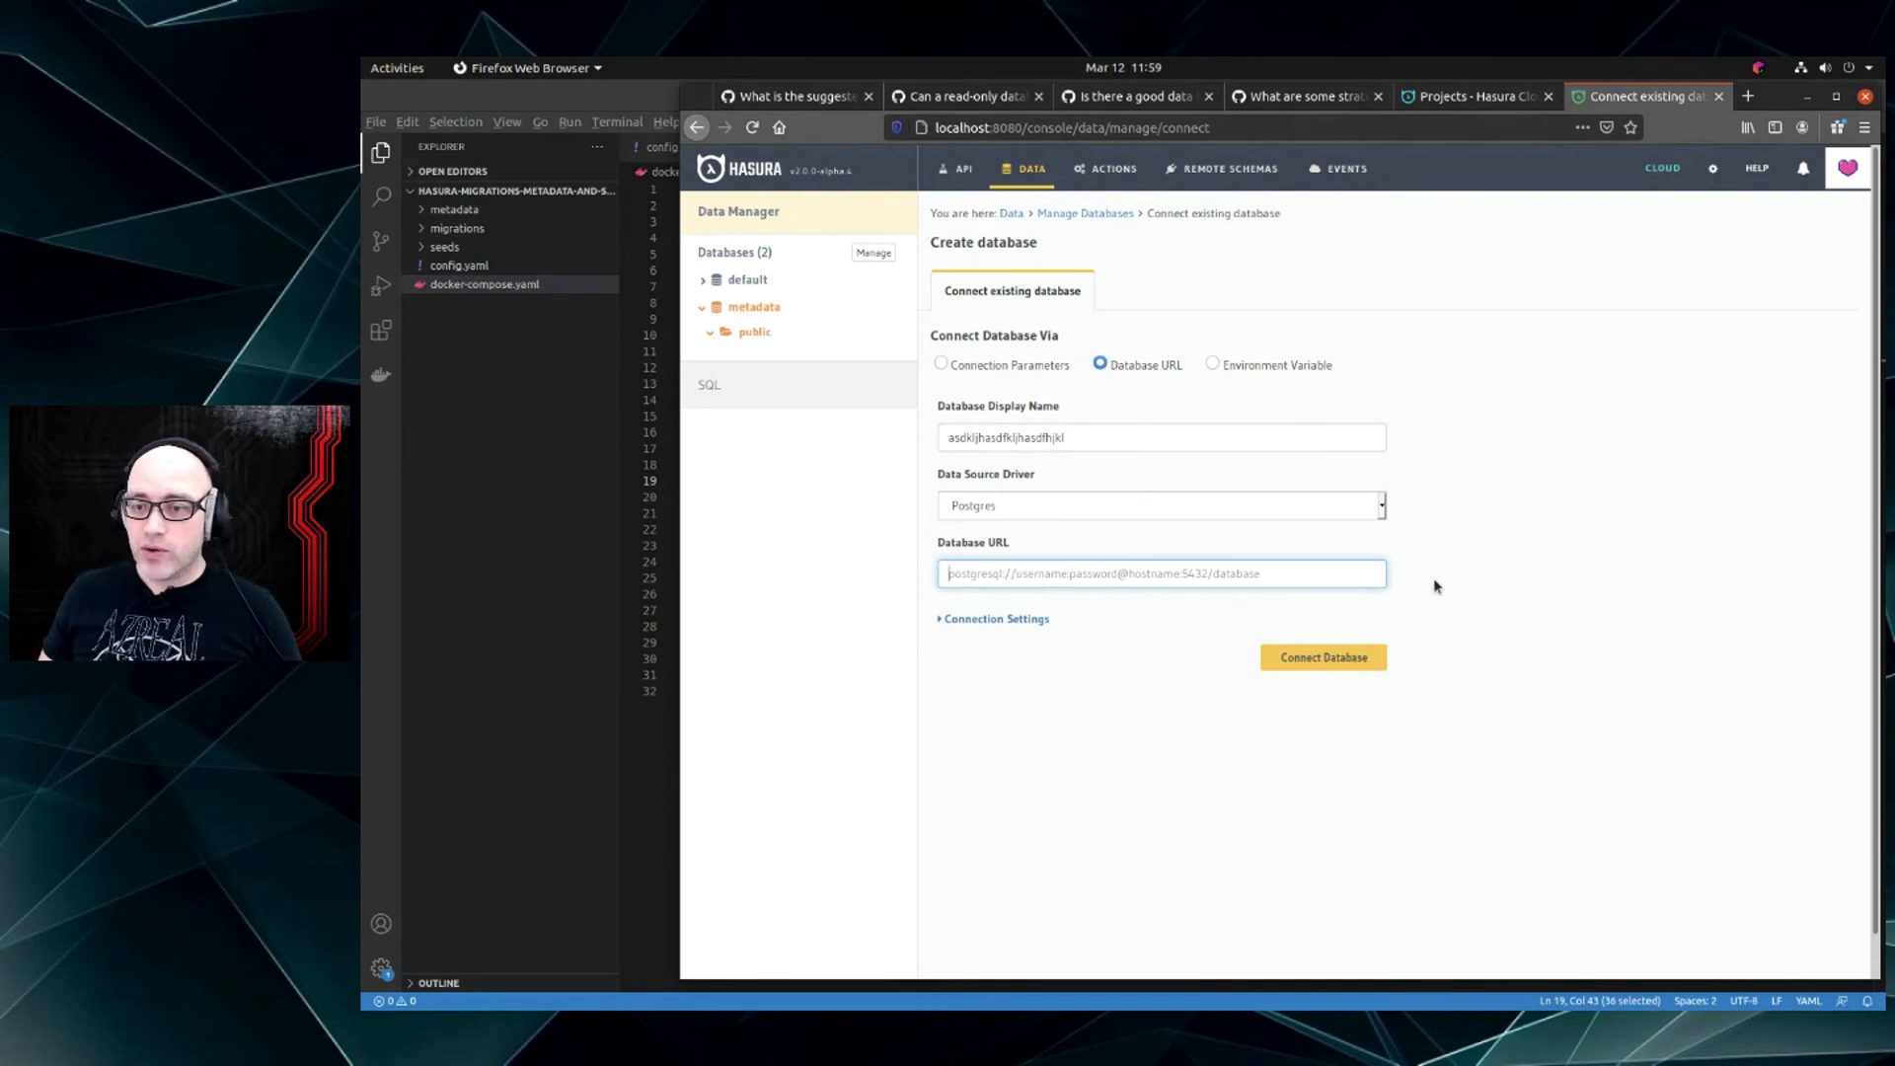
pyautogui.moveTo(1394, 557)
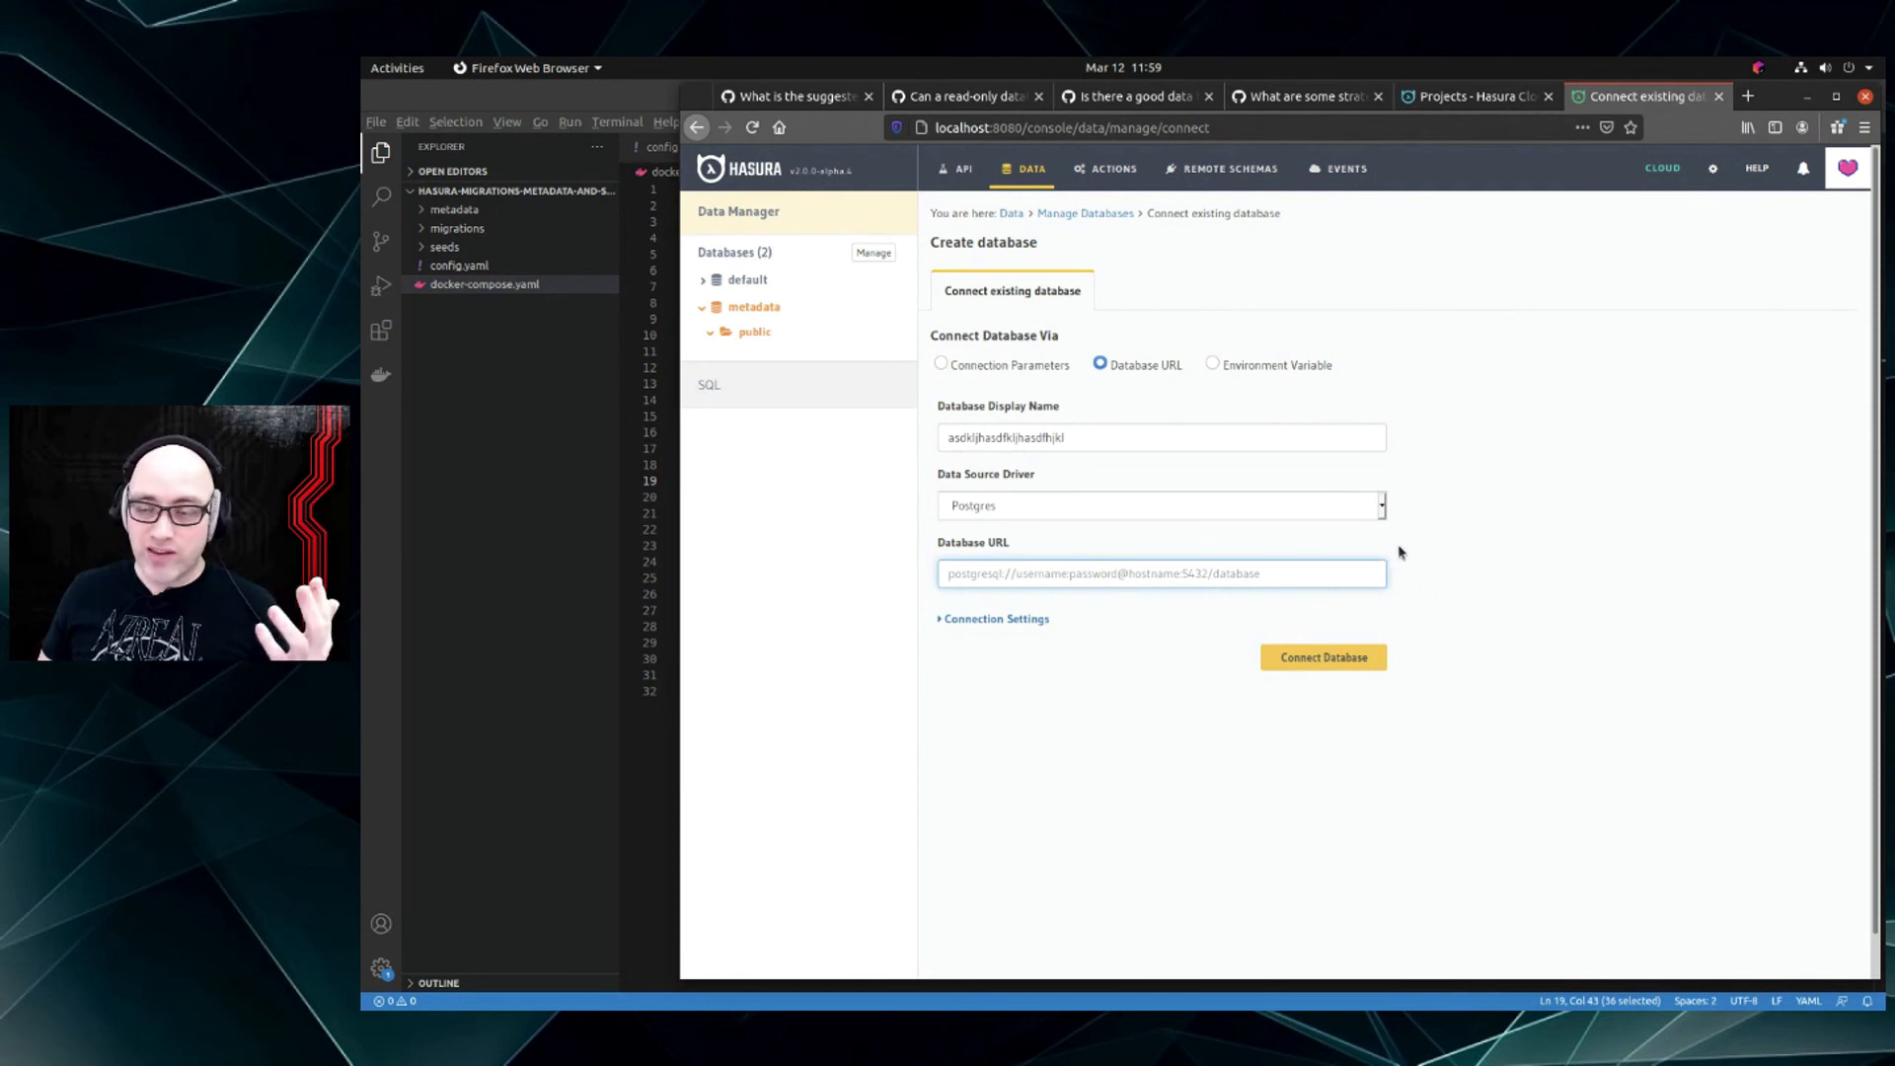
pyautogui.moveTo(1432, 563)
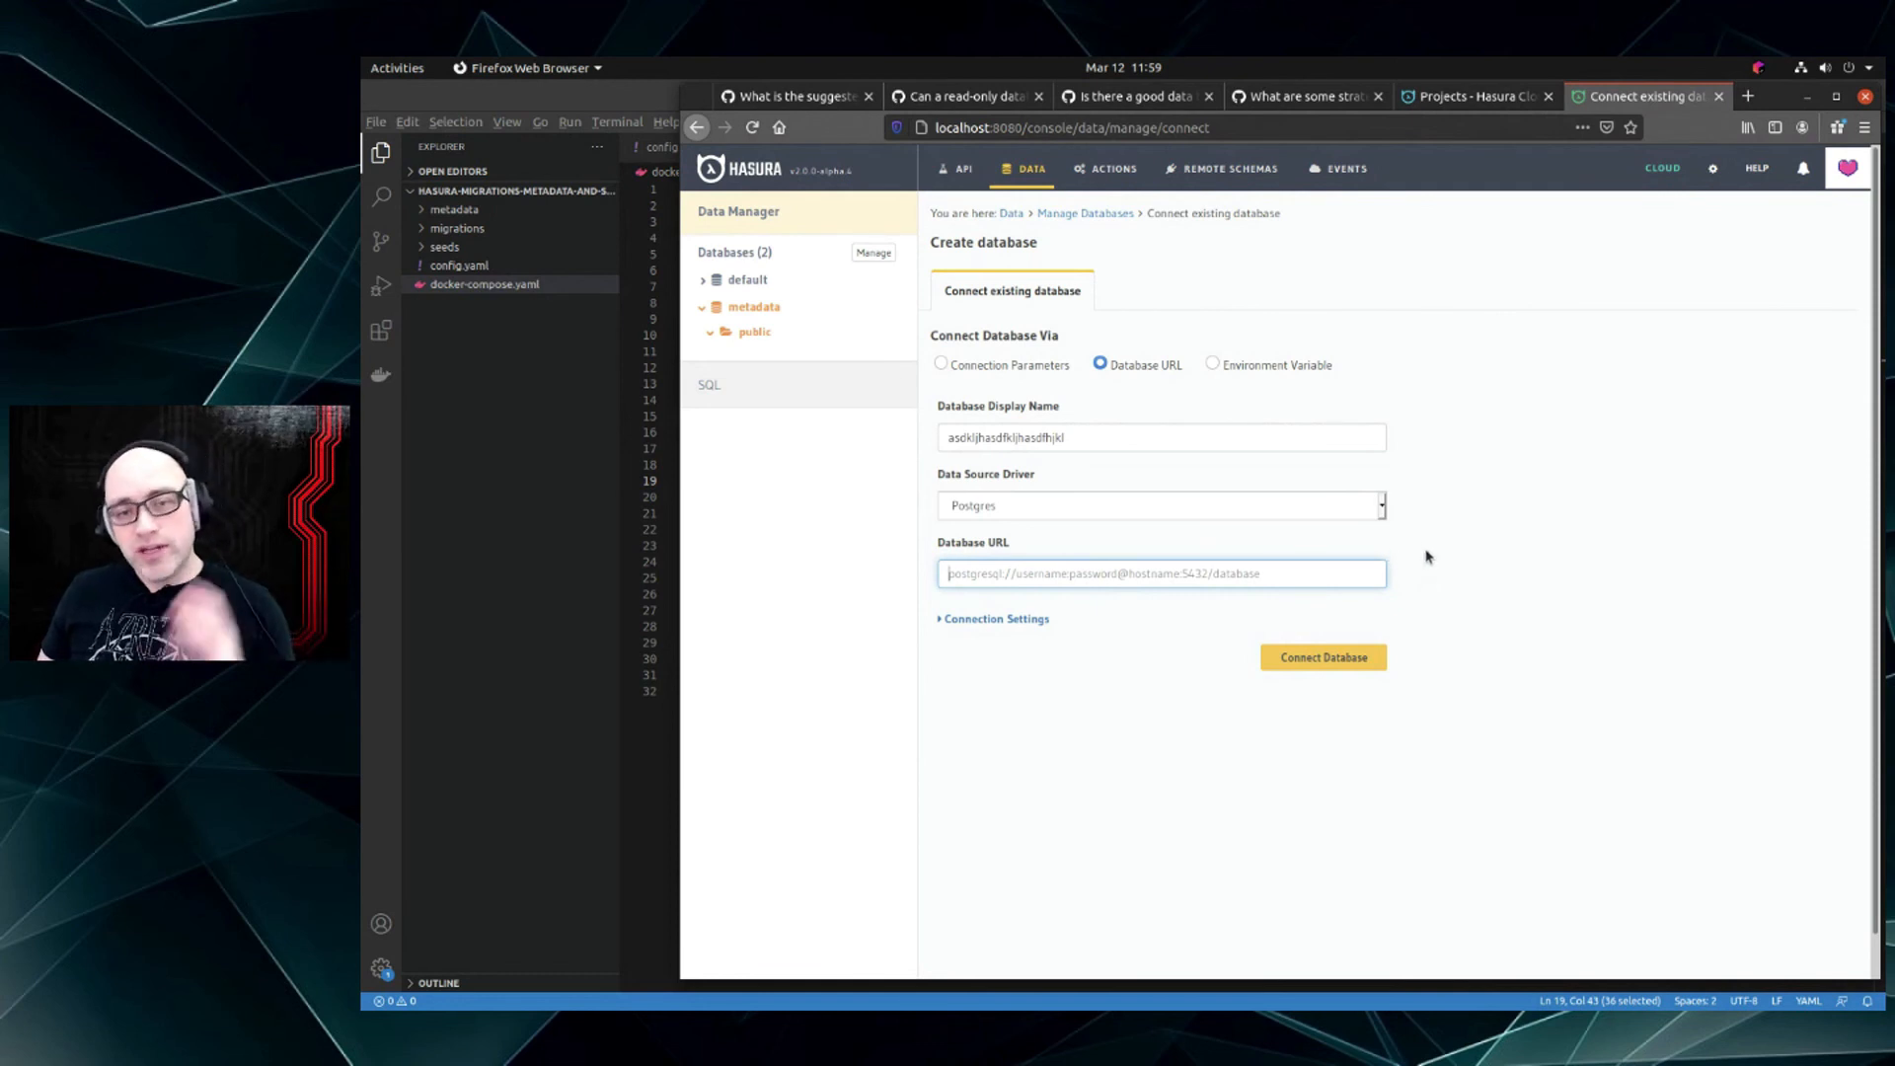
pyautogui.moveTo(1408, 557)
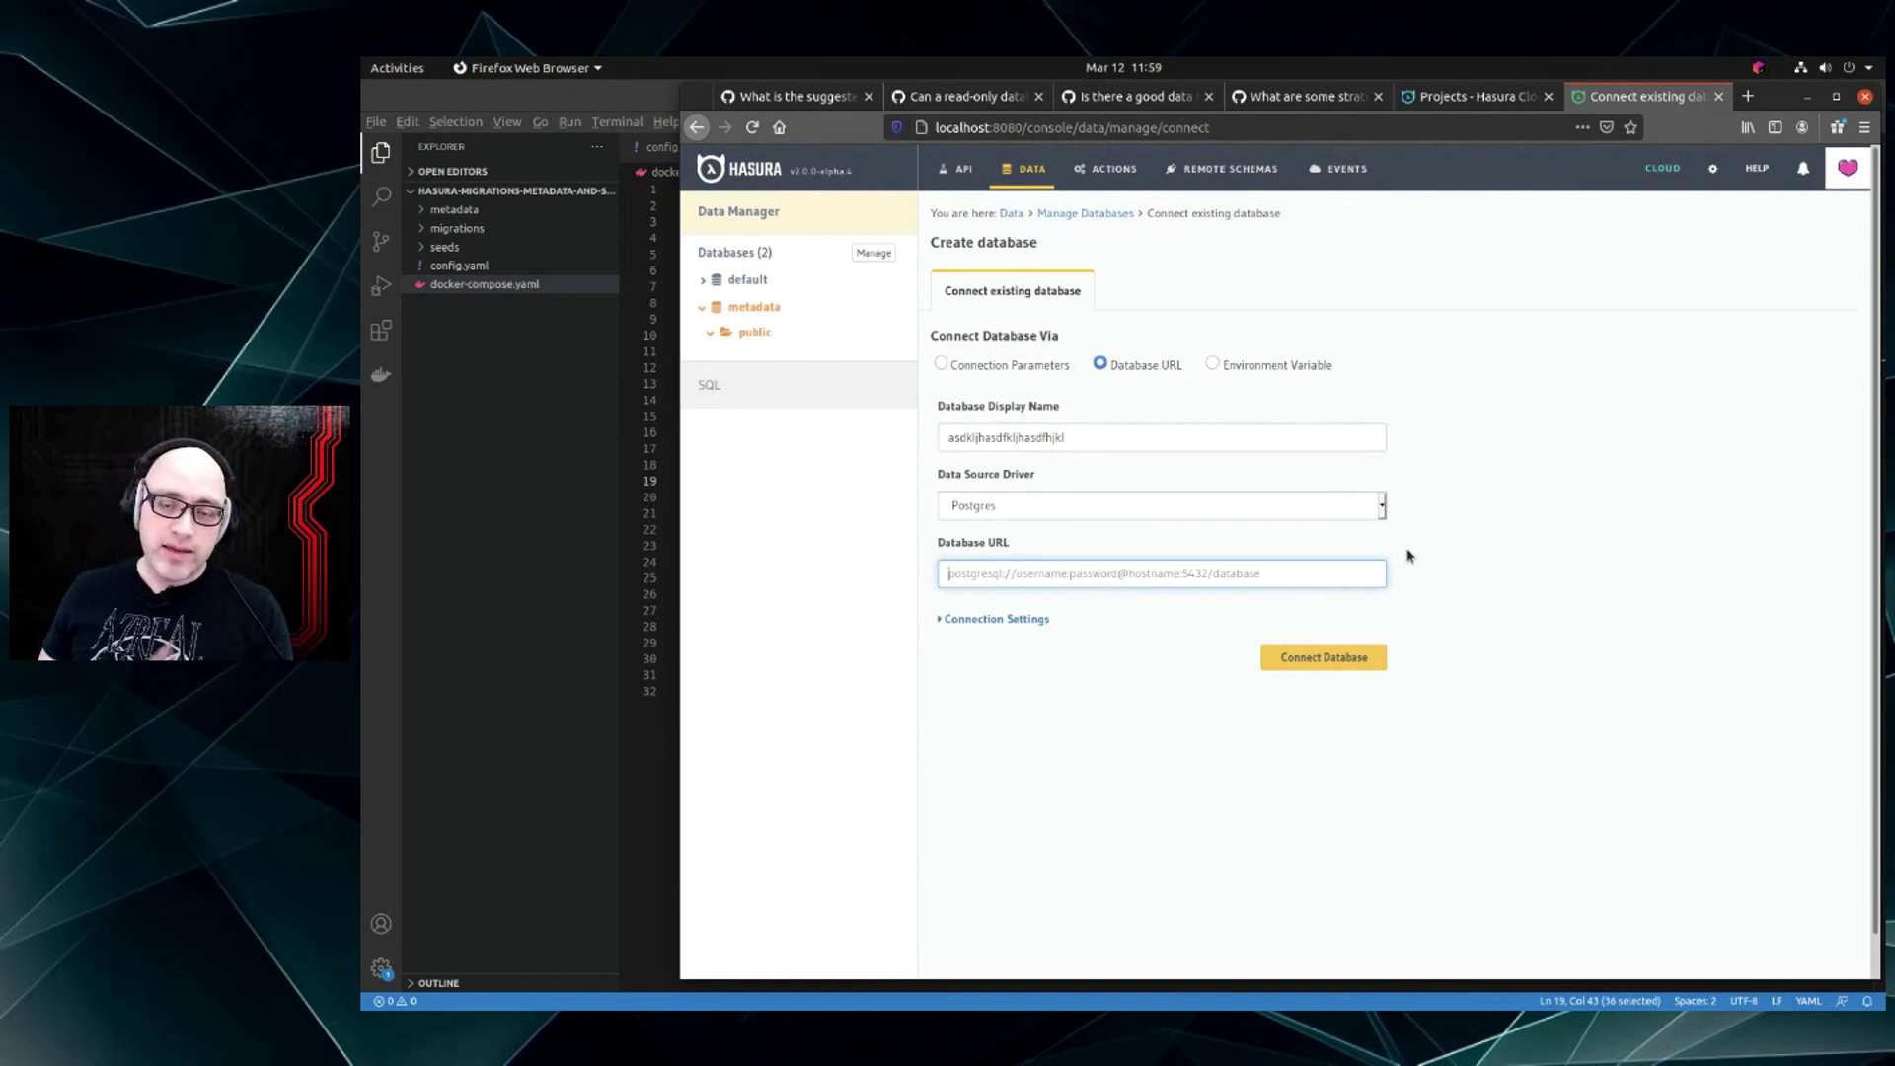
pyautogui.moveTo(1422, 491)
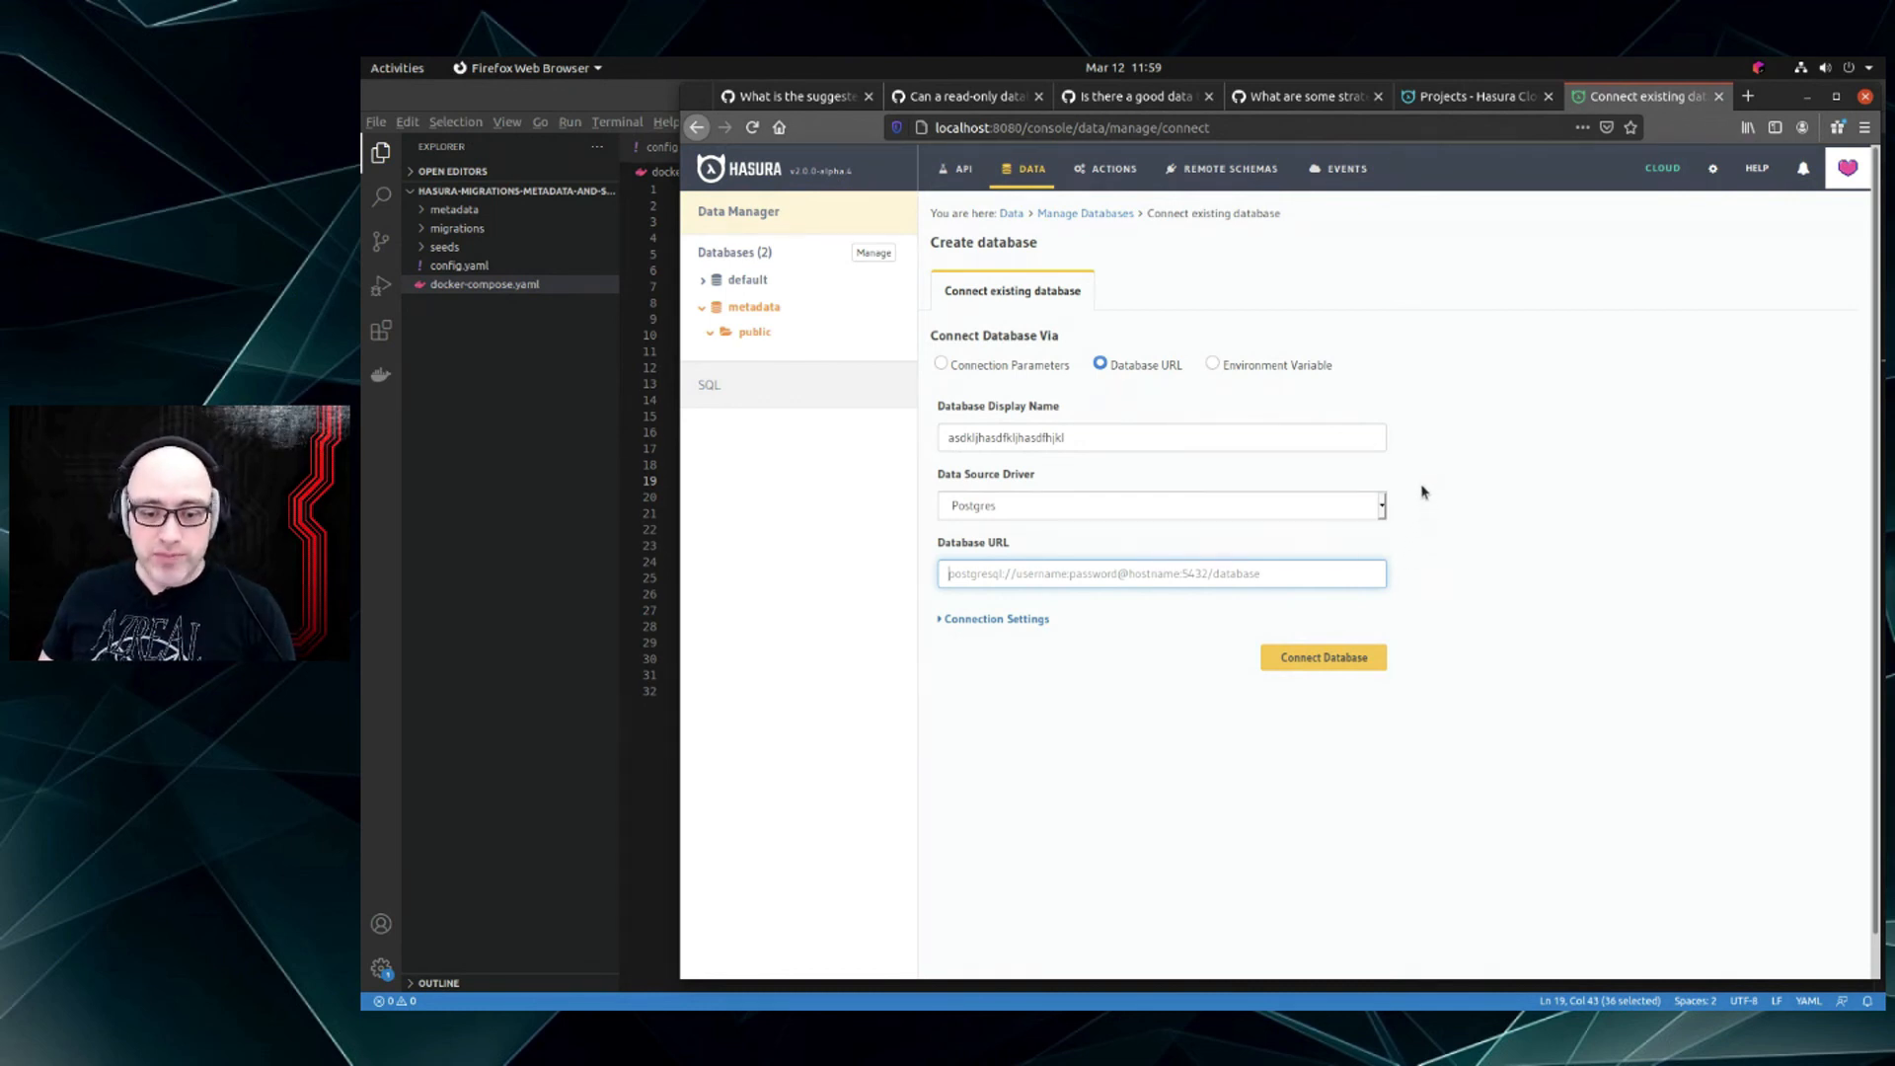